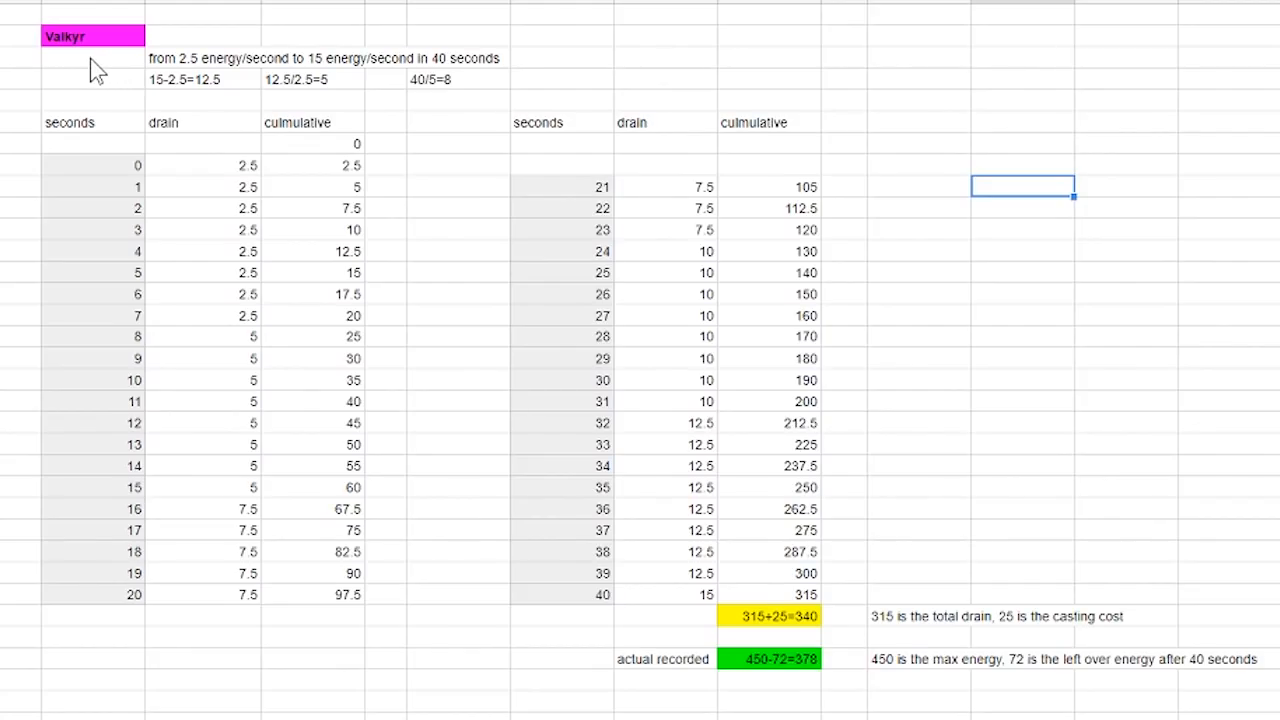
mouse_move(216, 68)
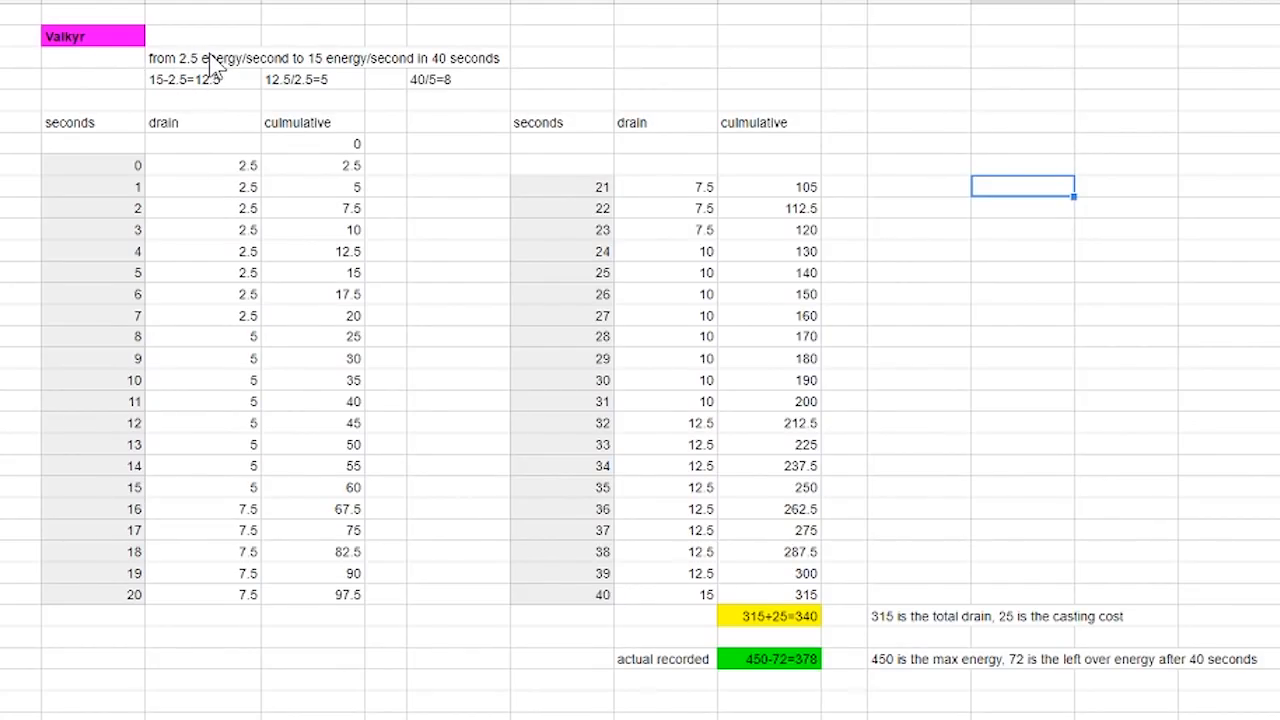
mouse_move(310, 76)
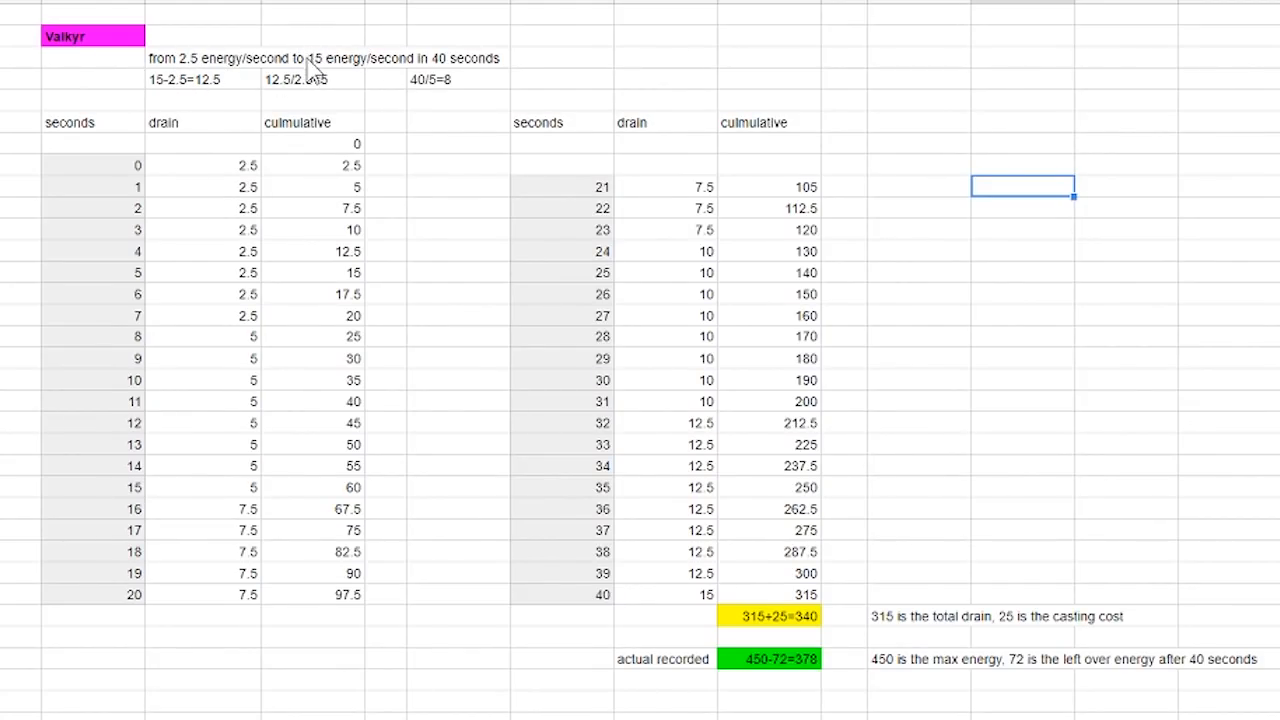
mouse_move(190, 80)
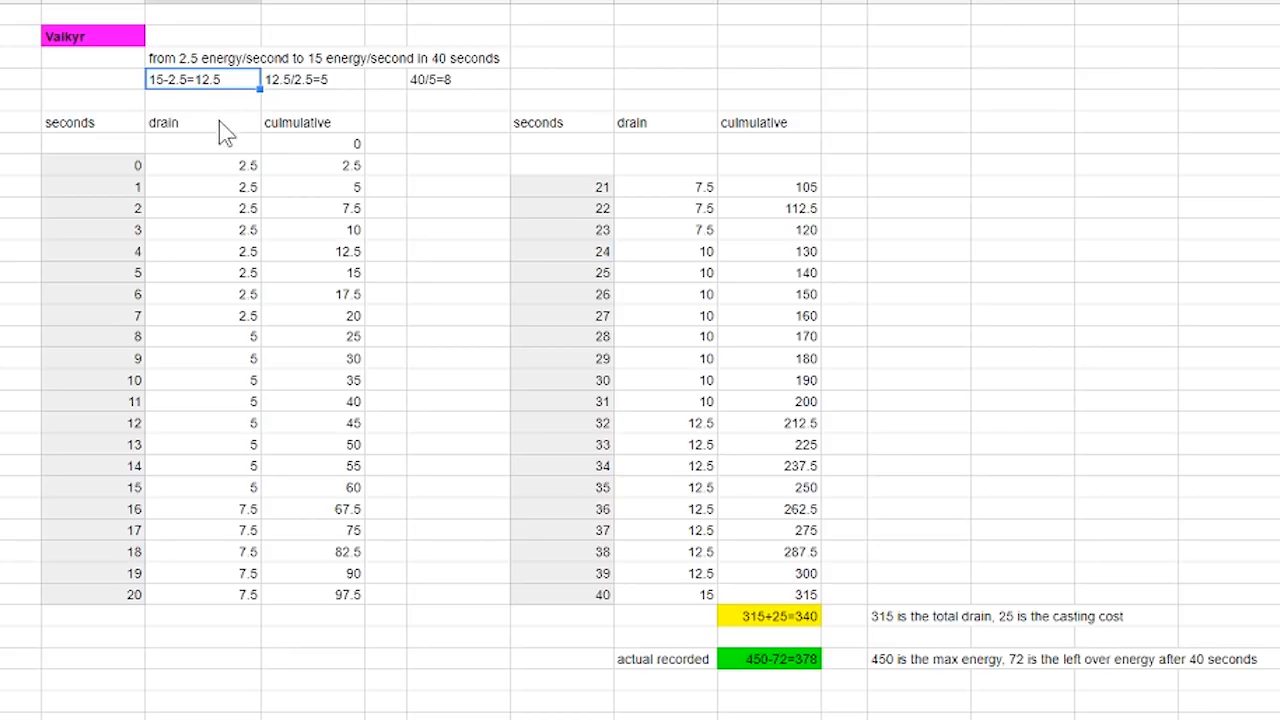
mouse_move(258, 100)
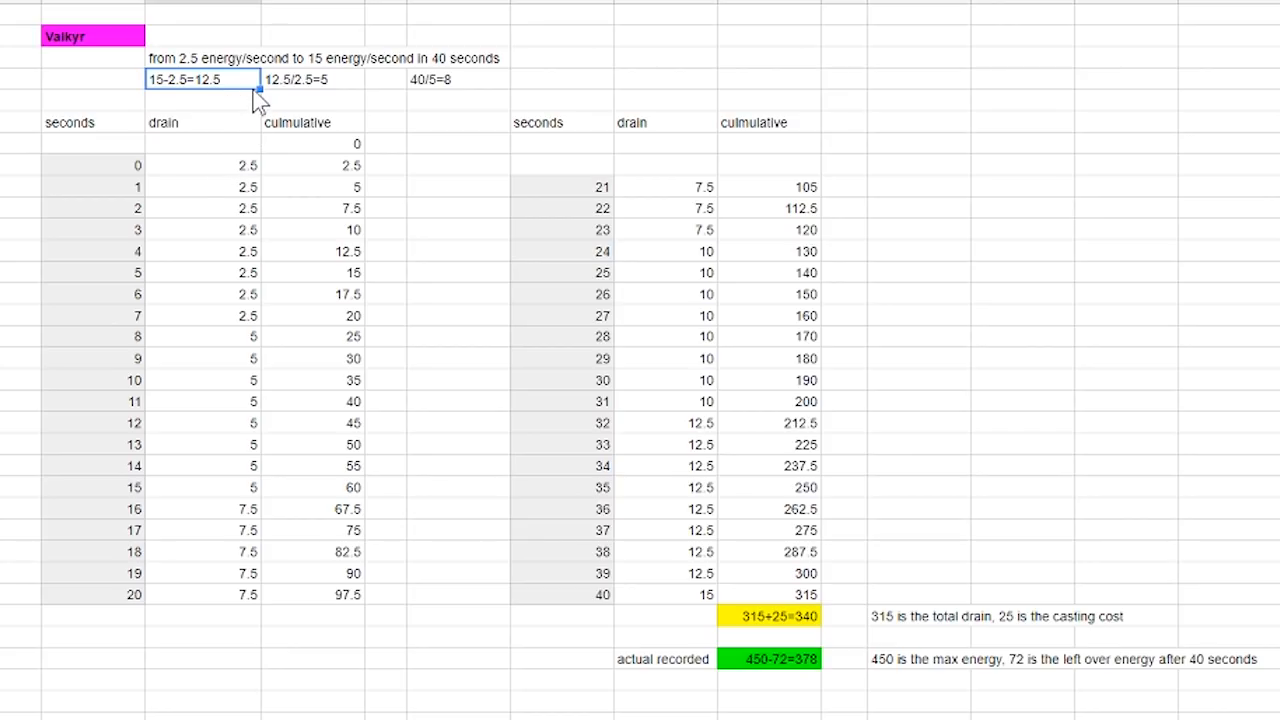
mouse_move(340, 96)
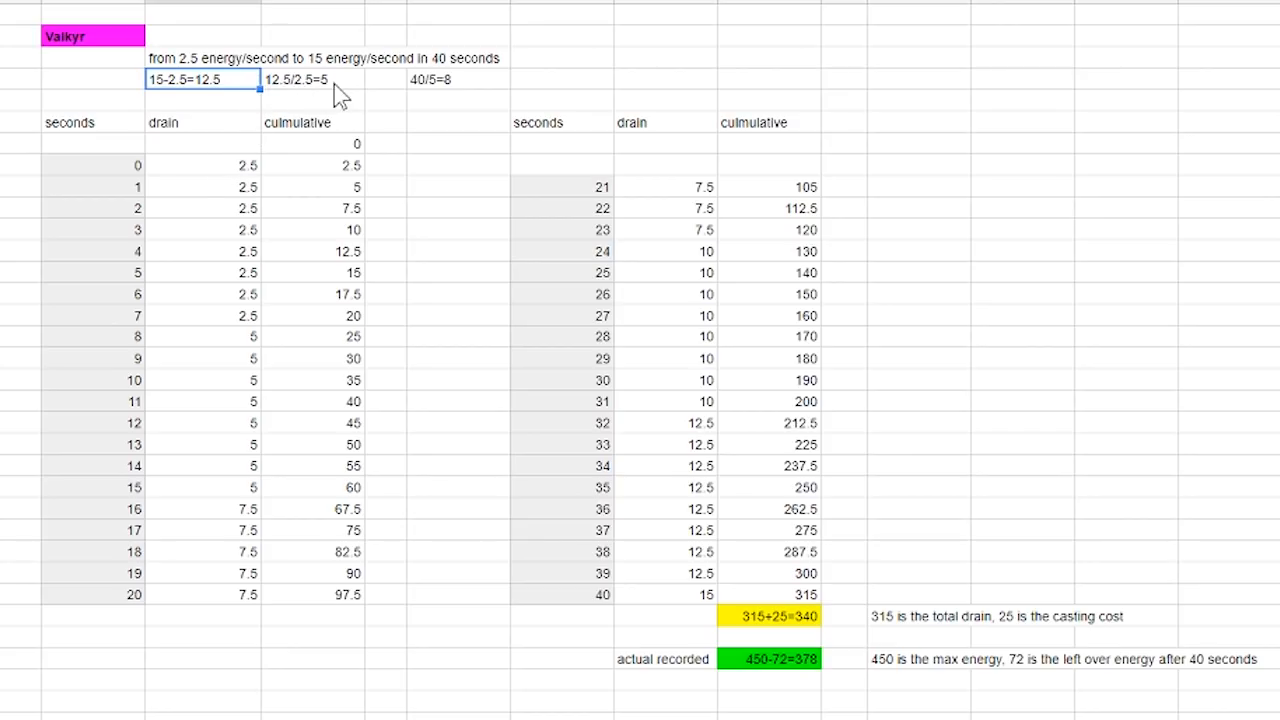
Review the 12.5/2.5=5 and 40/5=8 working notes and the first twenty seconds of drain data.
click(312, 80)
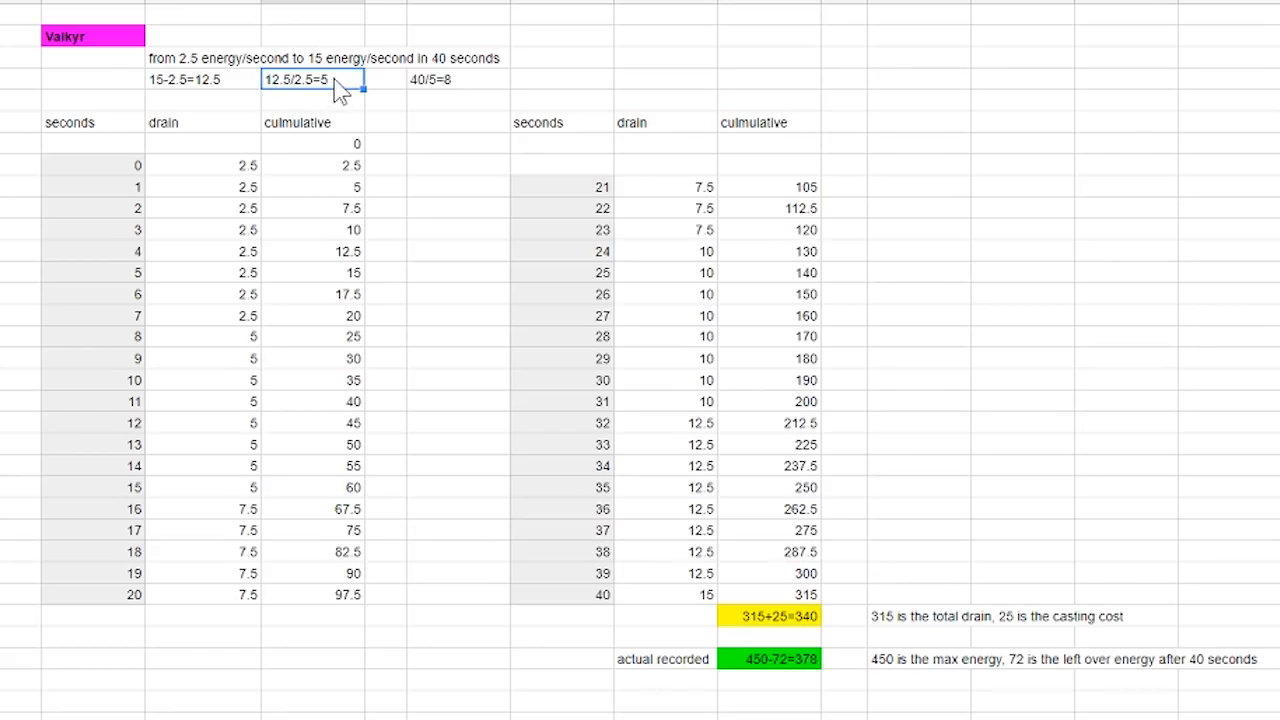
mouse_move(320, 104)
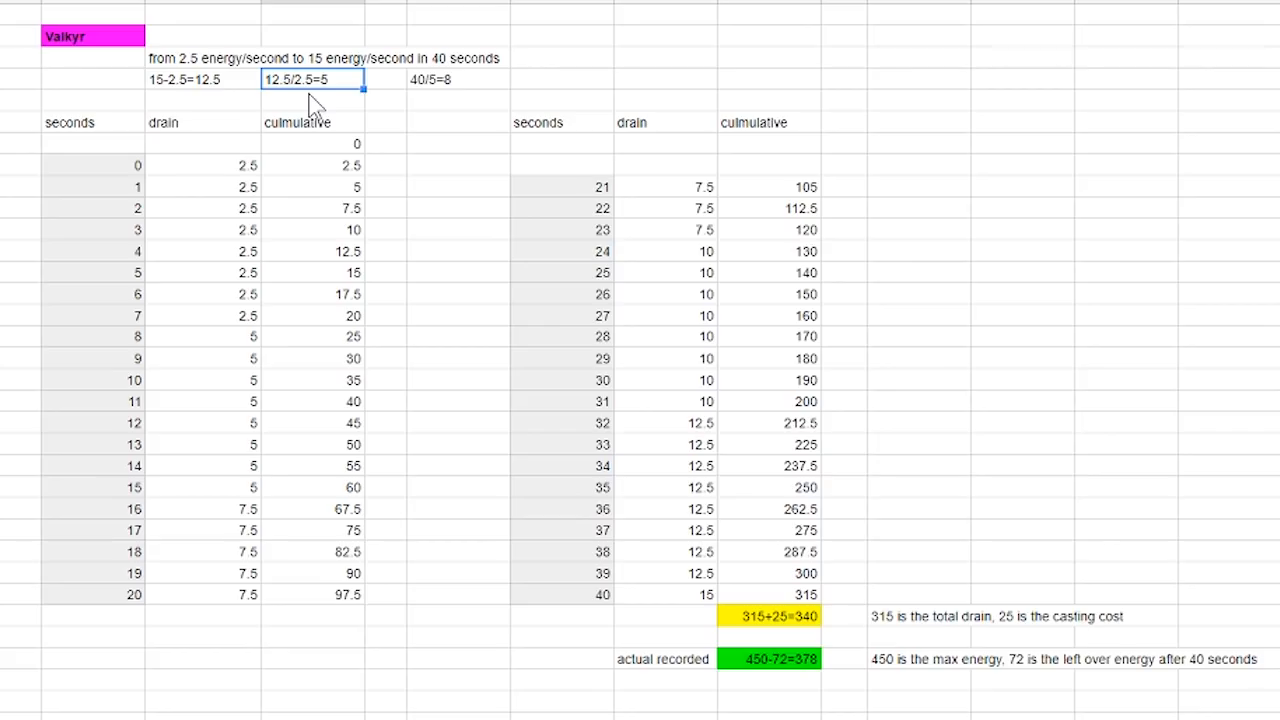
mouse_move(390, 110)
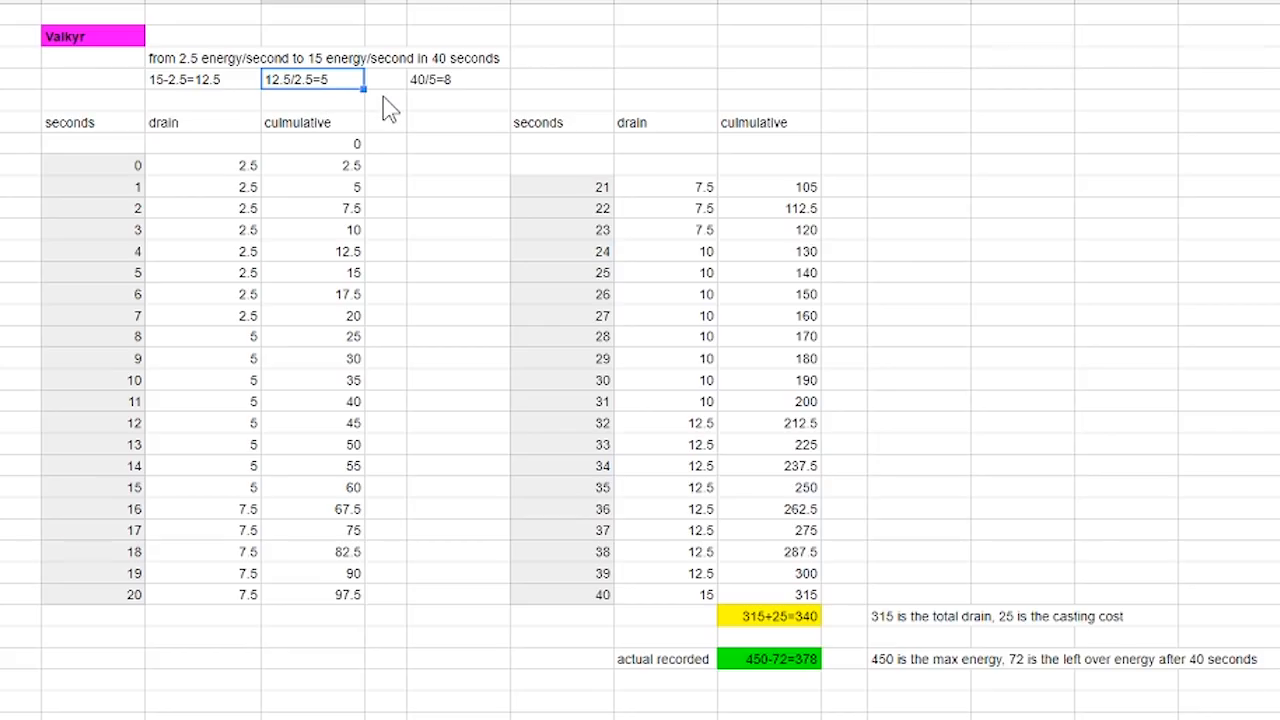
mouse_move(460, 84)
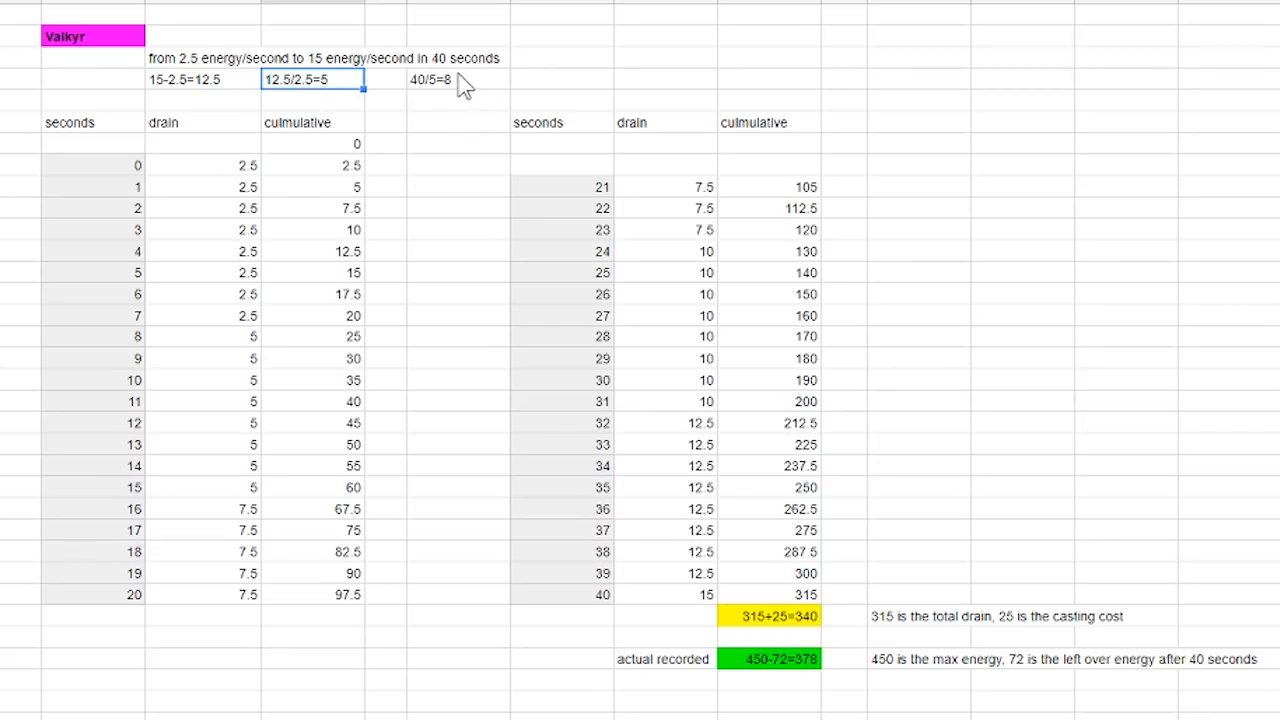
mouse_move(478, 92)
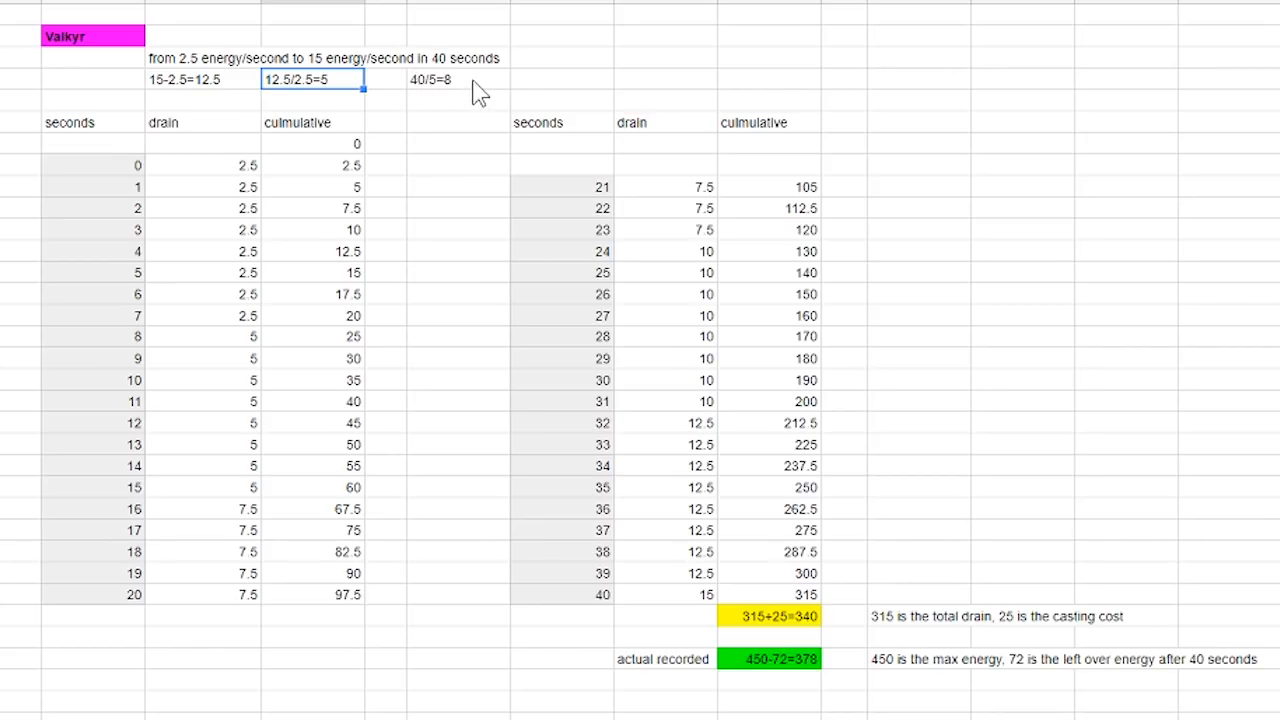
click(456, 80)
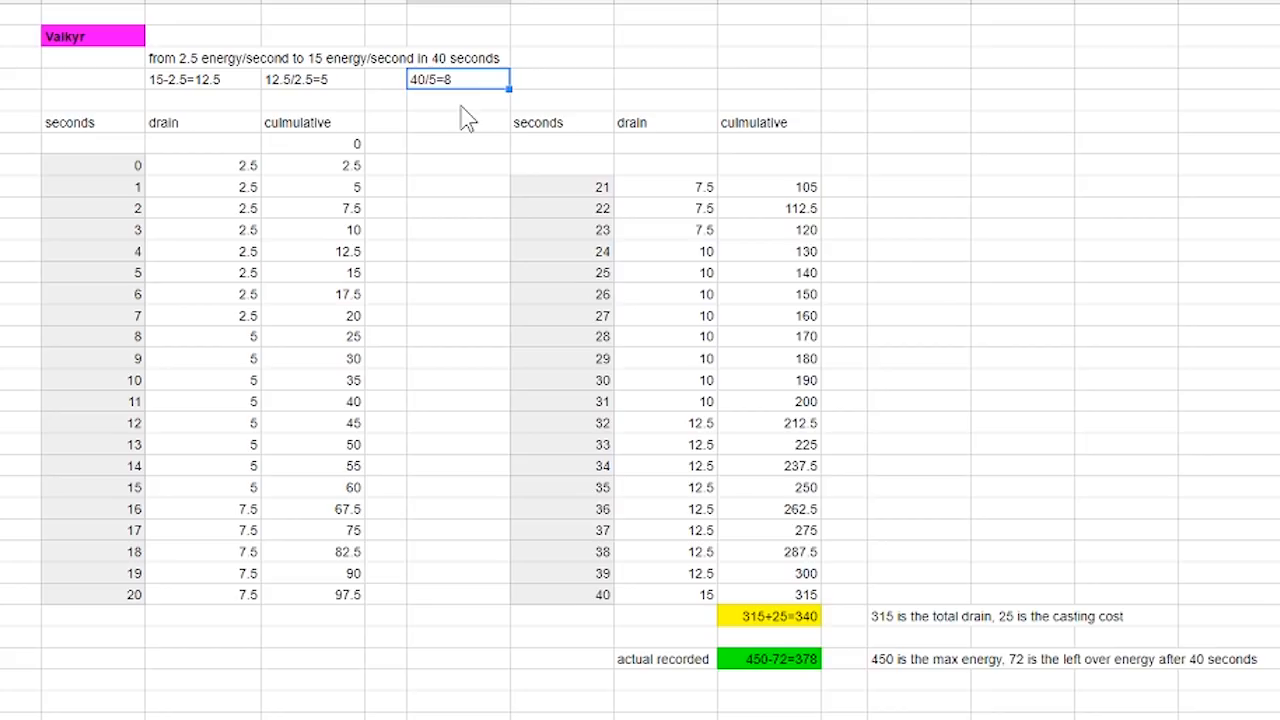
click(92, 164)
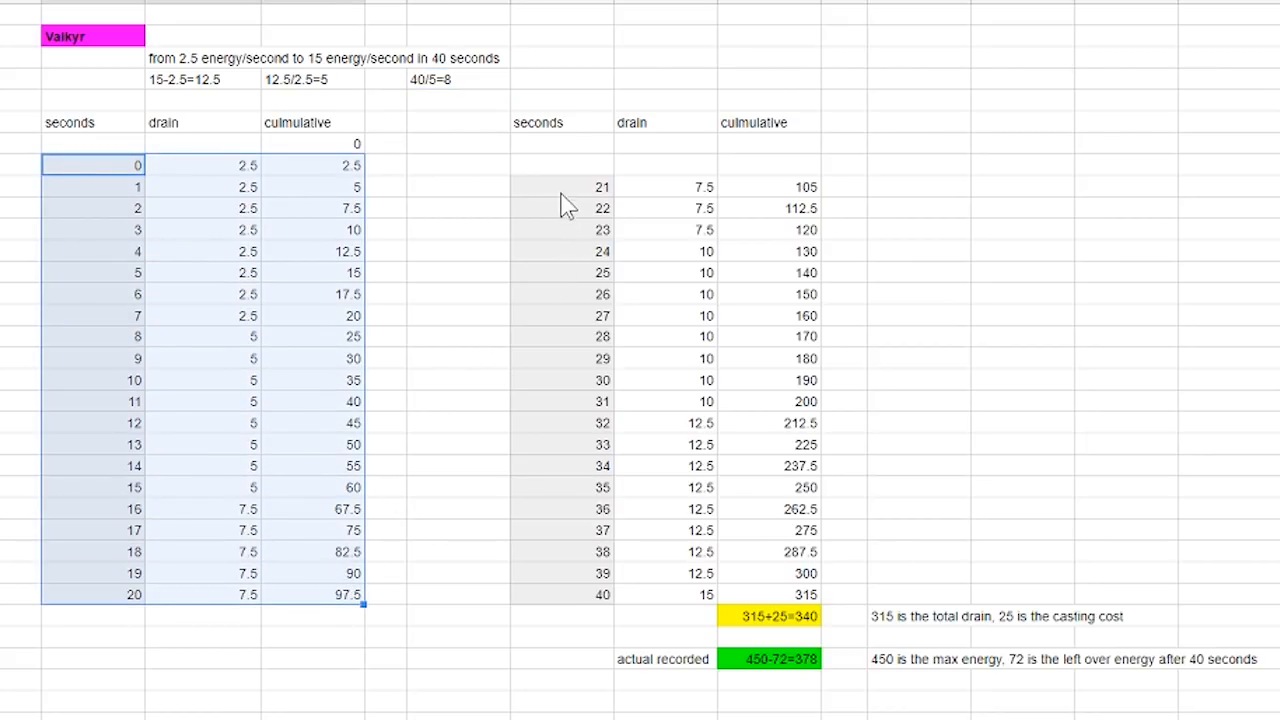
click(560, 188)
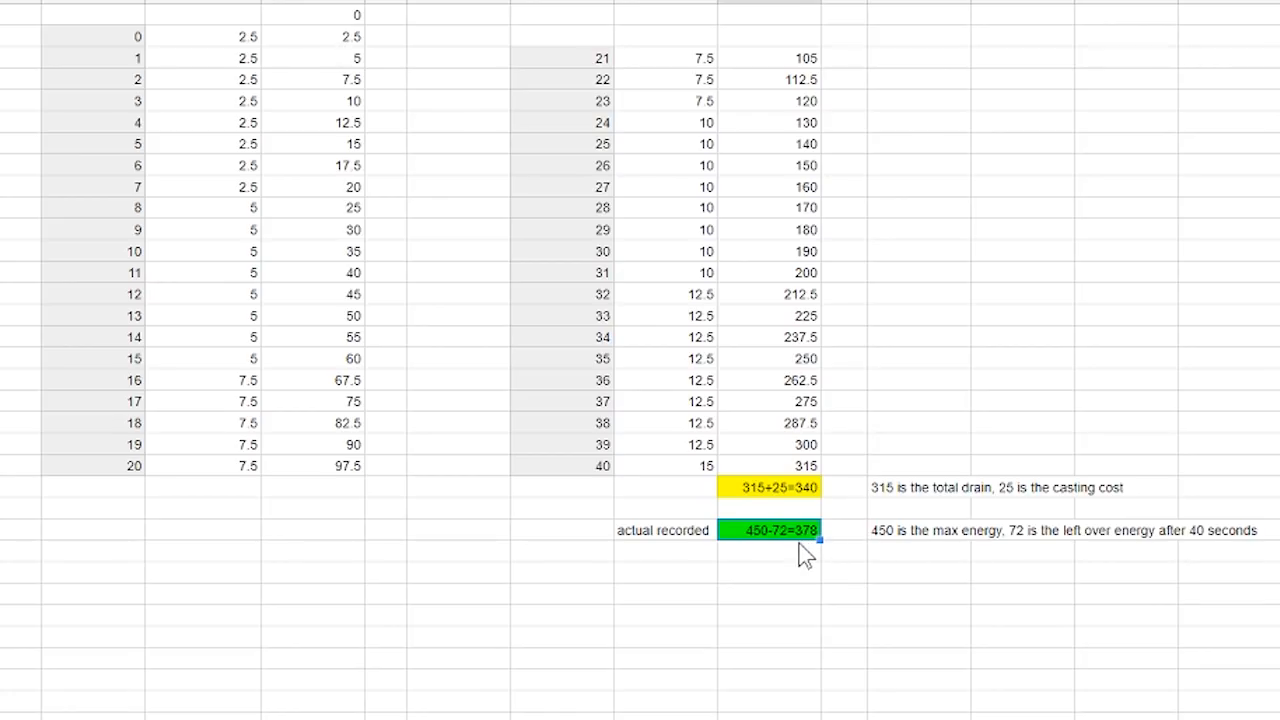
mouse_move(710, 524)
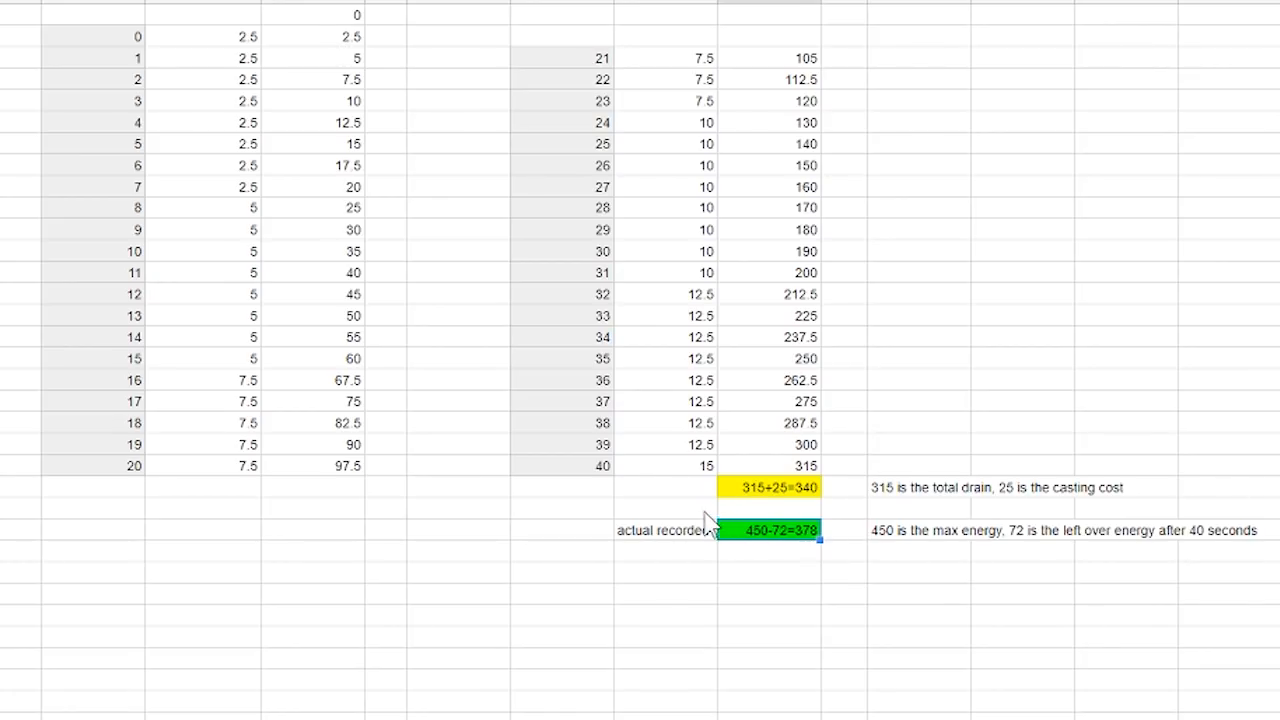
mouse_move(588, 140)
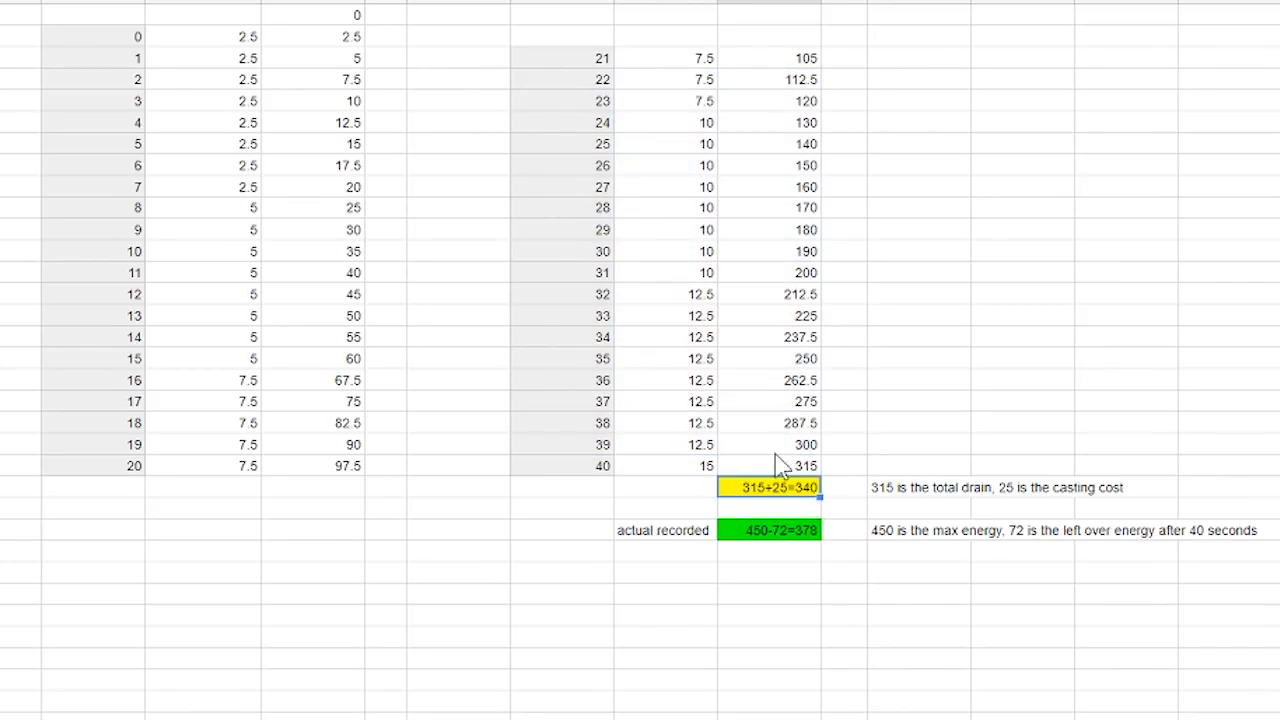
mouse_move(836, 528)
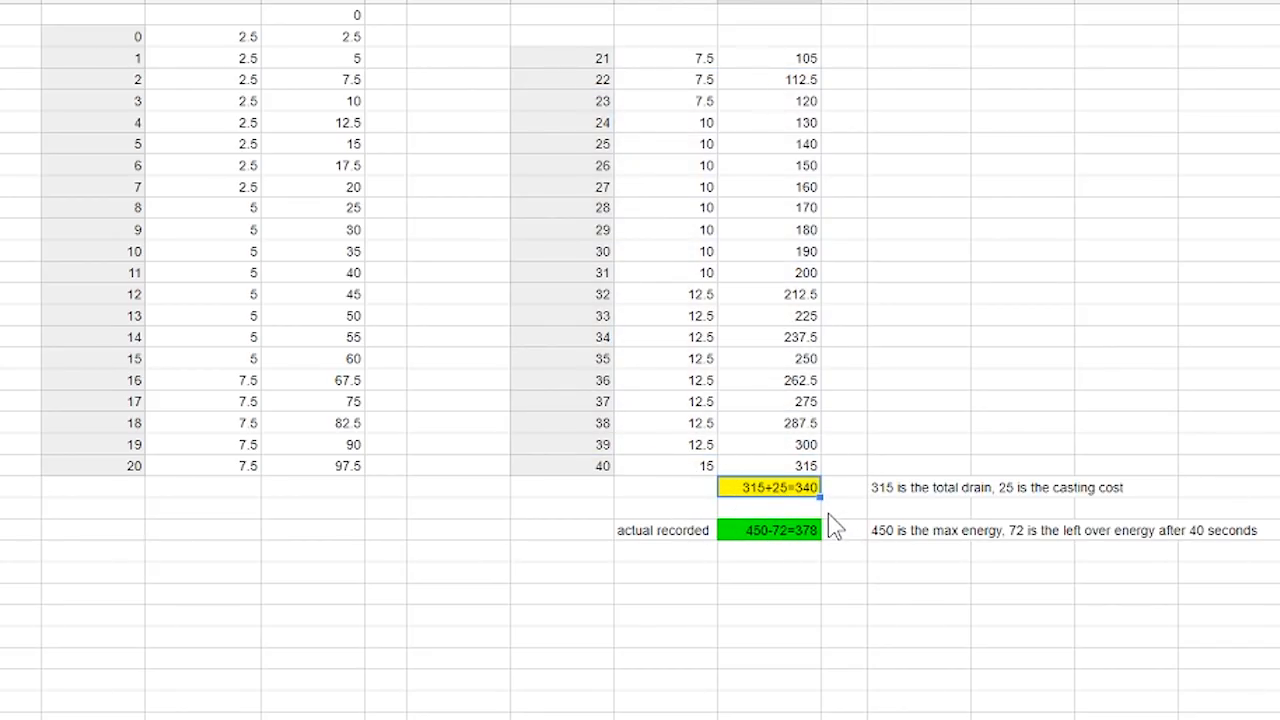
mouse_move(816, 528)
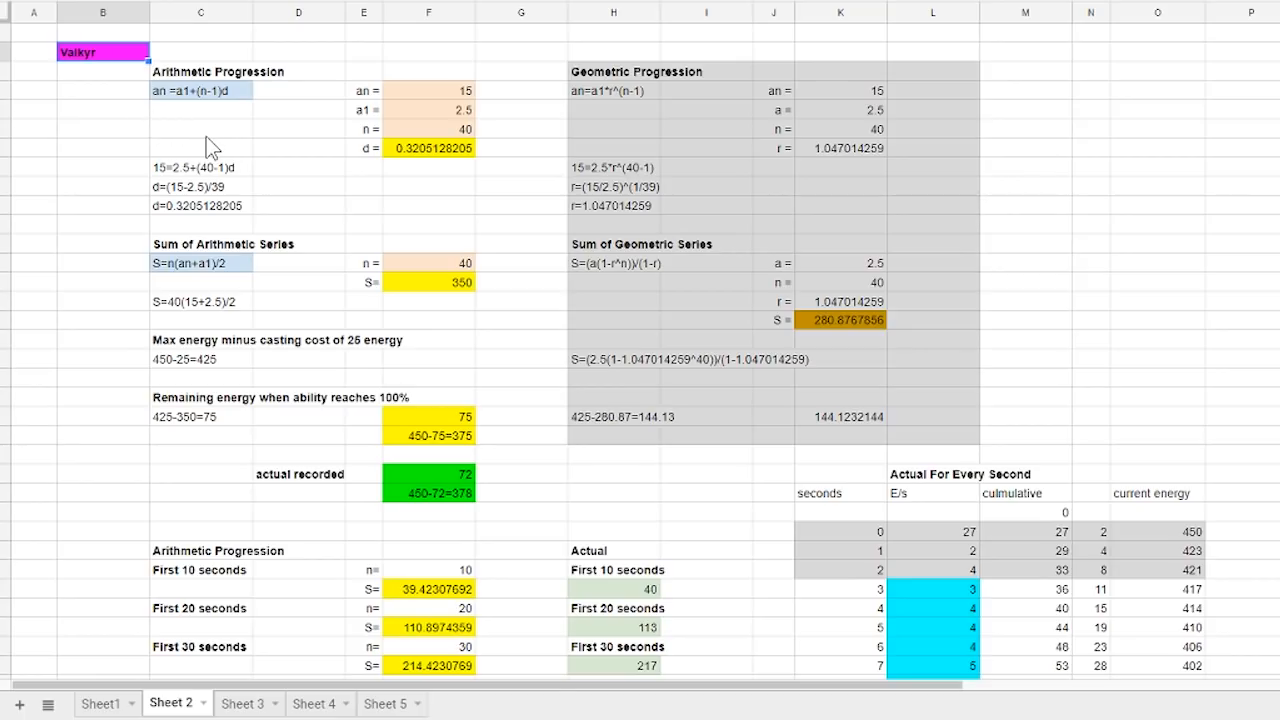
Inspect the an=a1+(n-1)d inputs, the common difference d=0.3205, term count 40 and series sum 350.
click(200, 90)
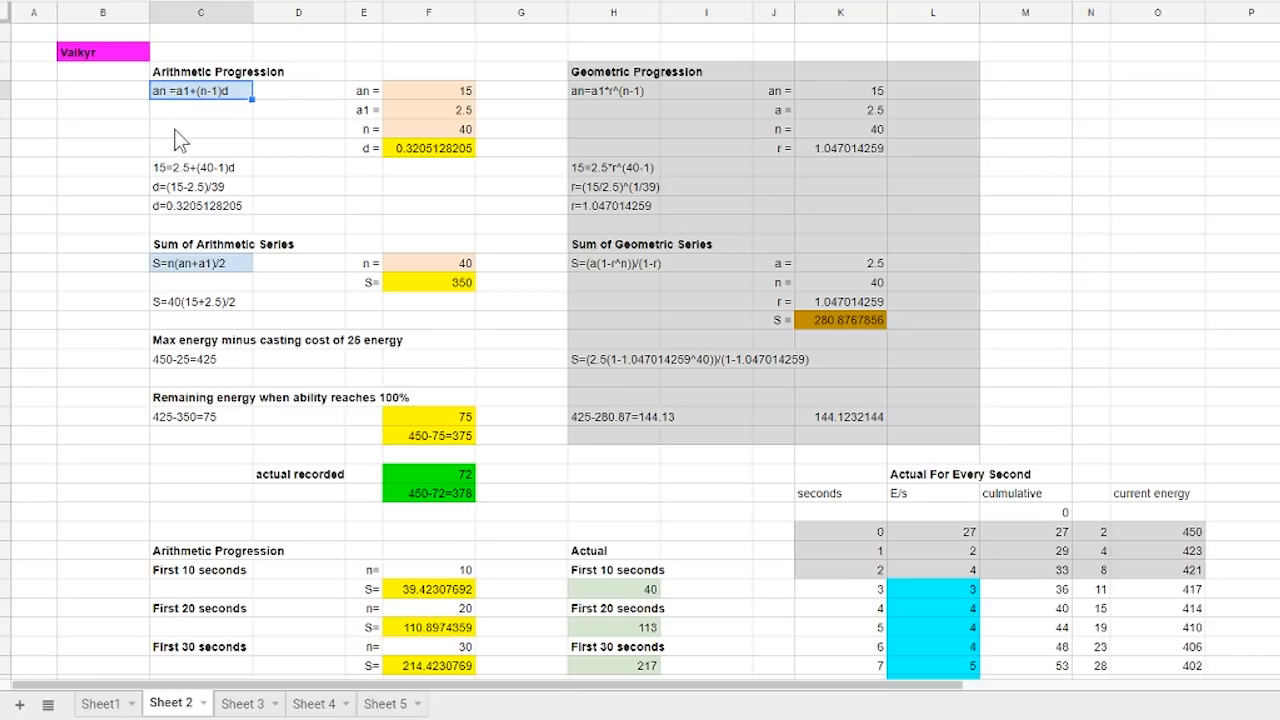
click(200, 264)
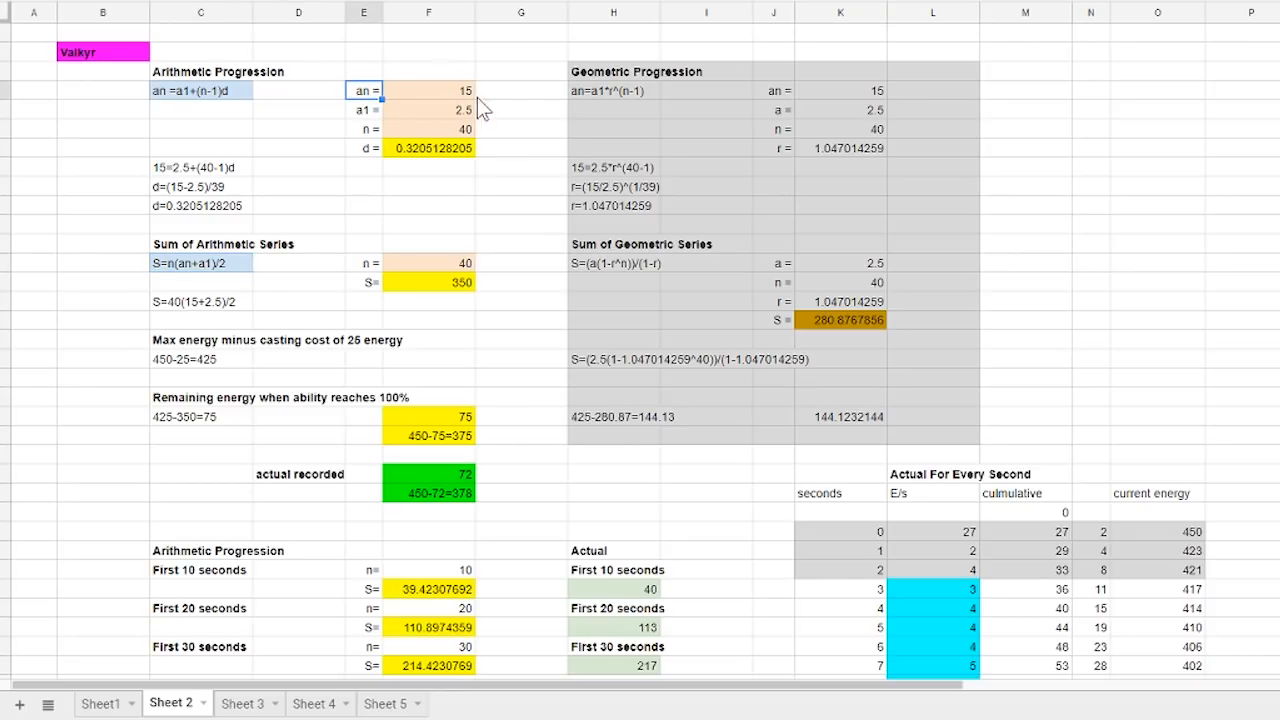
click(364, 110)
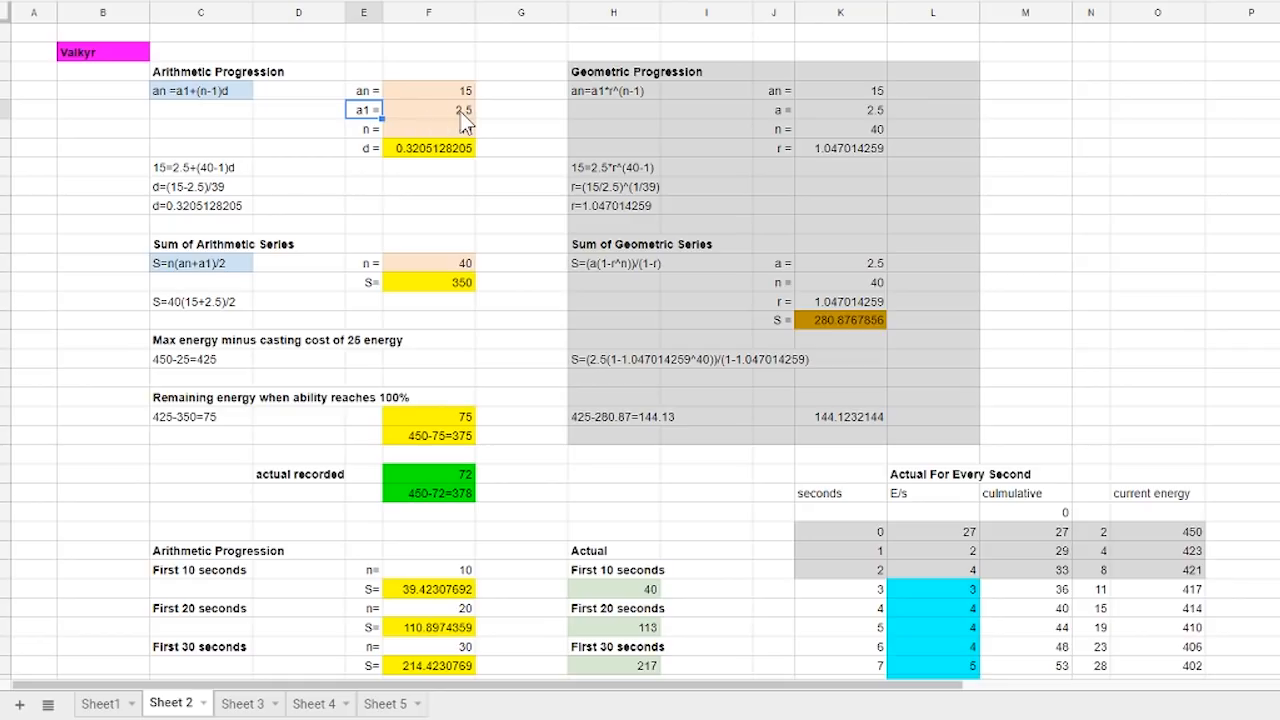
mouse_move(376, 136)
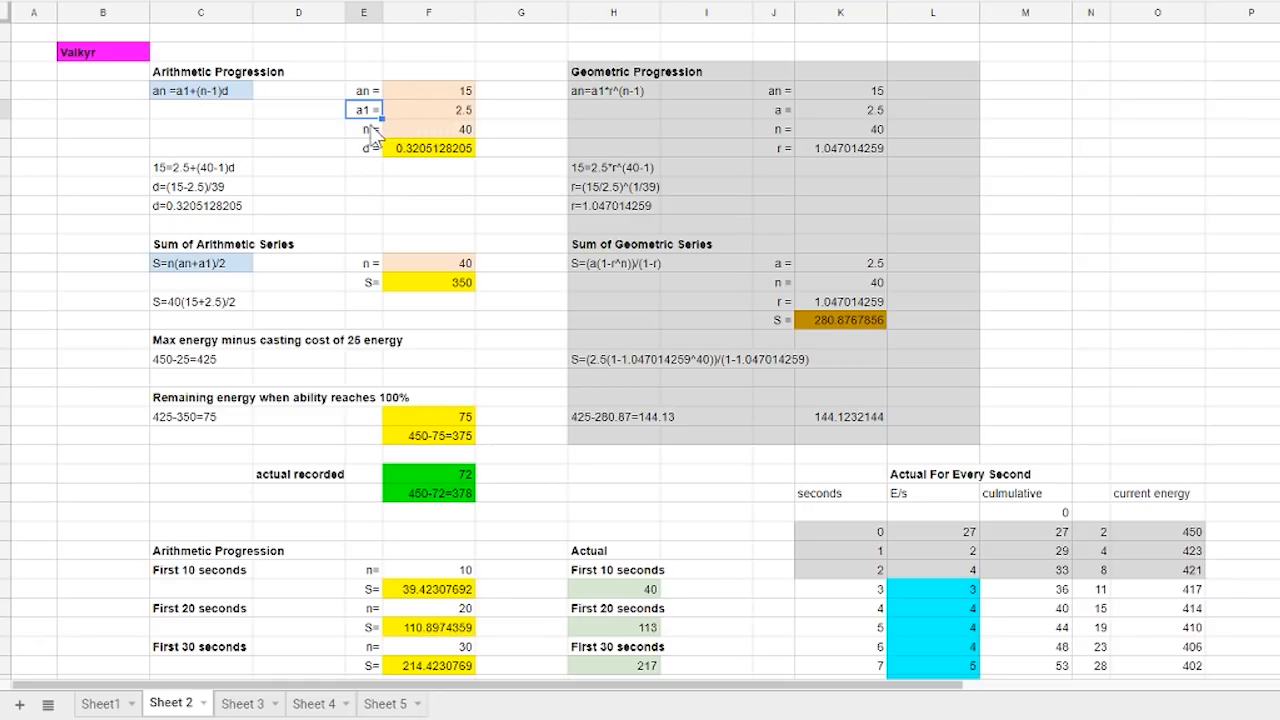
click(364, 128)
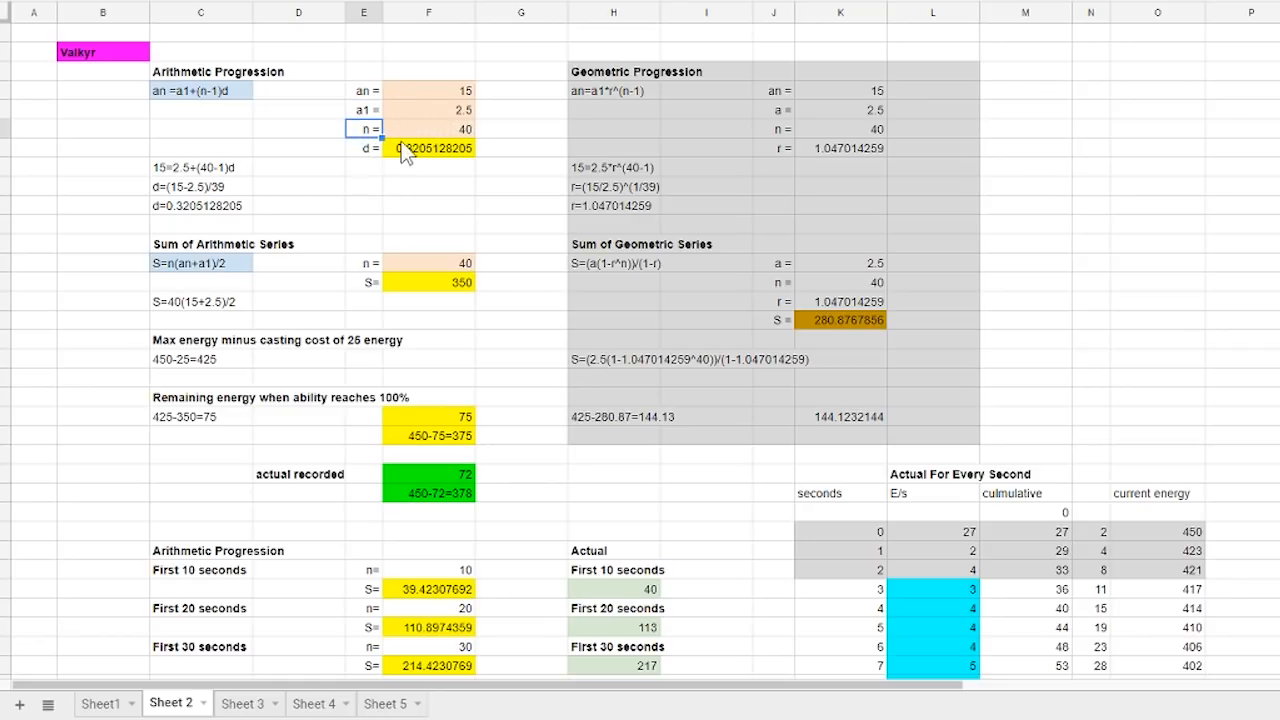
mouse_move(440, 144)
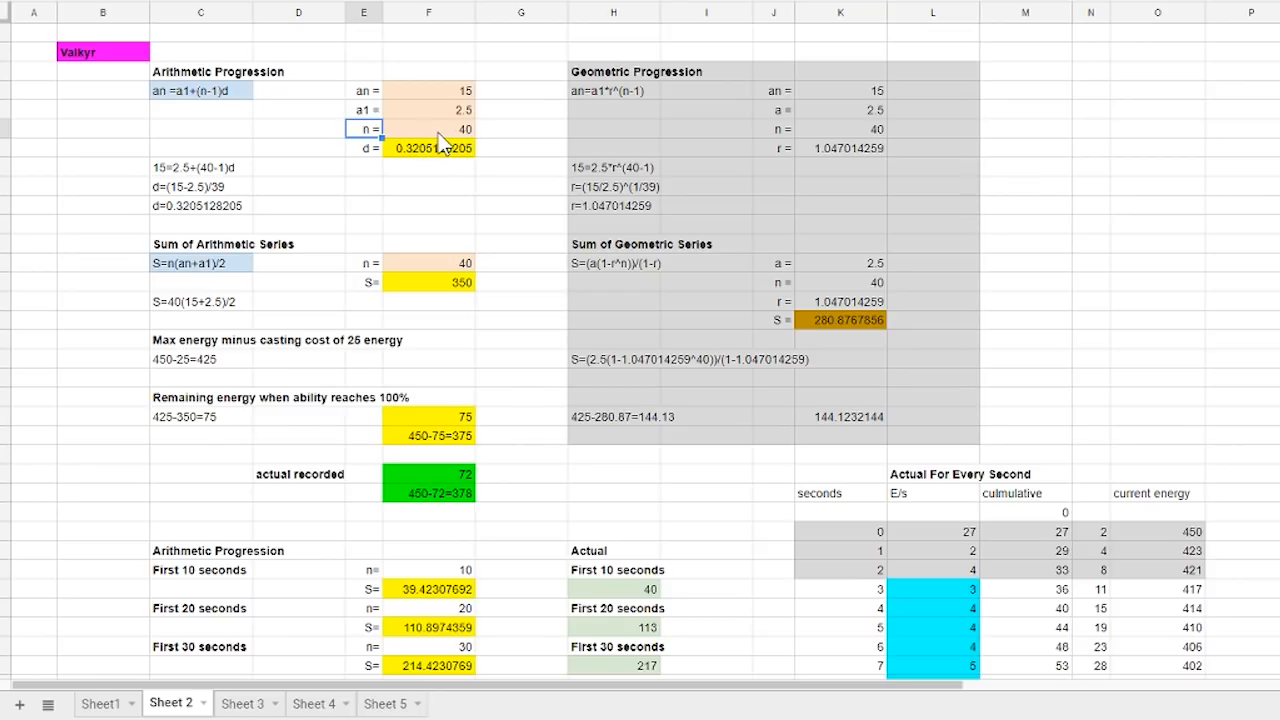
click(200, 90)
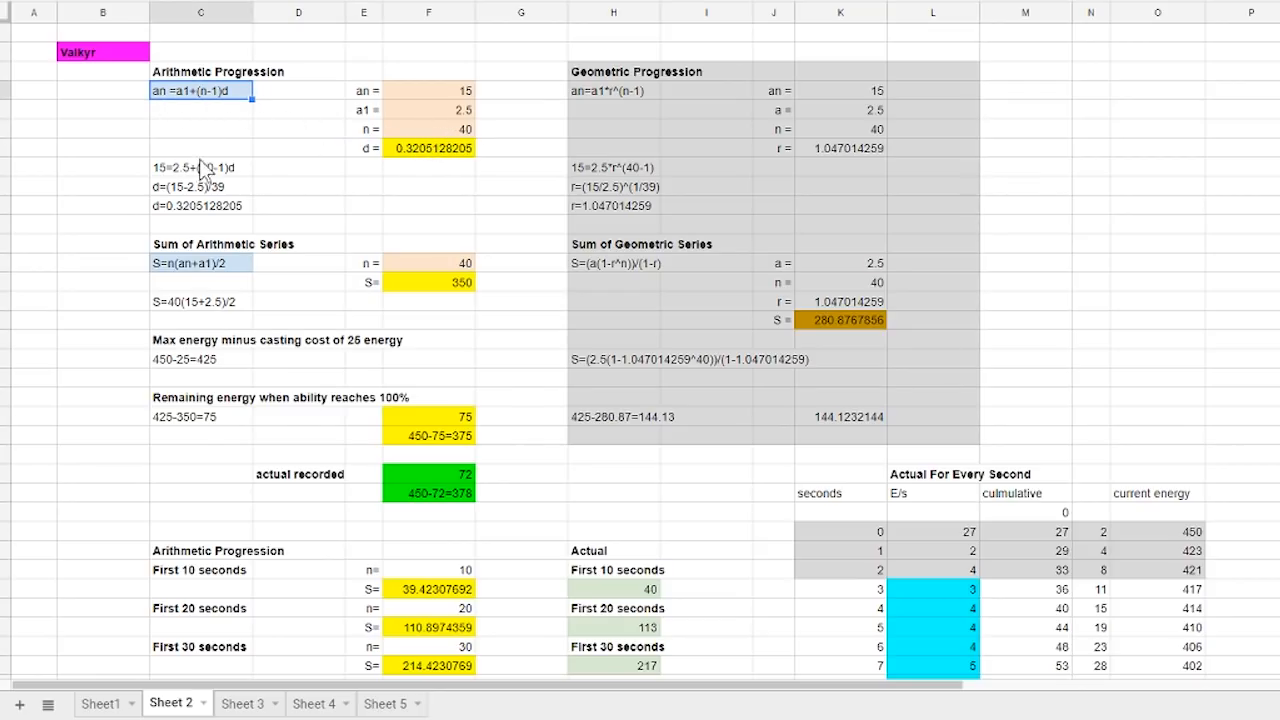
click(200, 204)
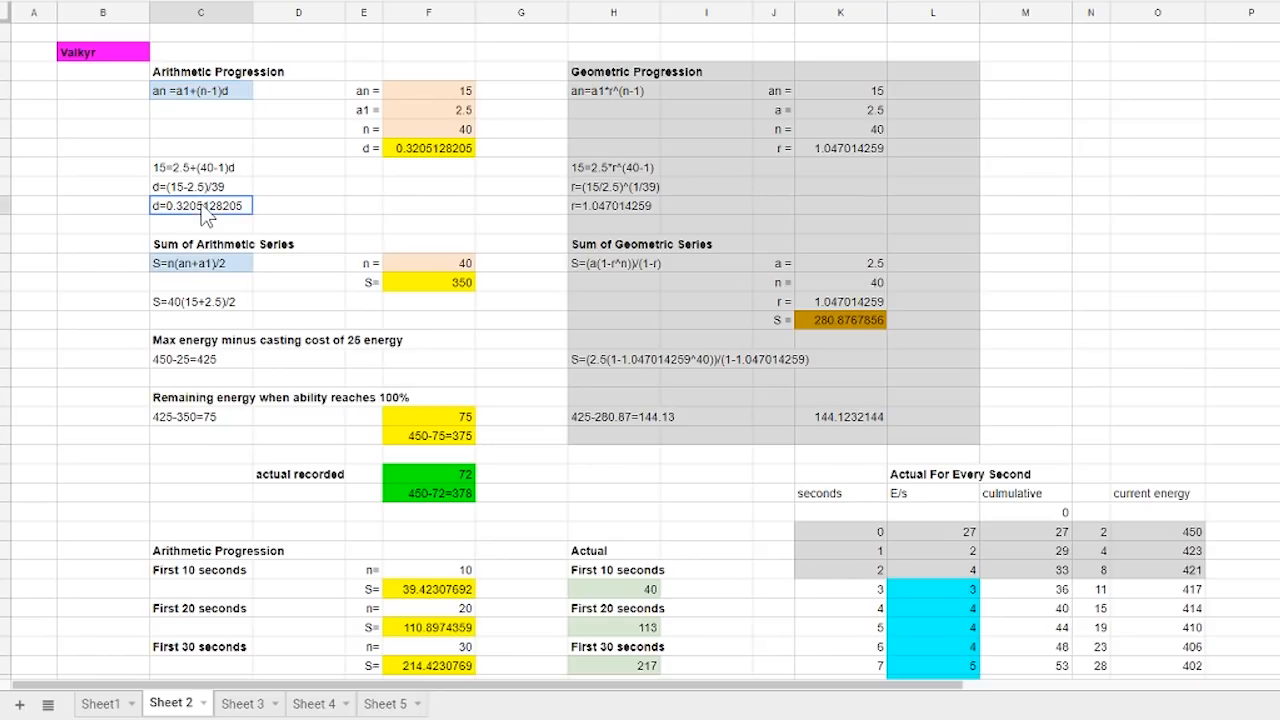
click(428, 148)
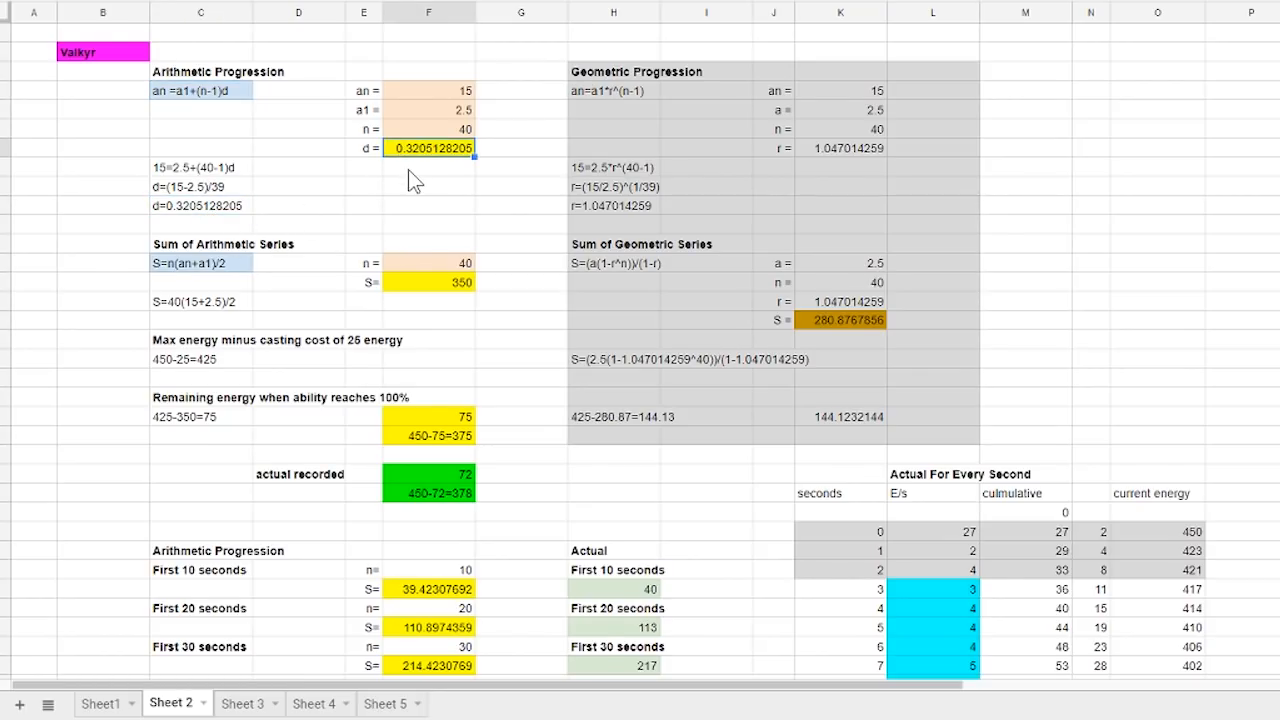
click(428, 264)
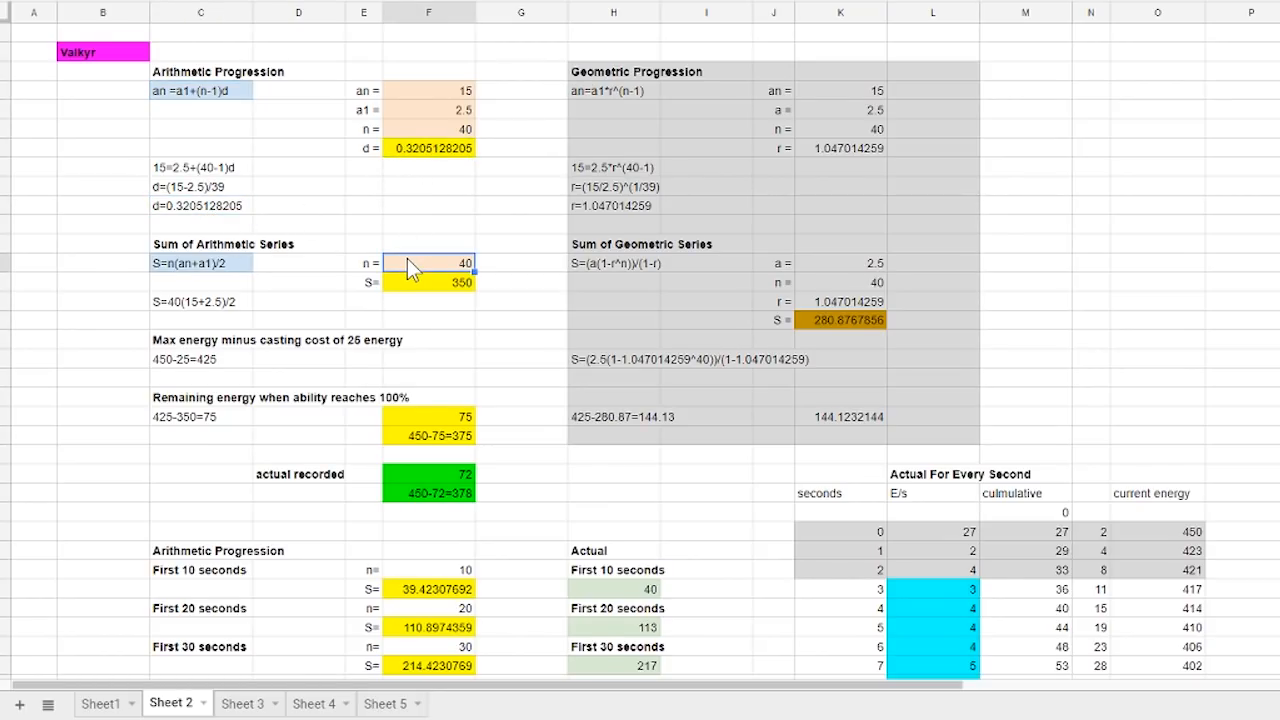
click(428, 282)
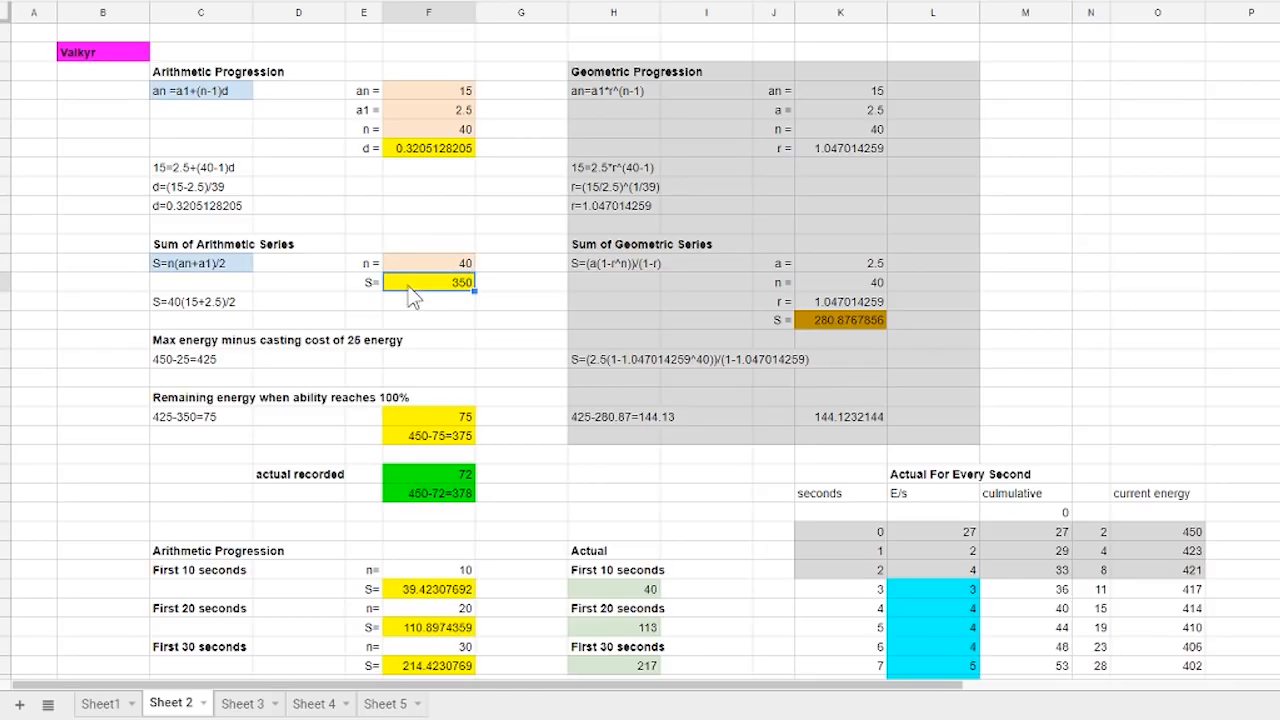
mouse_move(298, 304)
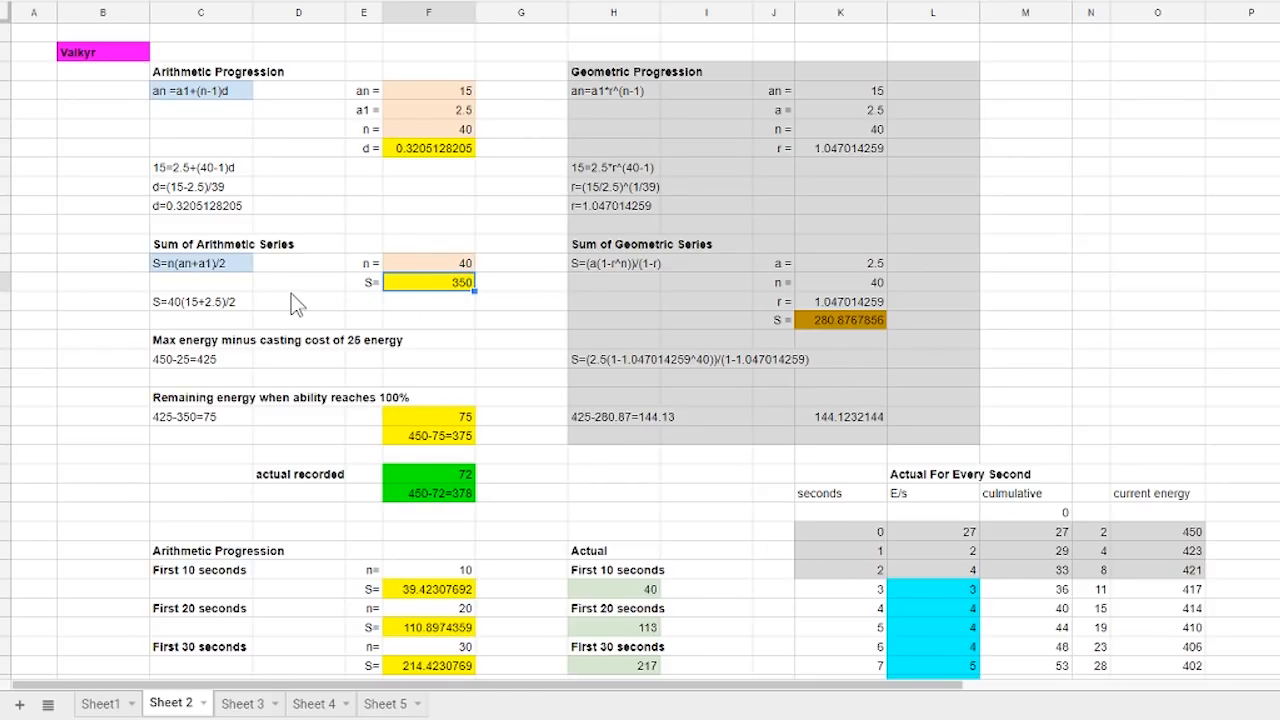
mouse_move(364, 320)
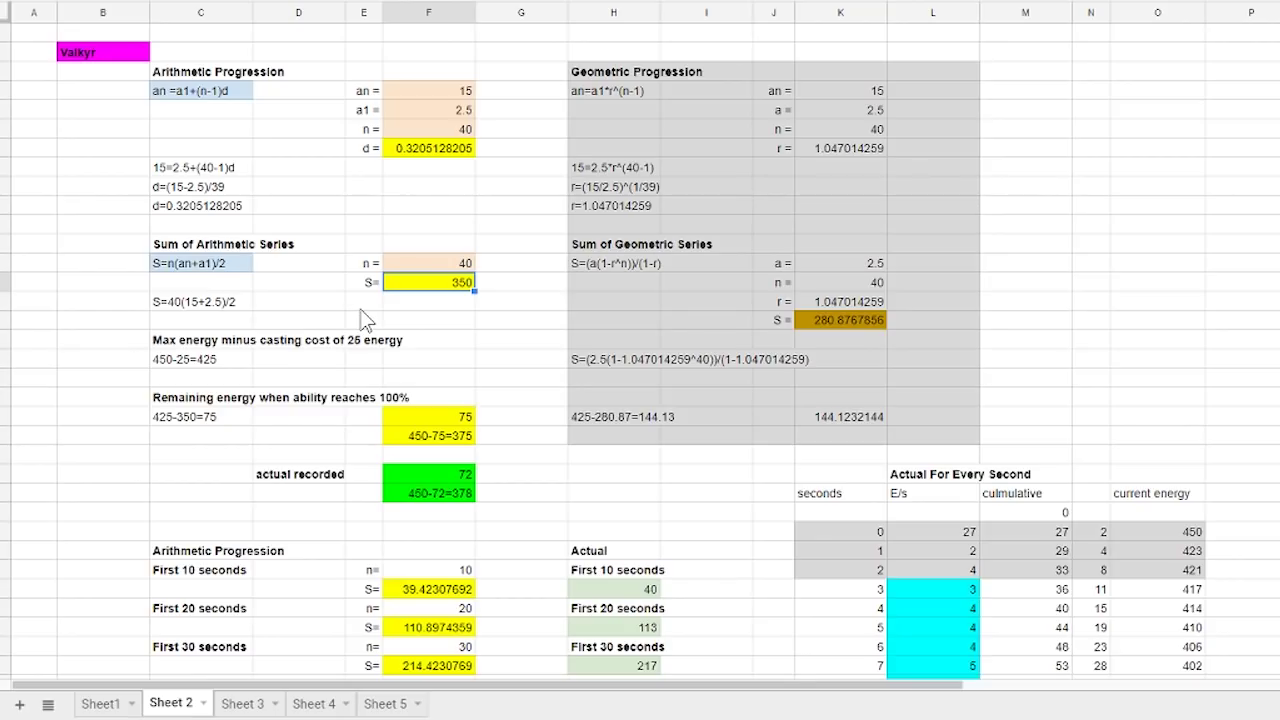
Compare the geometric series sum 280.68 with the actual 217 energy for the first 30 seconds.
scroll(down, 3)
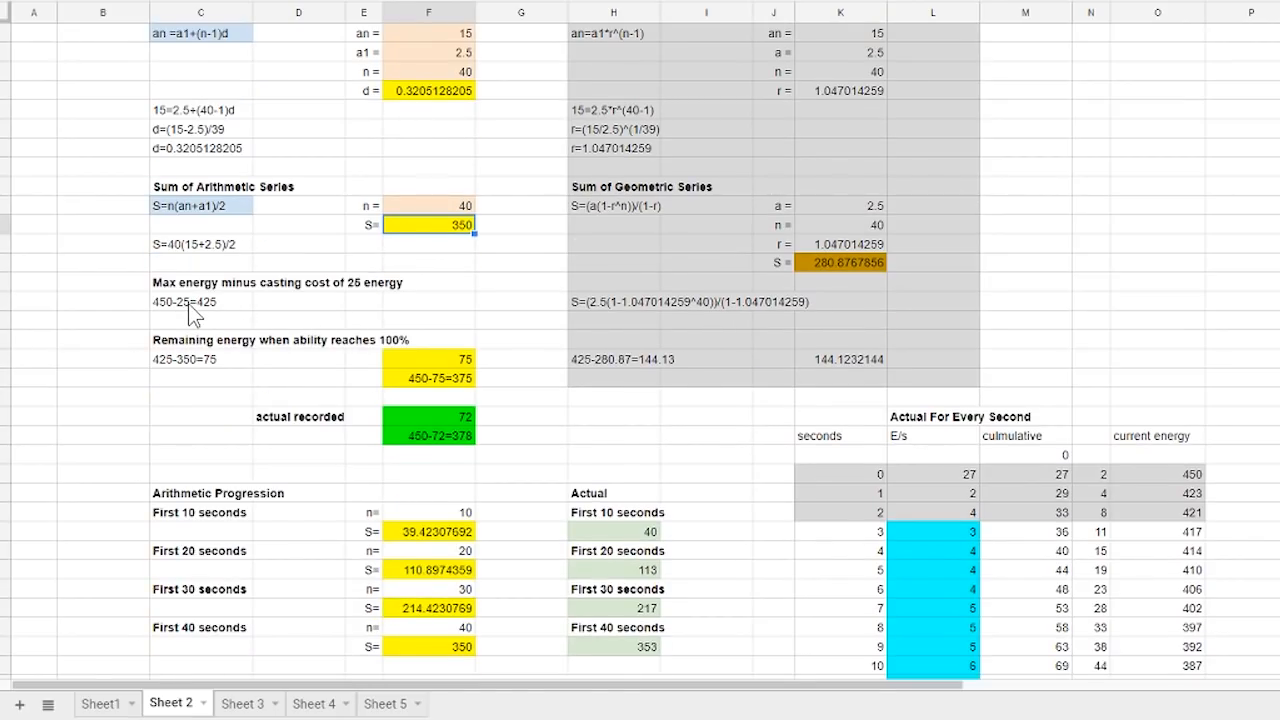
mouse_move(338, 316)
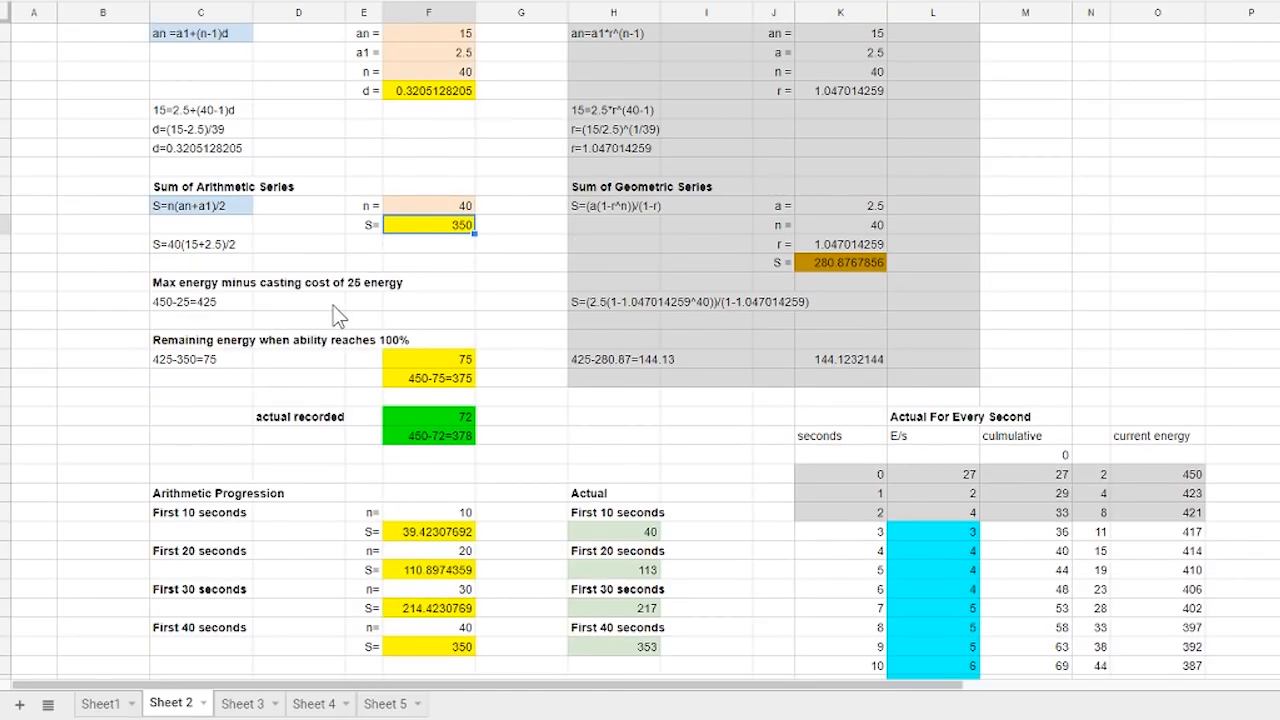
mouse_move(344, 356)
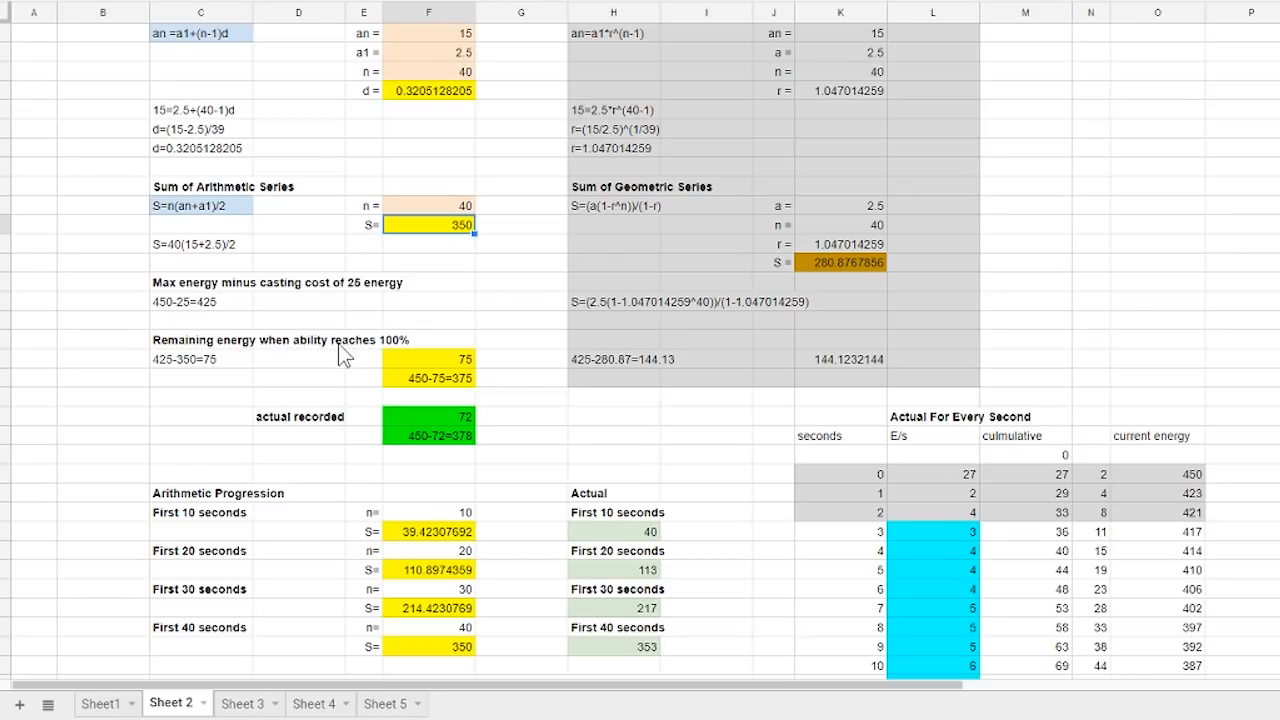
mouse_move(332, 374)
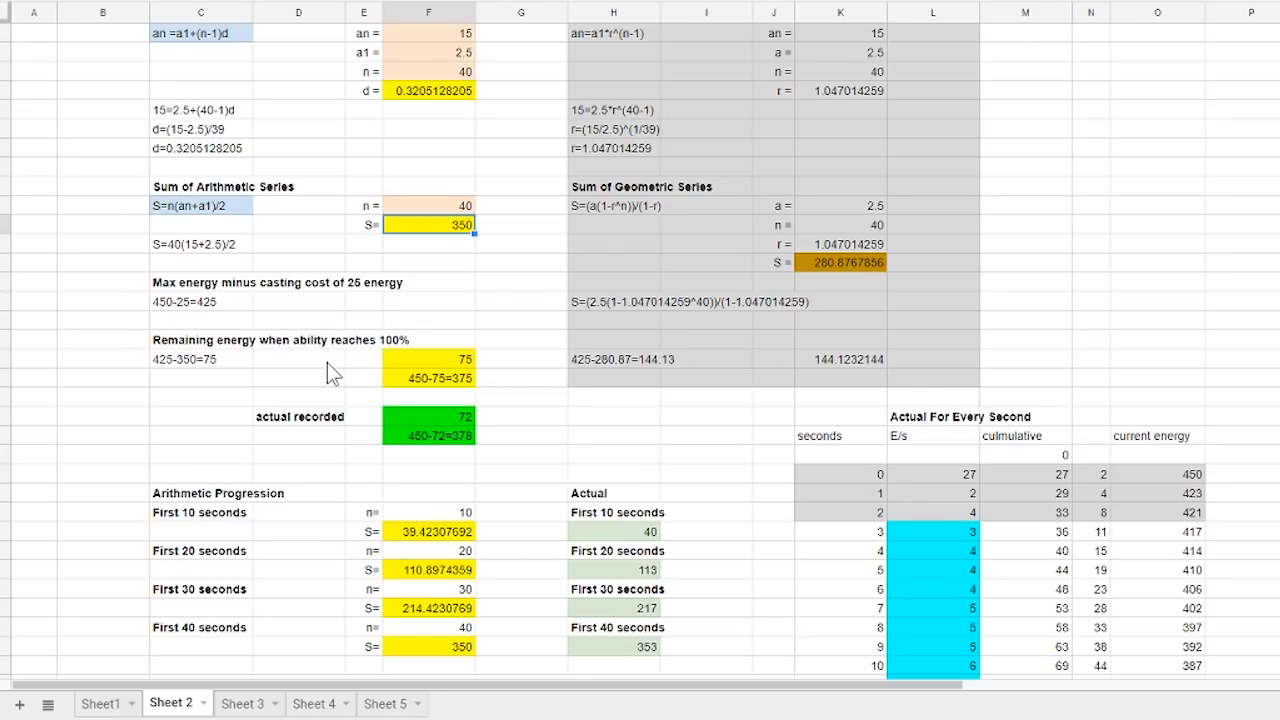
mouse_move(456, 414)
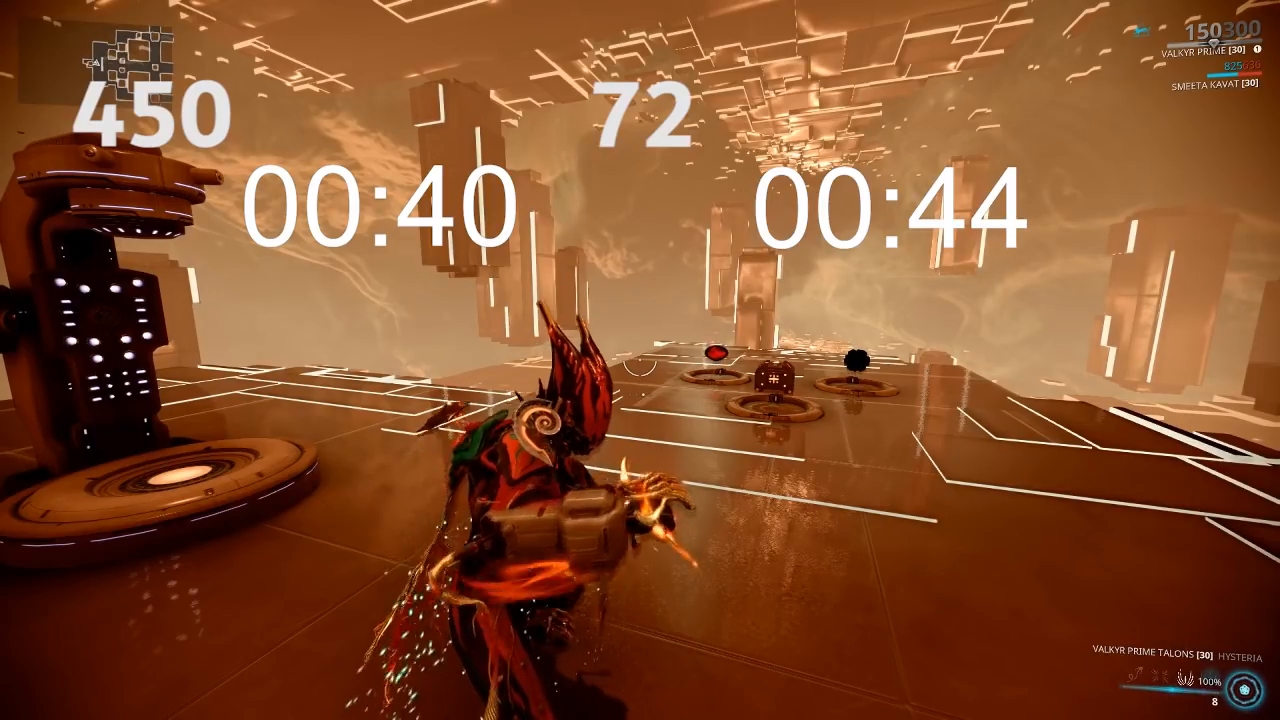
key(alt+tab)
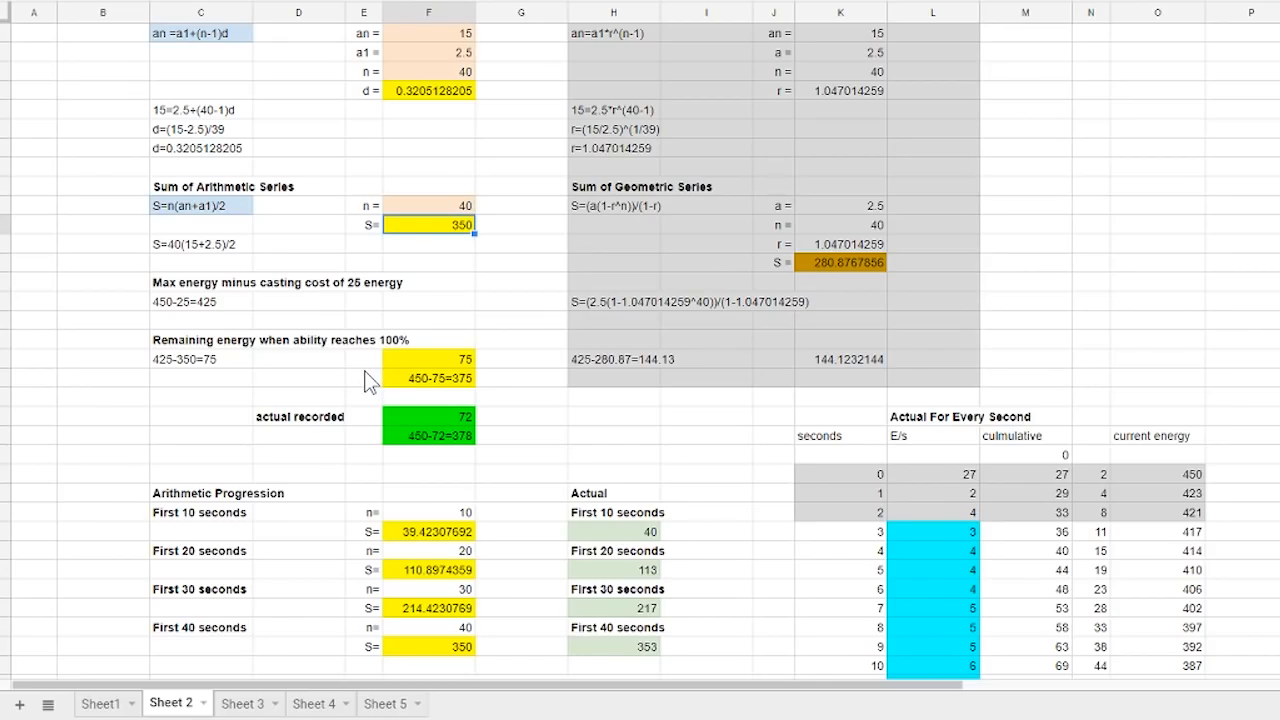
mouse_move(436, 370)
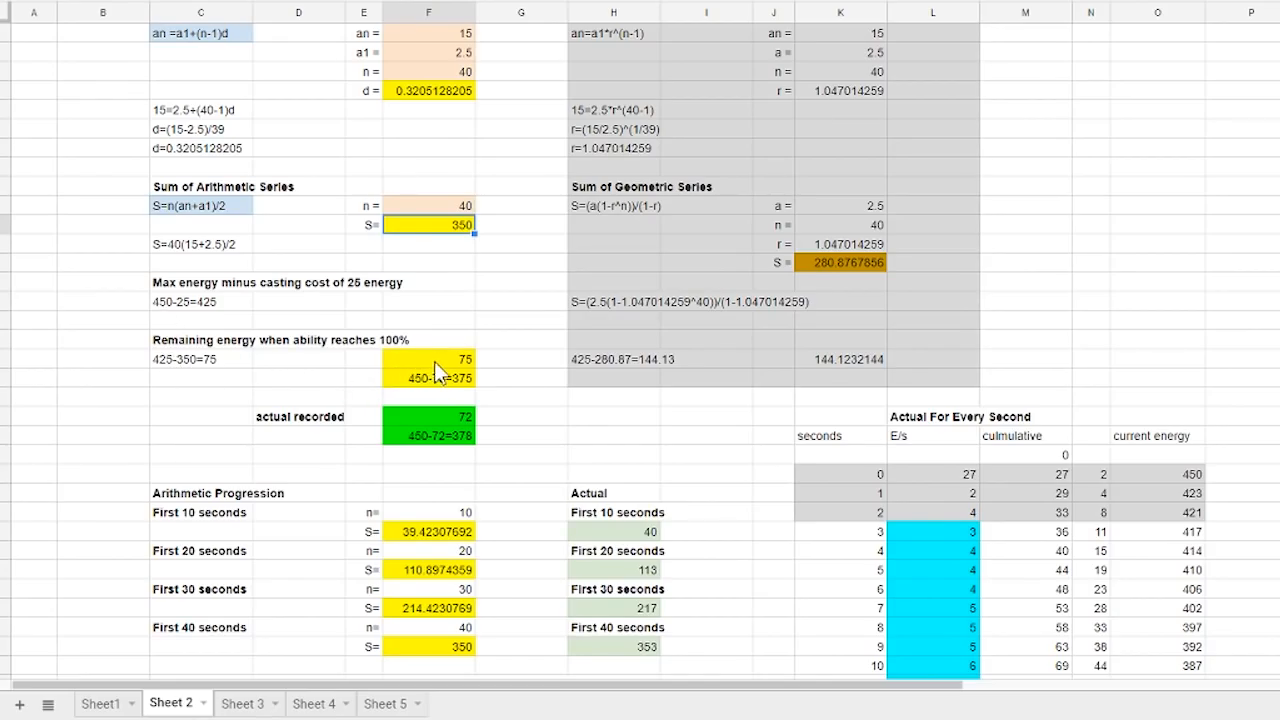
mouse_move(440, 398)
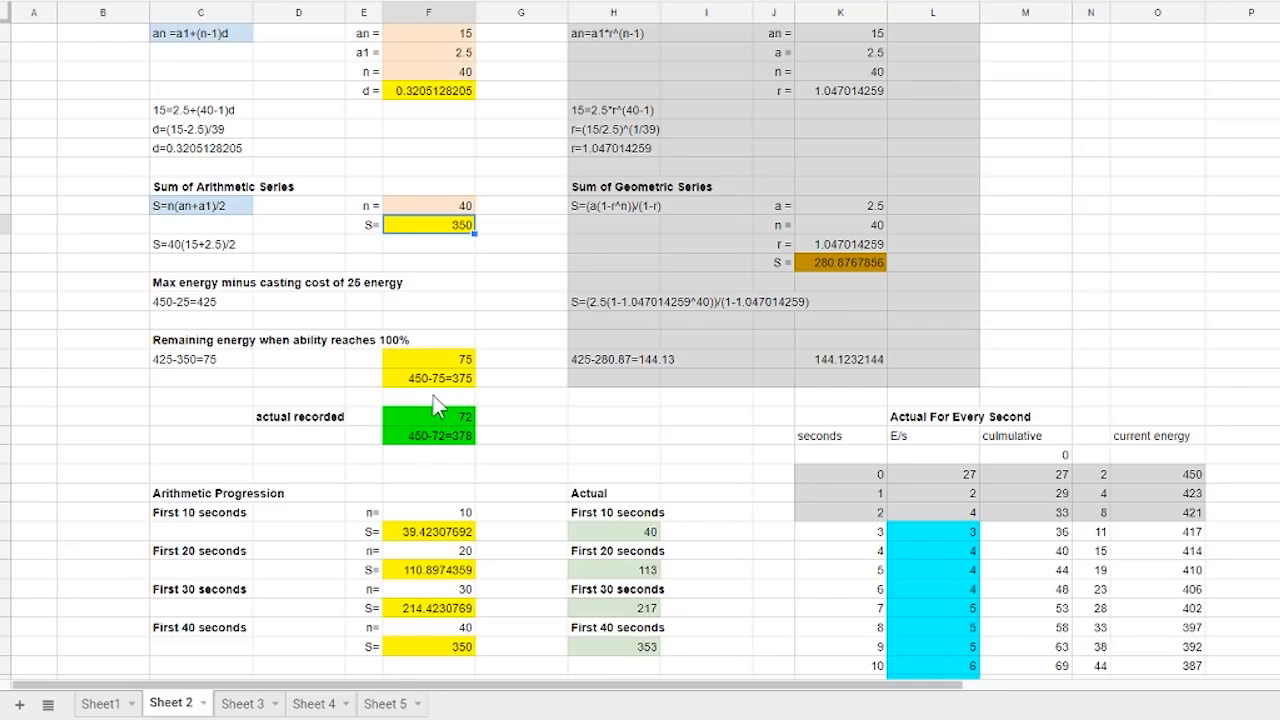
mouse_move(504, 432)
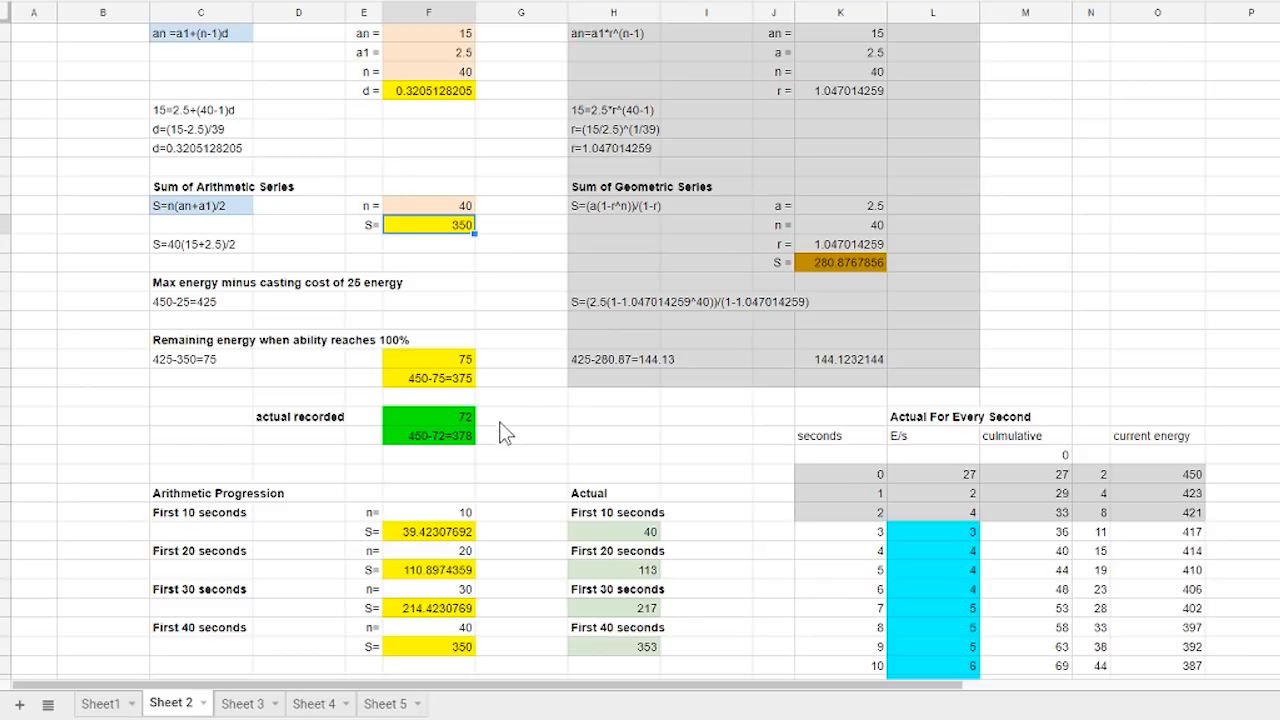
mouse_move(472, 452)
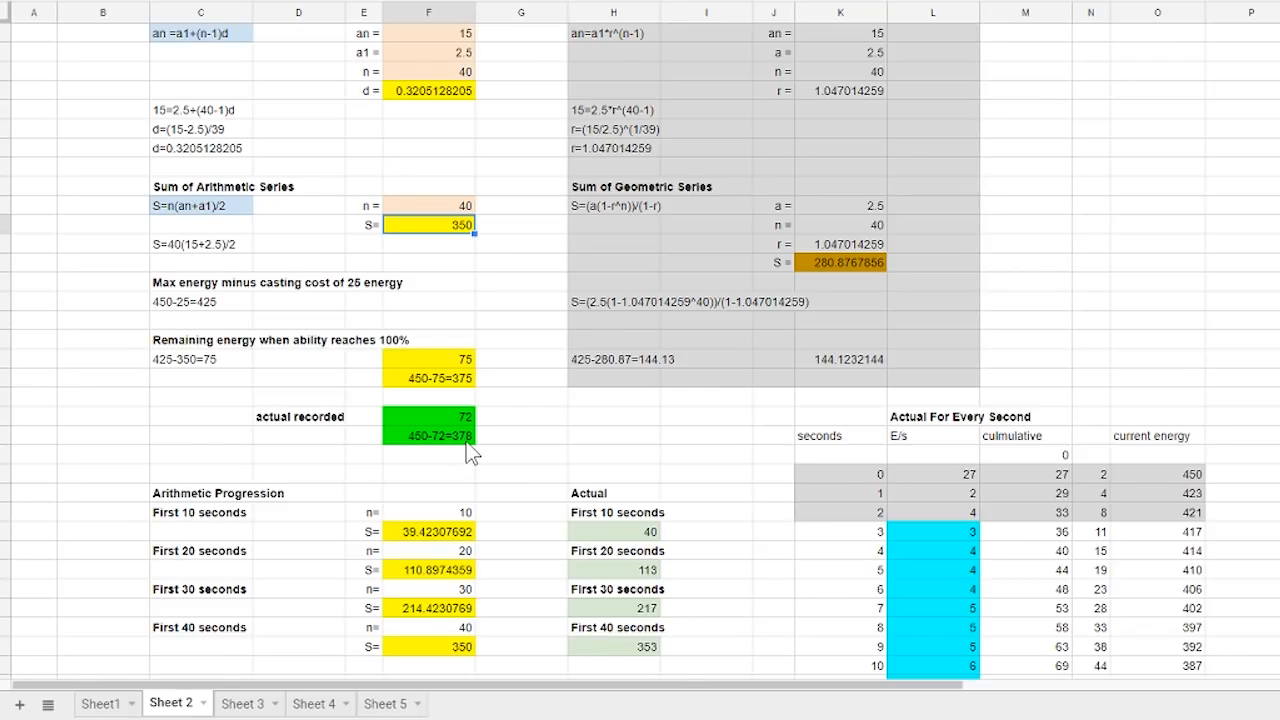
mouse_move(550, 448)
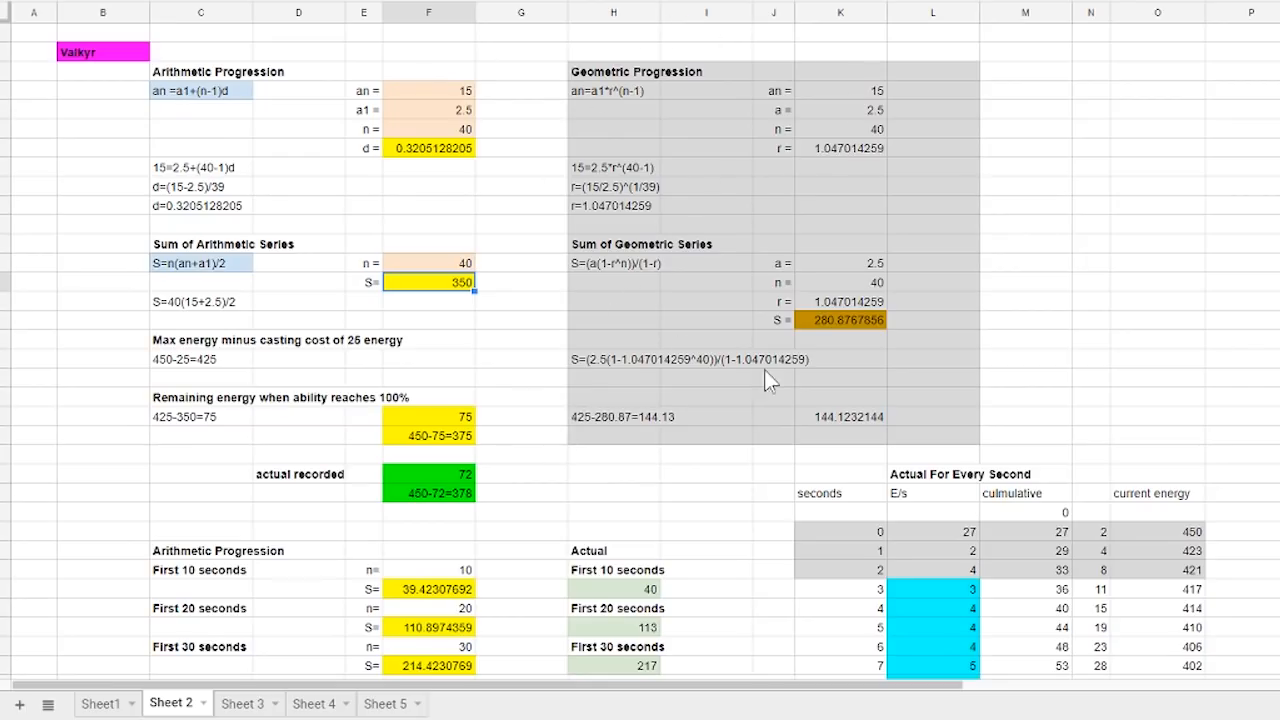
mouse_move(632, 84)
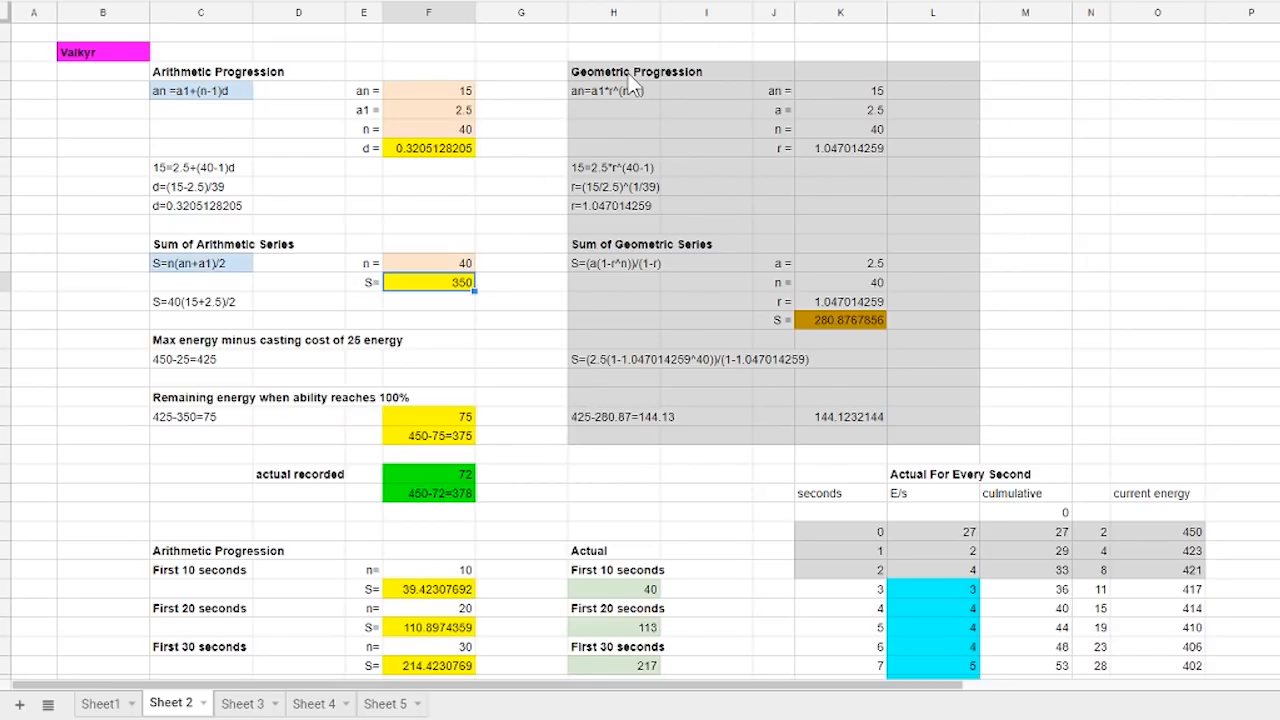
click(840, 320)
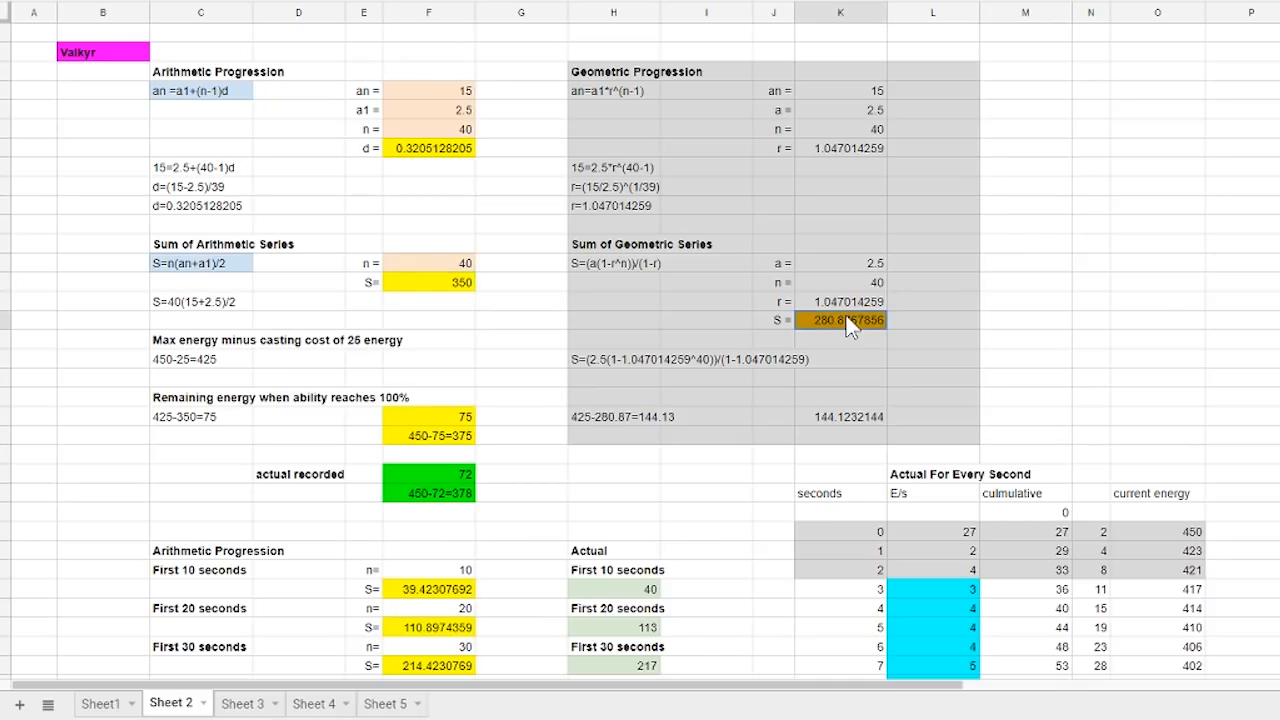
mouse_move(784, 338)
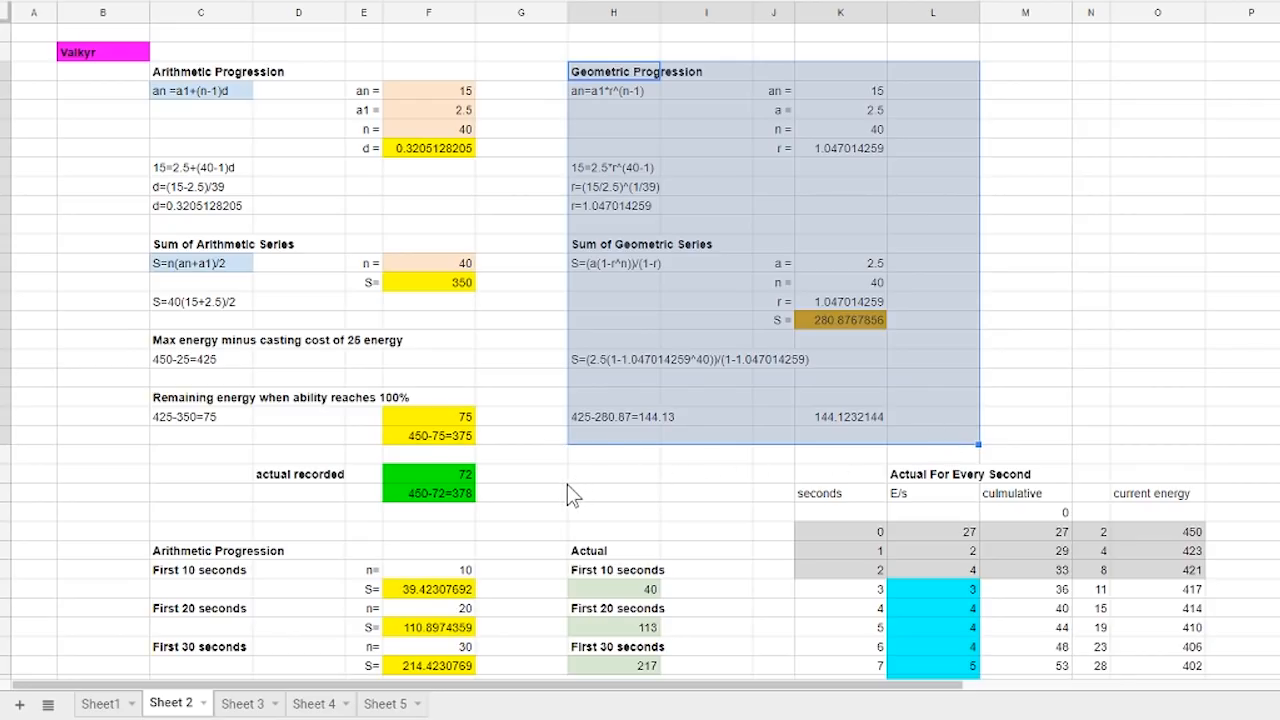
scroll(down, 3)
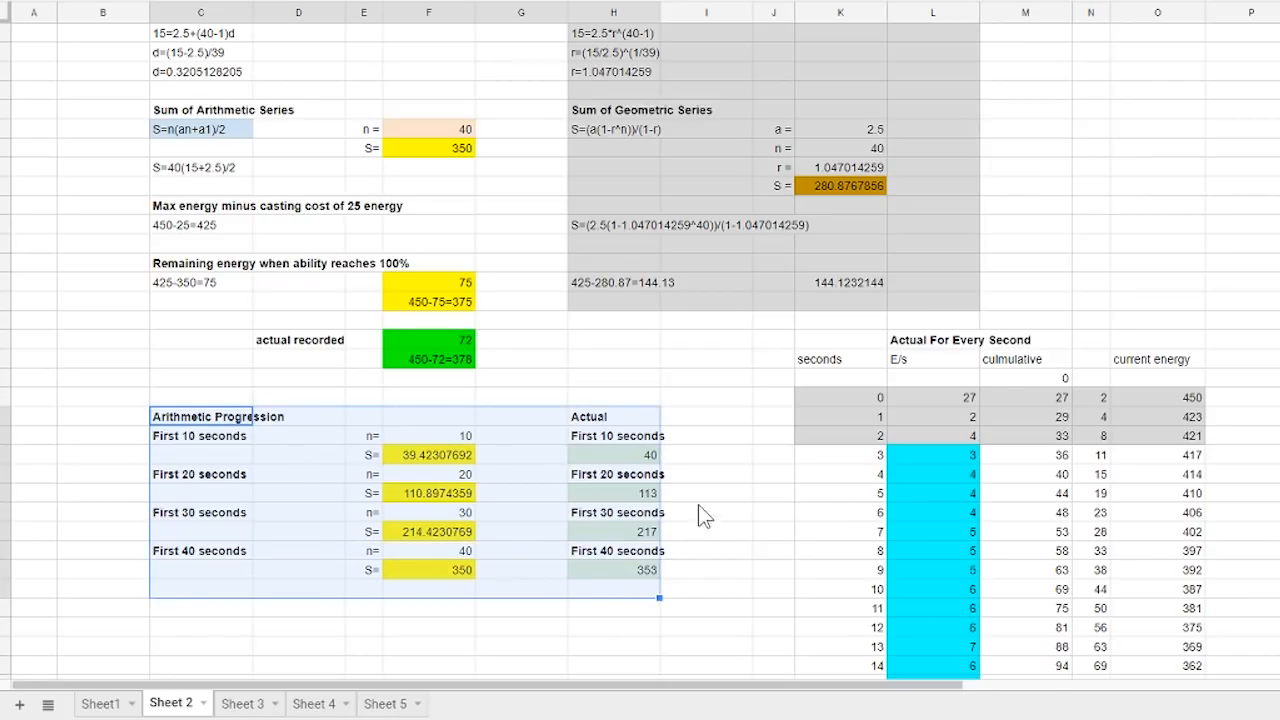
click(612, 532)
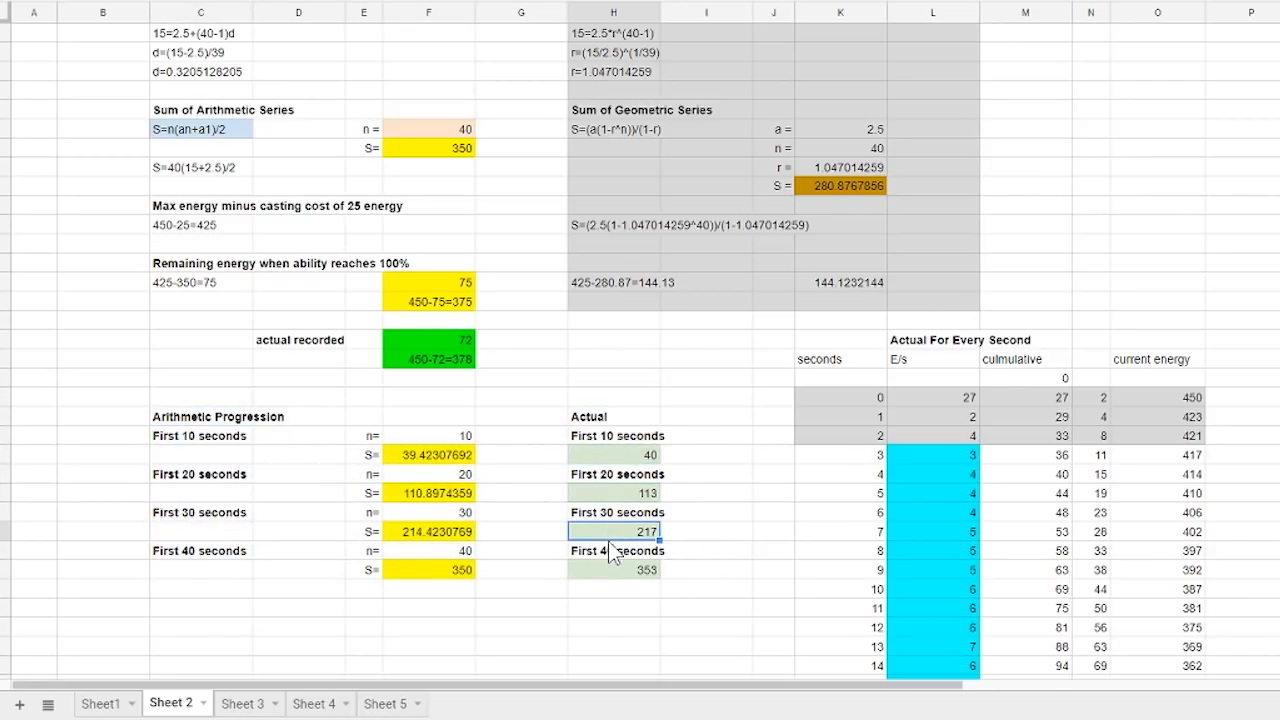
mouse_move(440, 510)
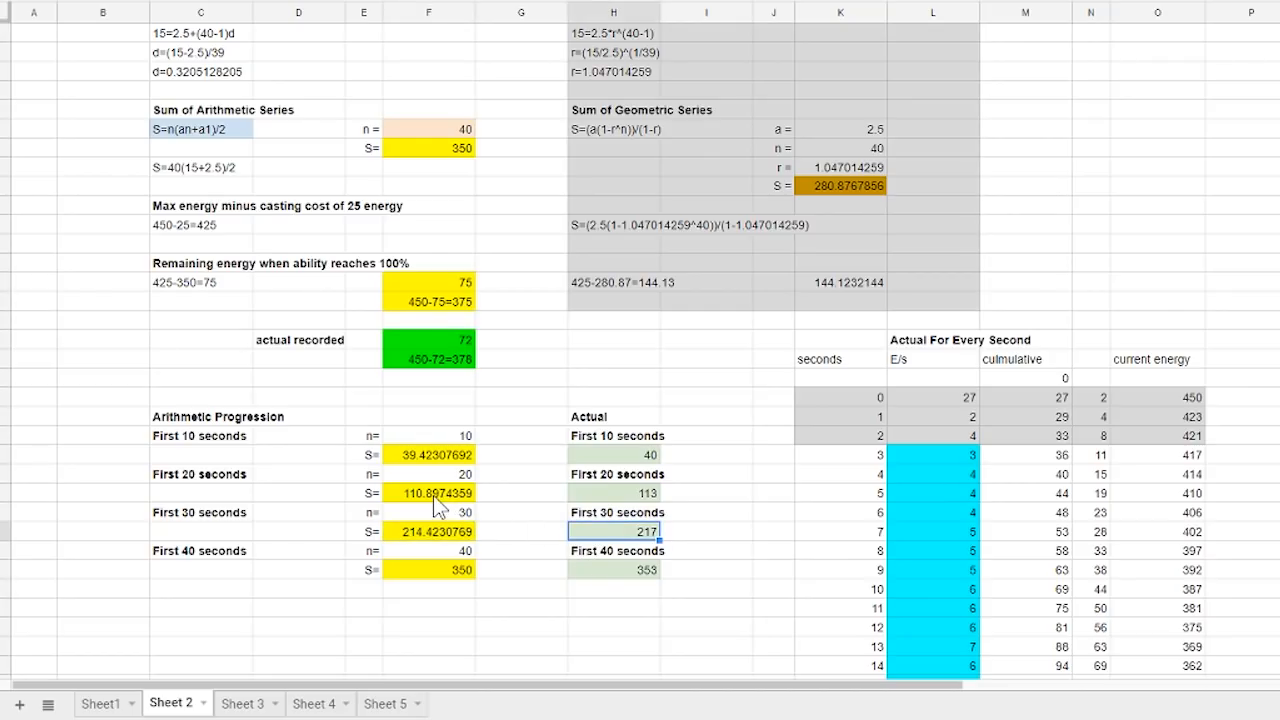
scroll(down, 3)
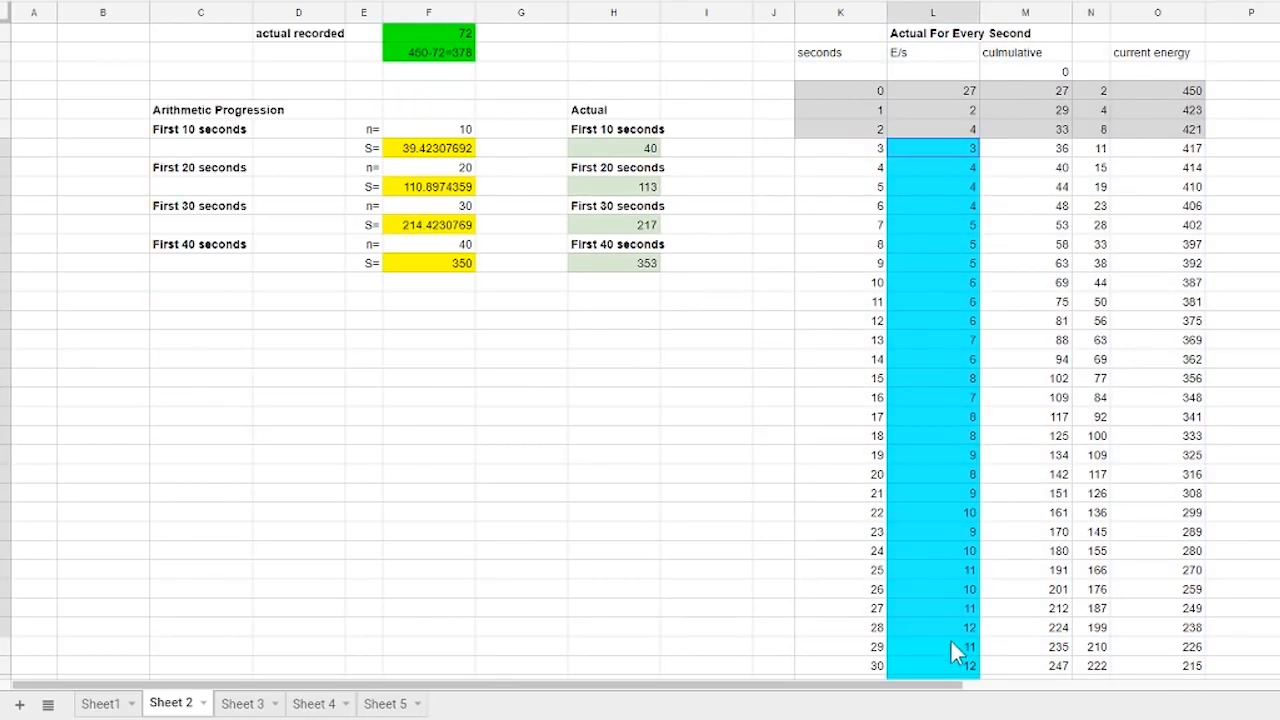
scroll(down, 3)
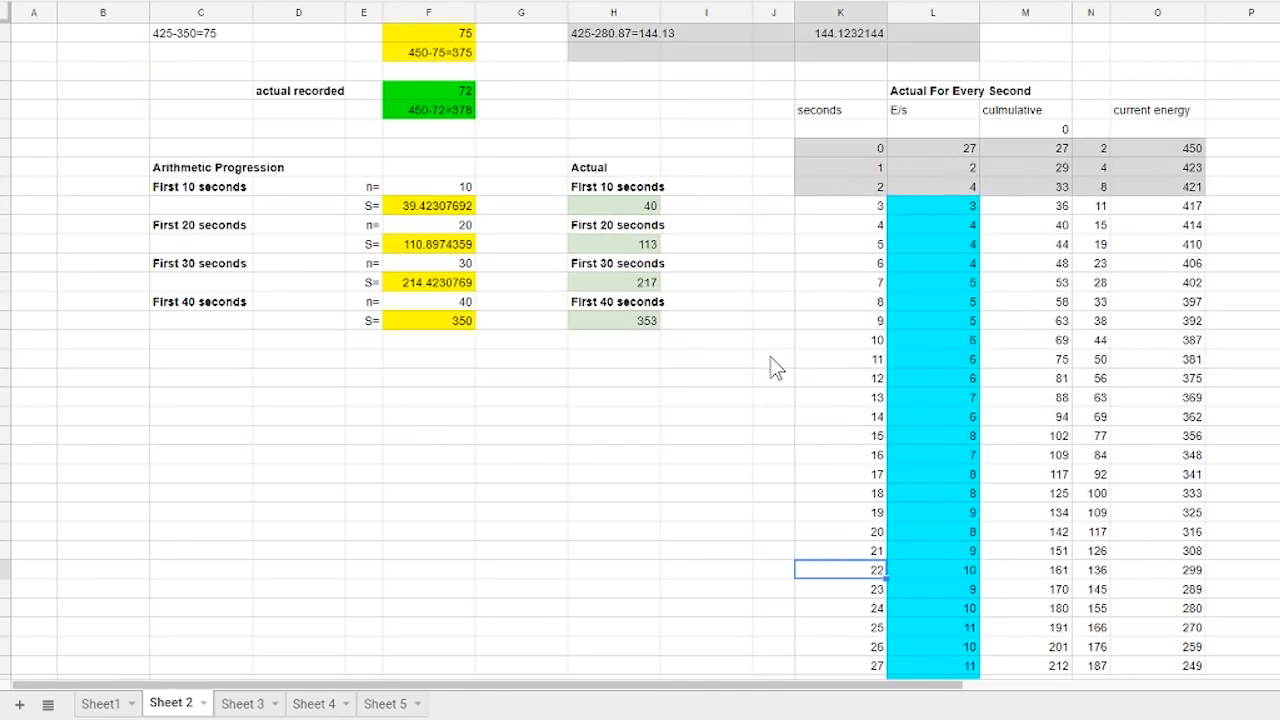
scroll(up, 3)
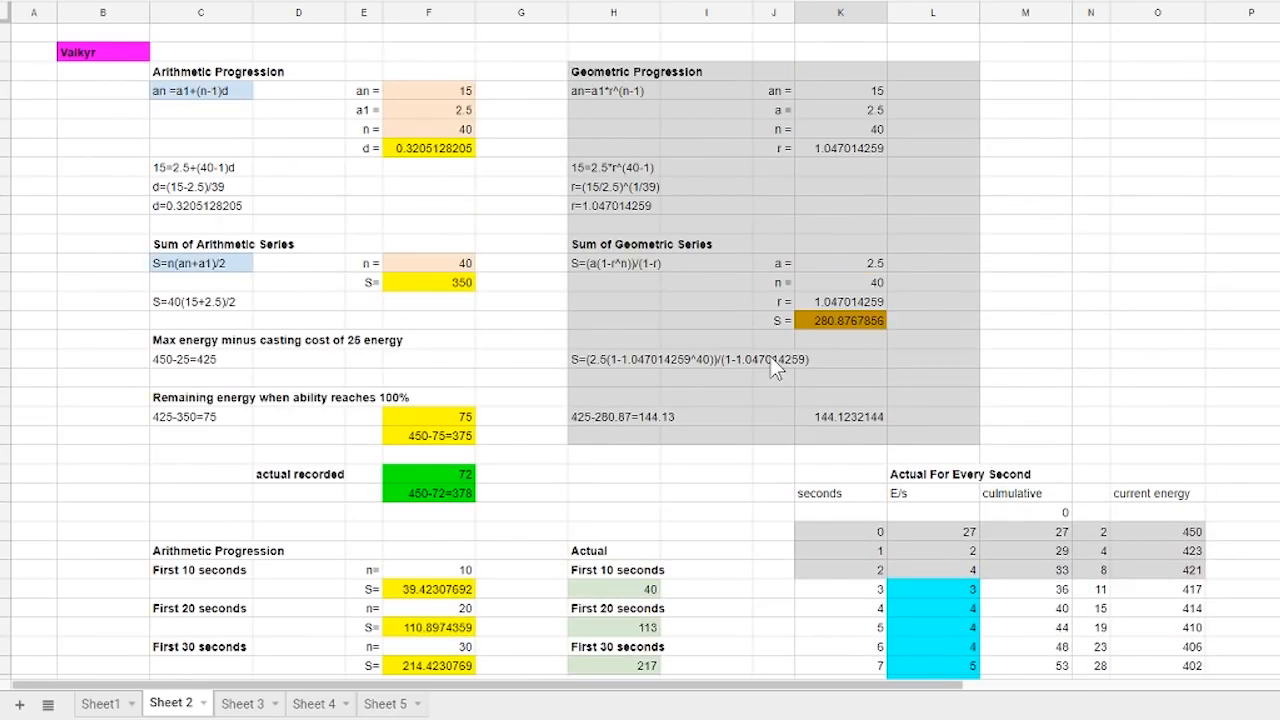
mouse_move(764, 500)
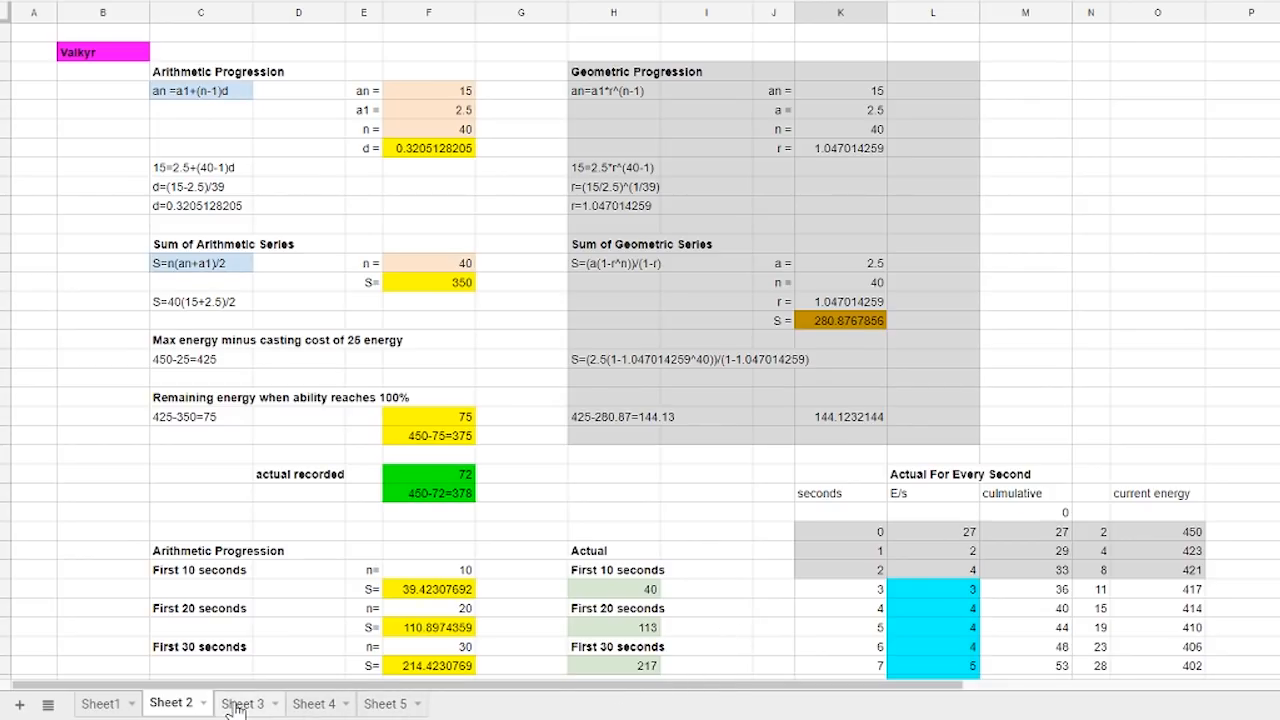
Switch to Sheet3 and scan across its drain table.
click(244, 704)
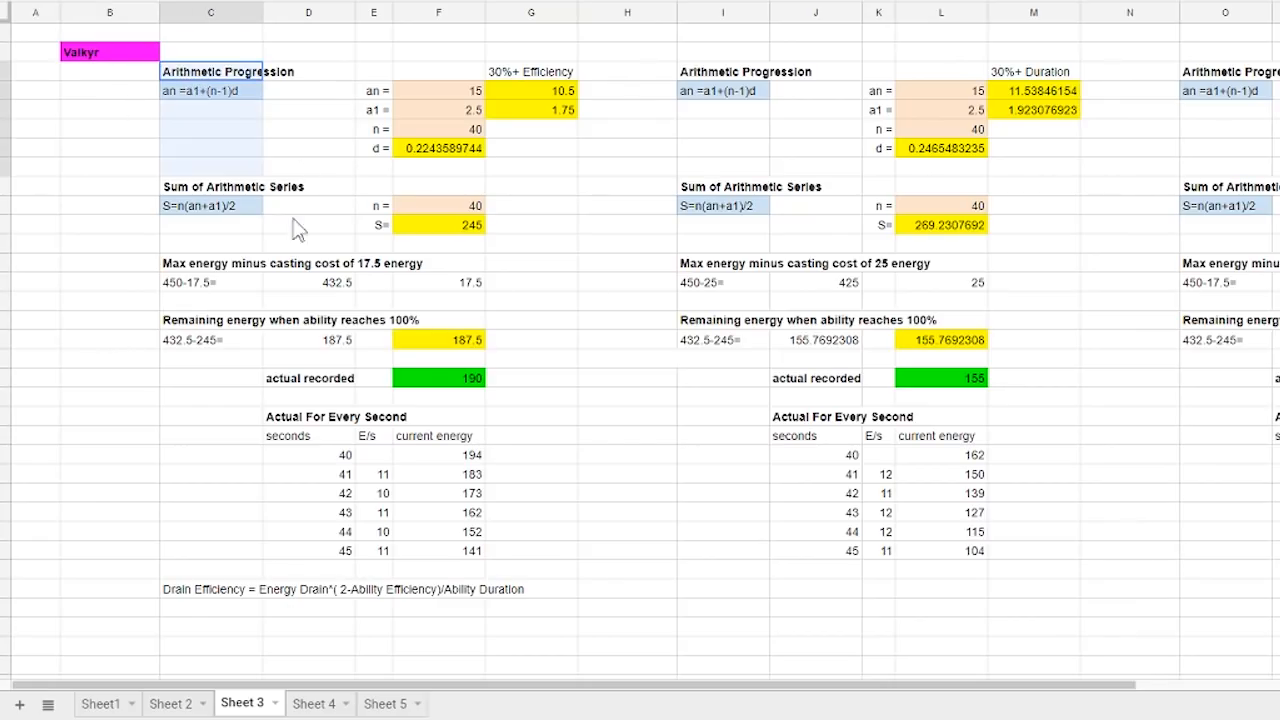
click(722, 72)
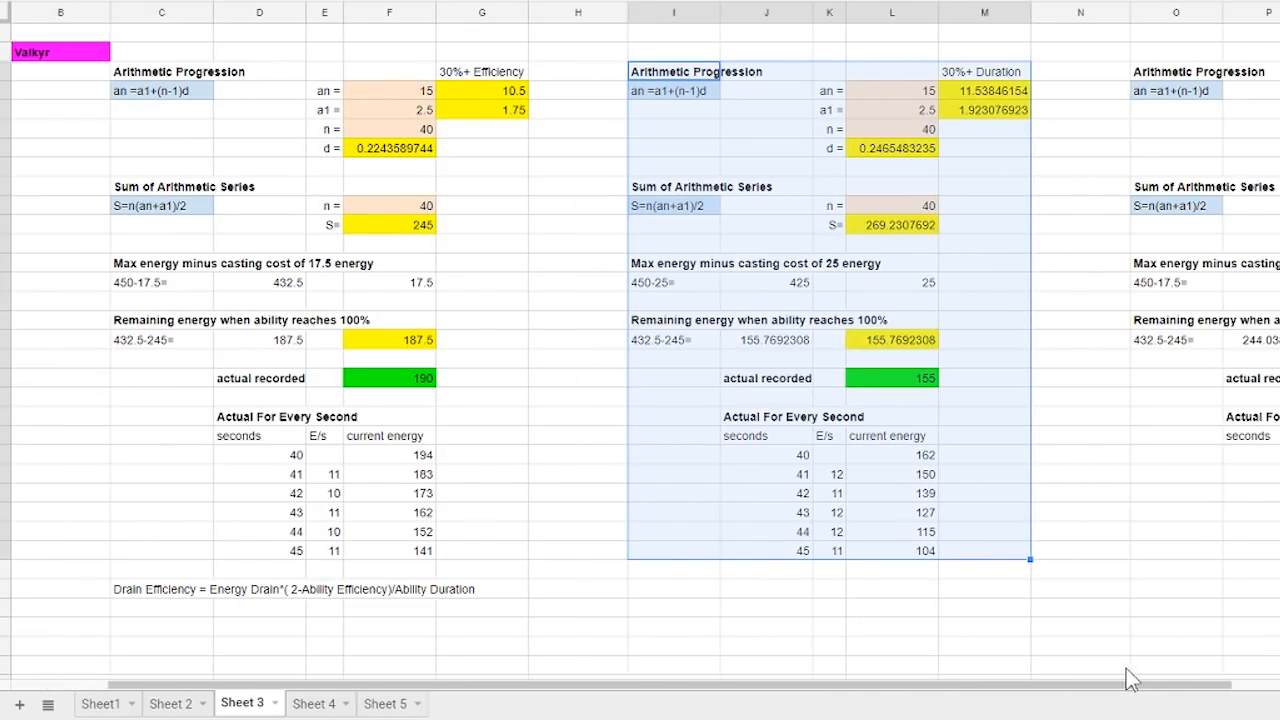
scroll(right, 3)
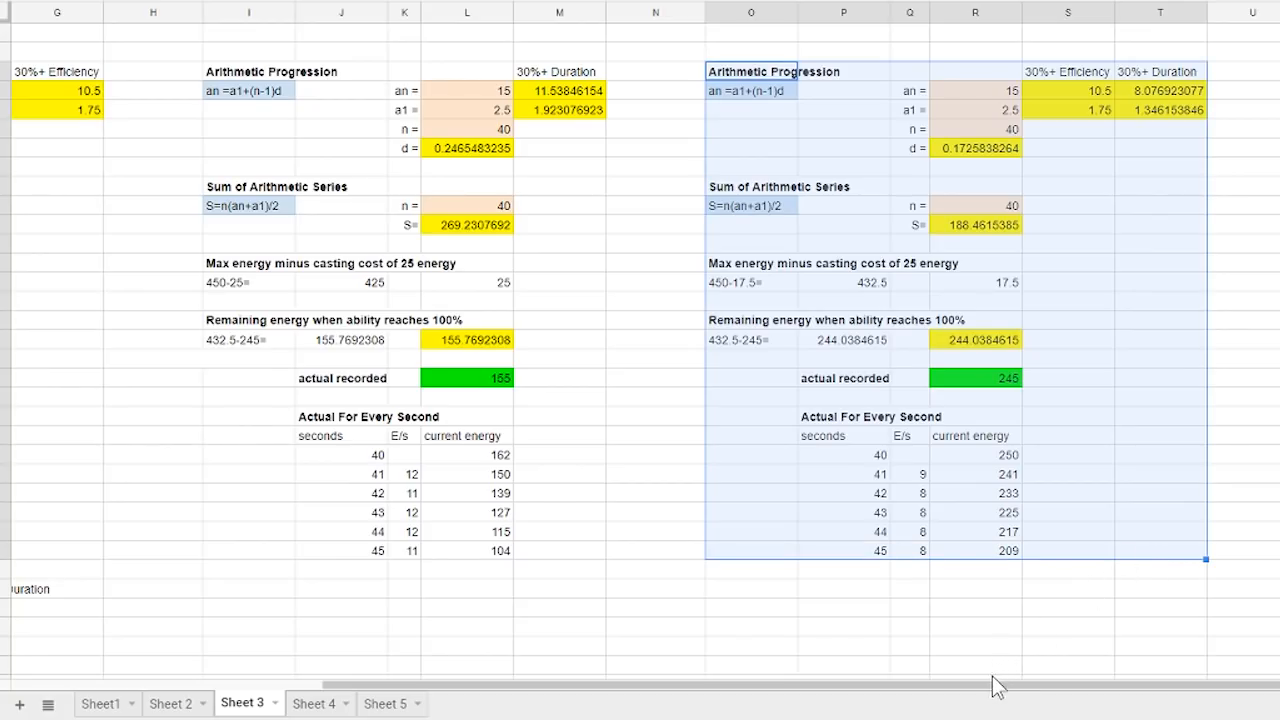
scroll(left, 3)
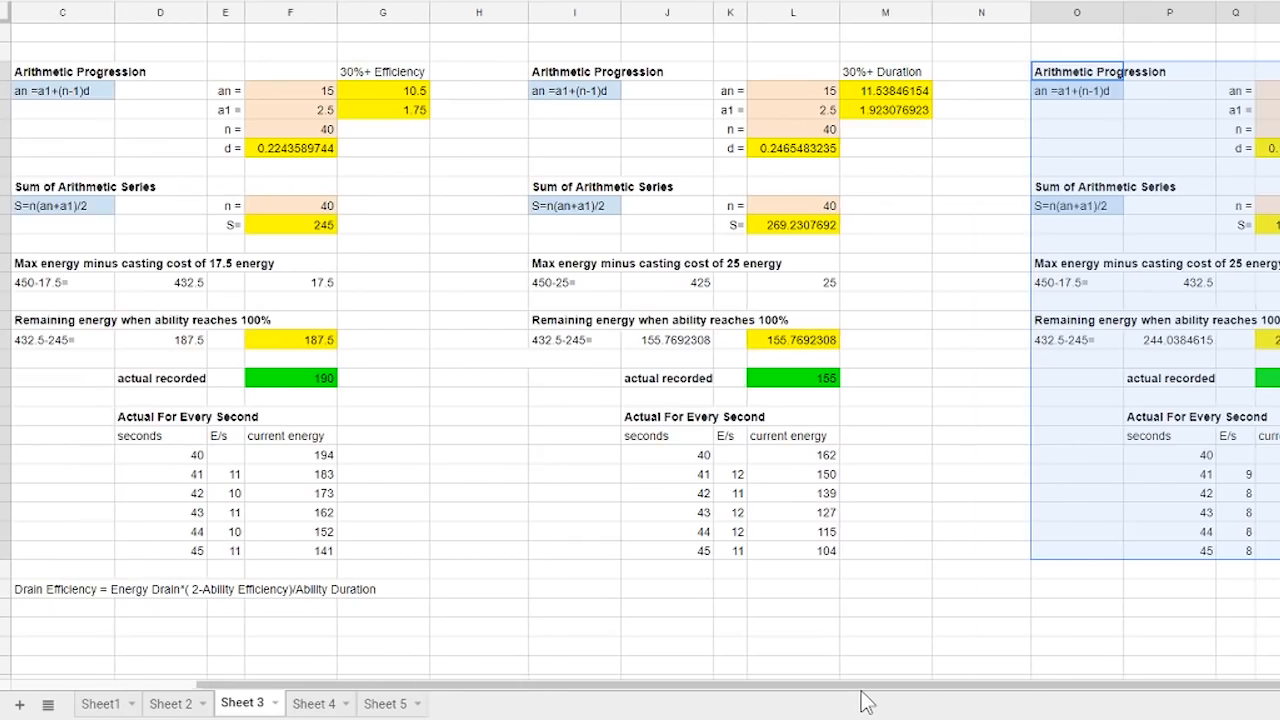
mouse_move(204, 112)
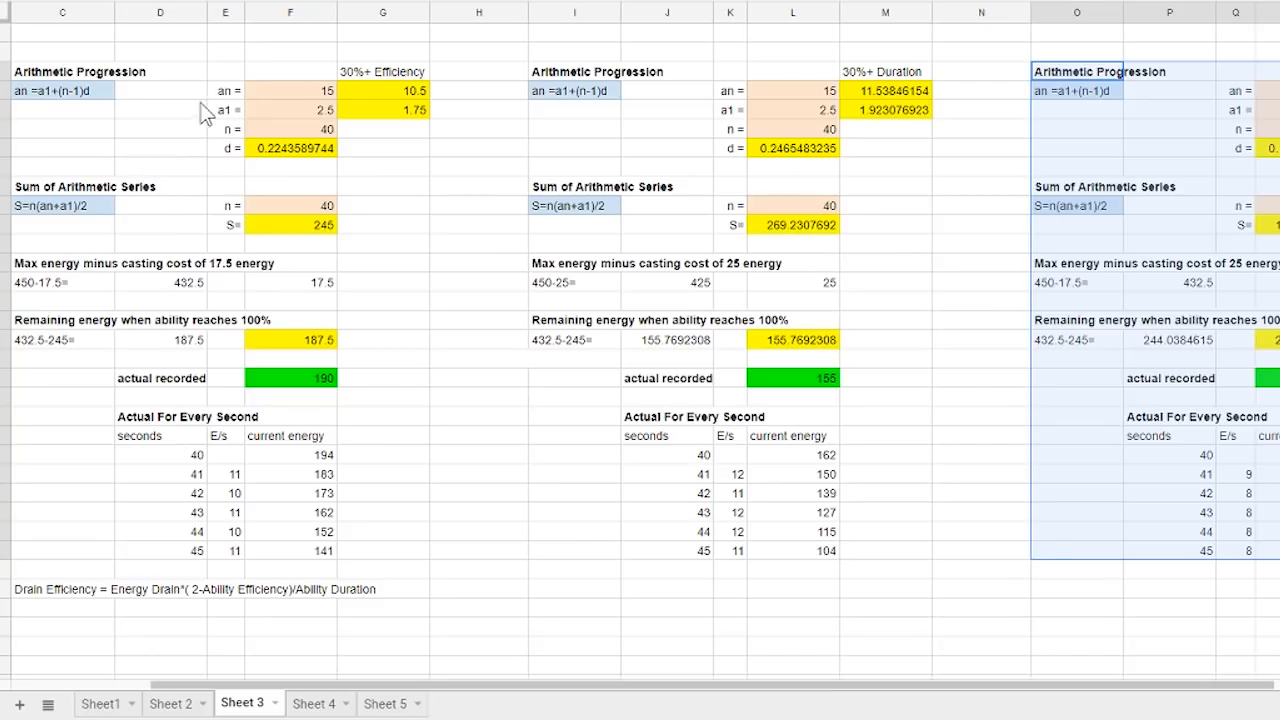
Check the a1 starting drain, the 30% efficiency drain values and the middle per-second energy table.
click(290, 110)
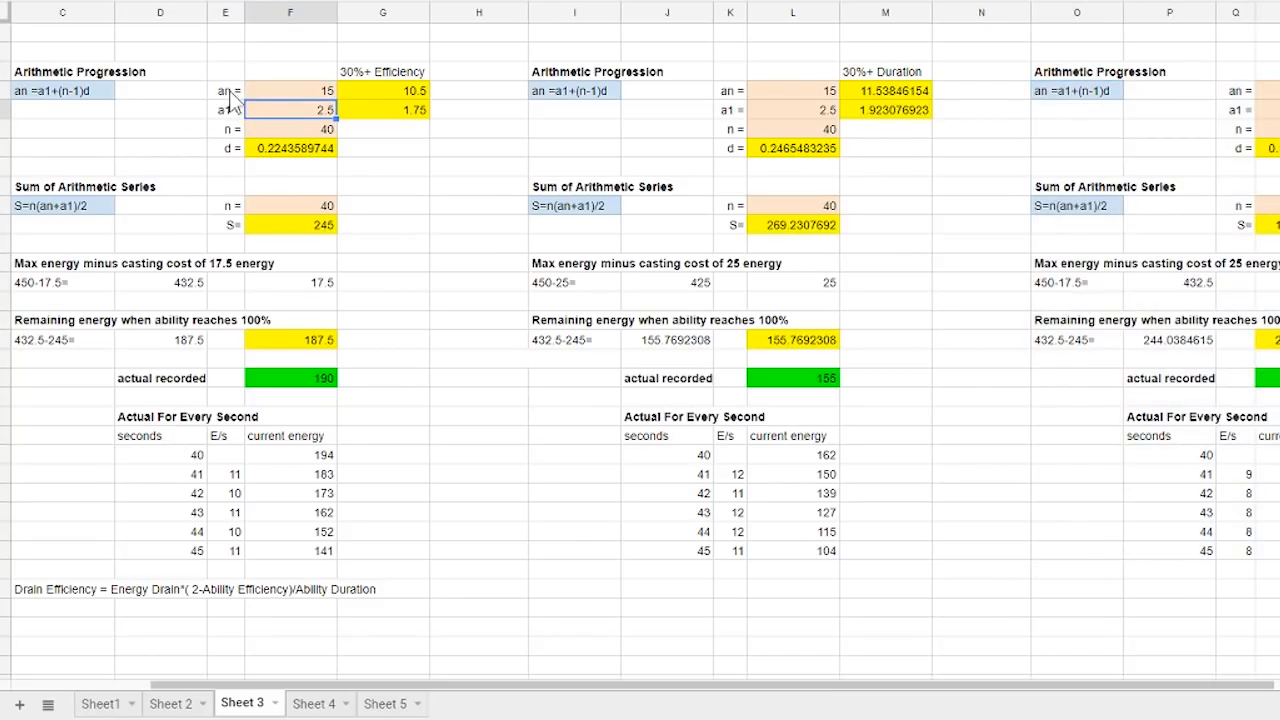
click(384, 110)
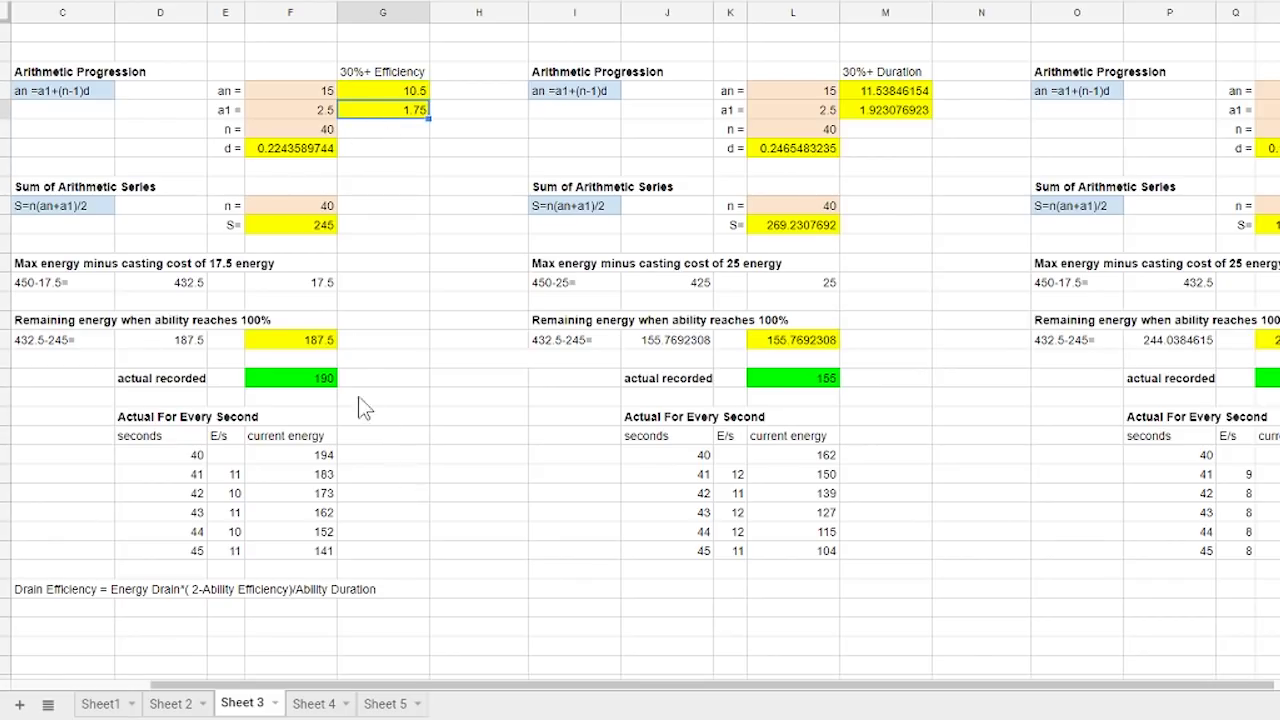
click(290, 110)
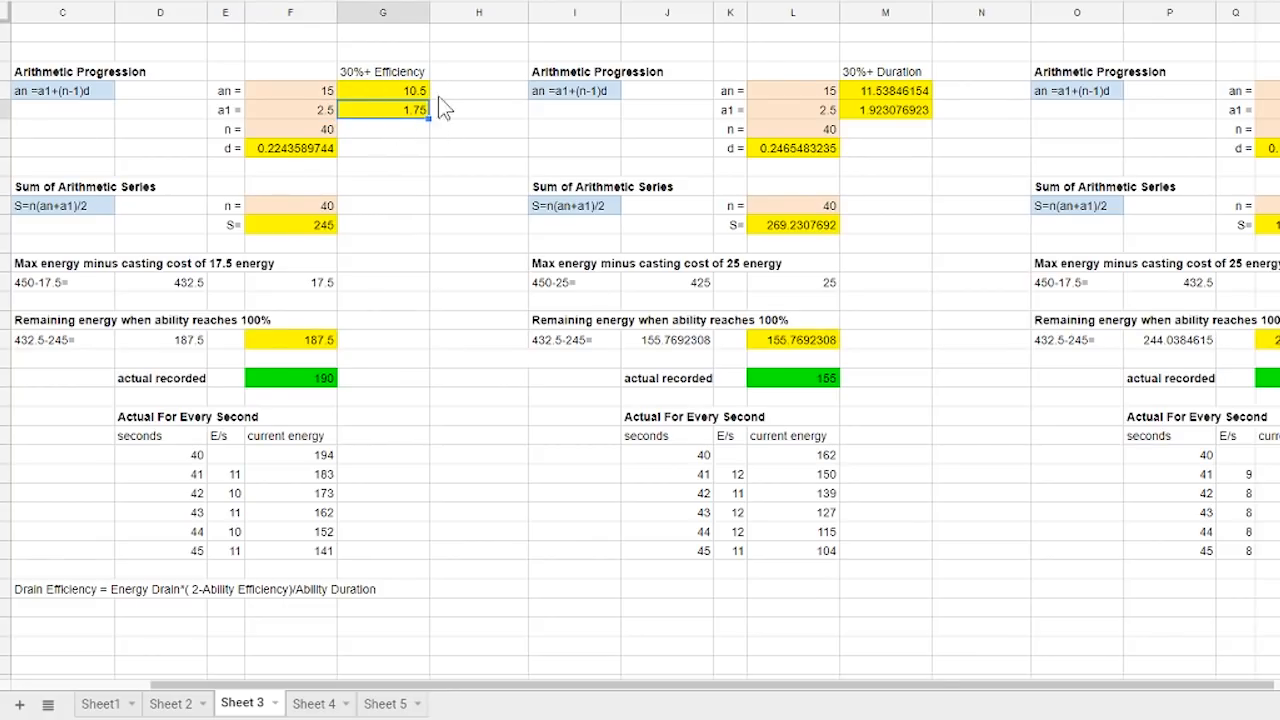
mouse_move(68, 112)
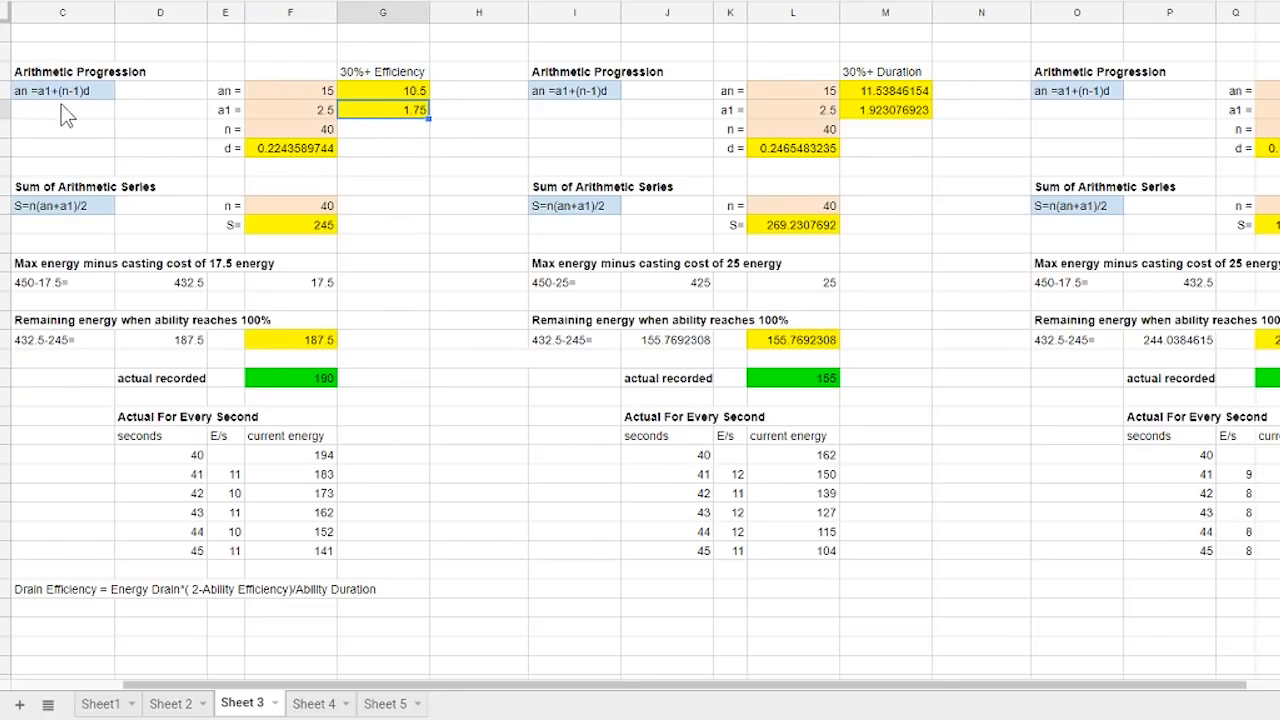
mouse_move(316, 244)
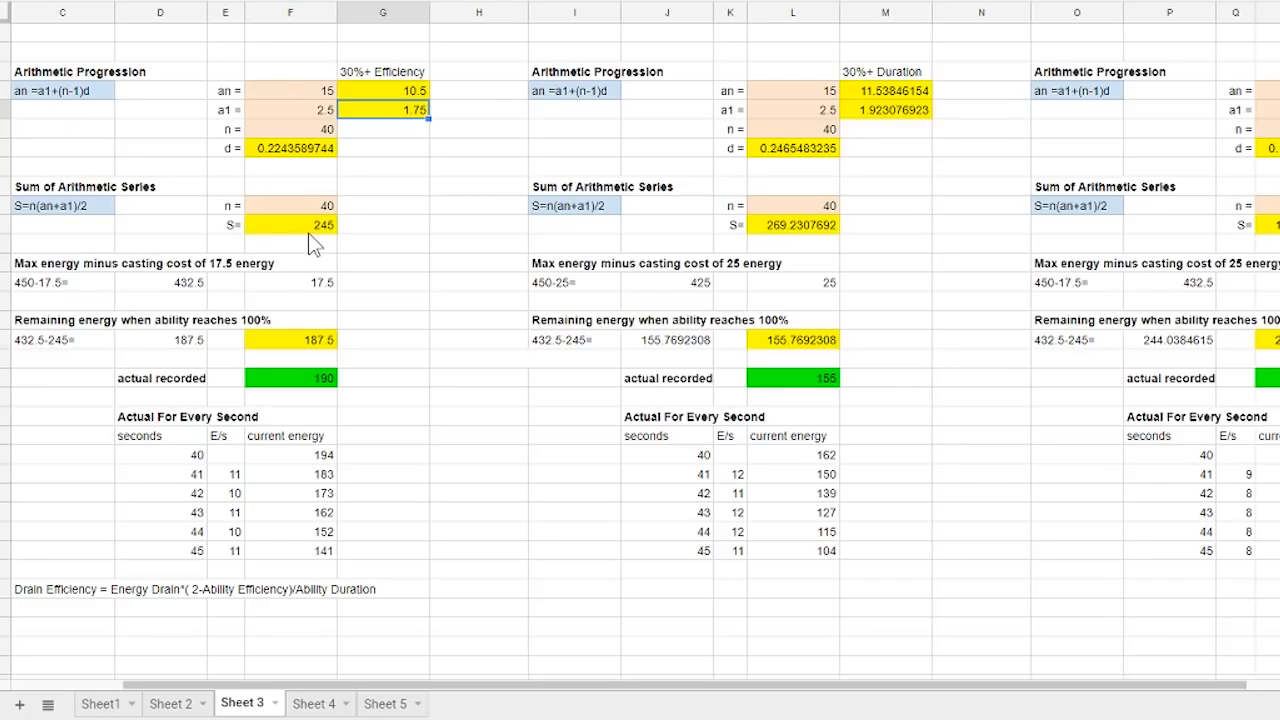
mouse_move(276, 352)
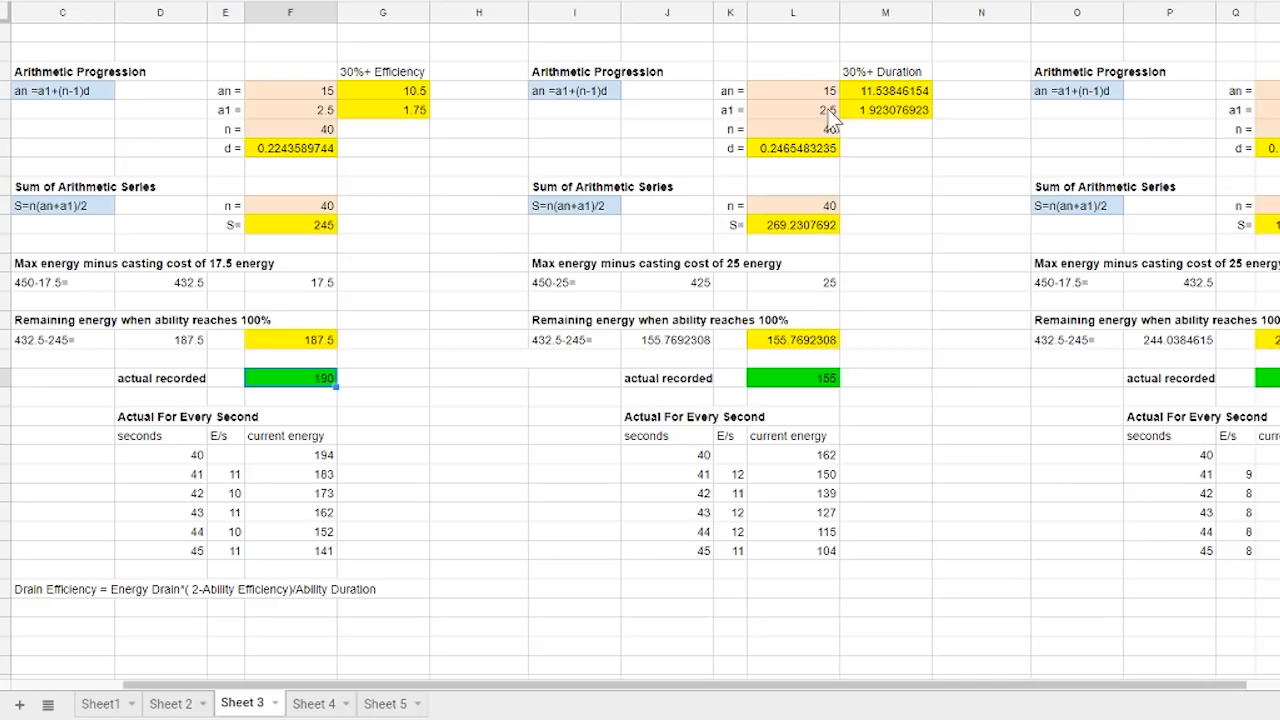
mouse_move(446, 456)
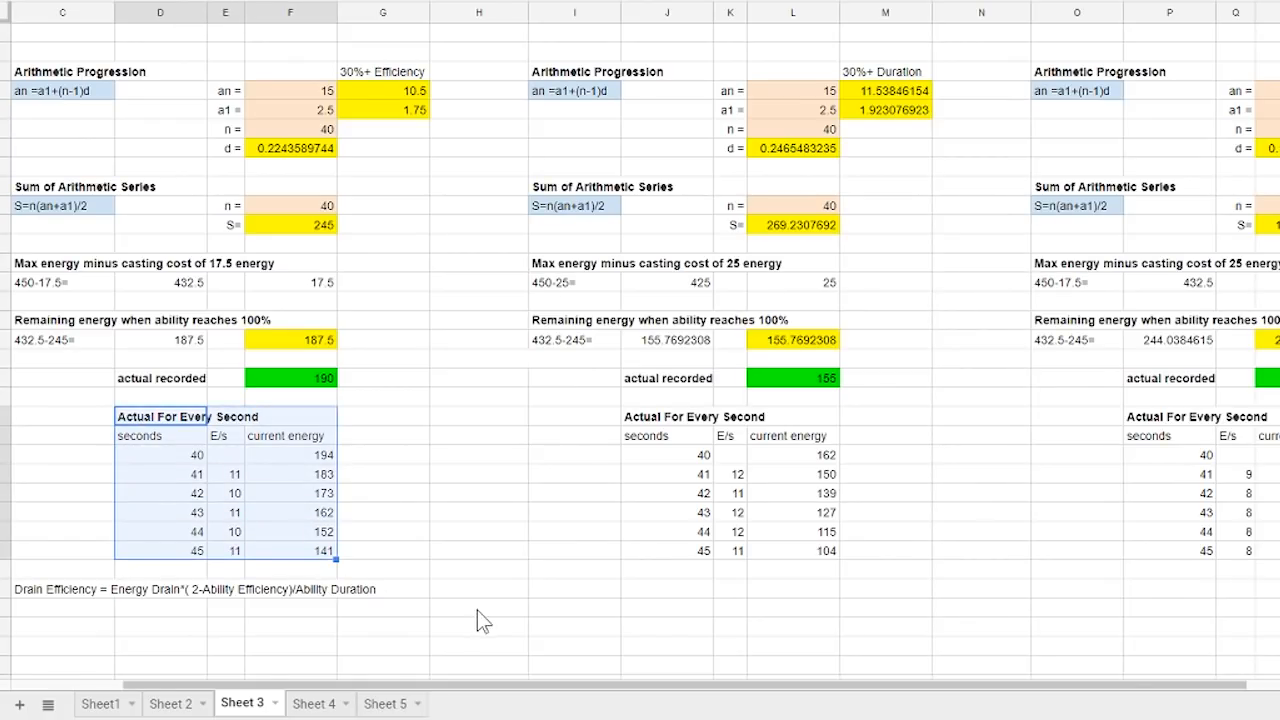
click(668, 416)
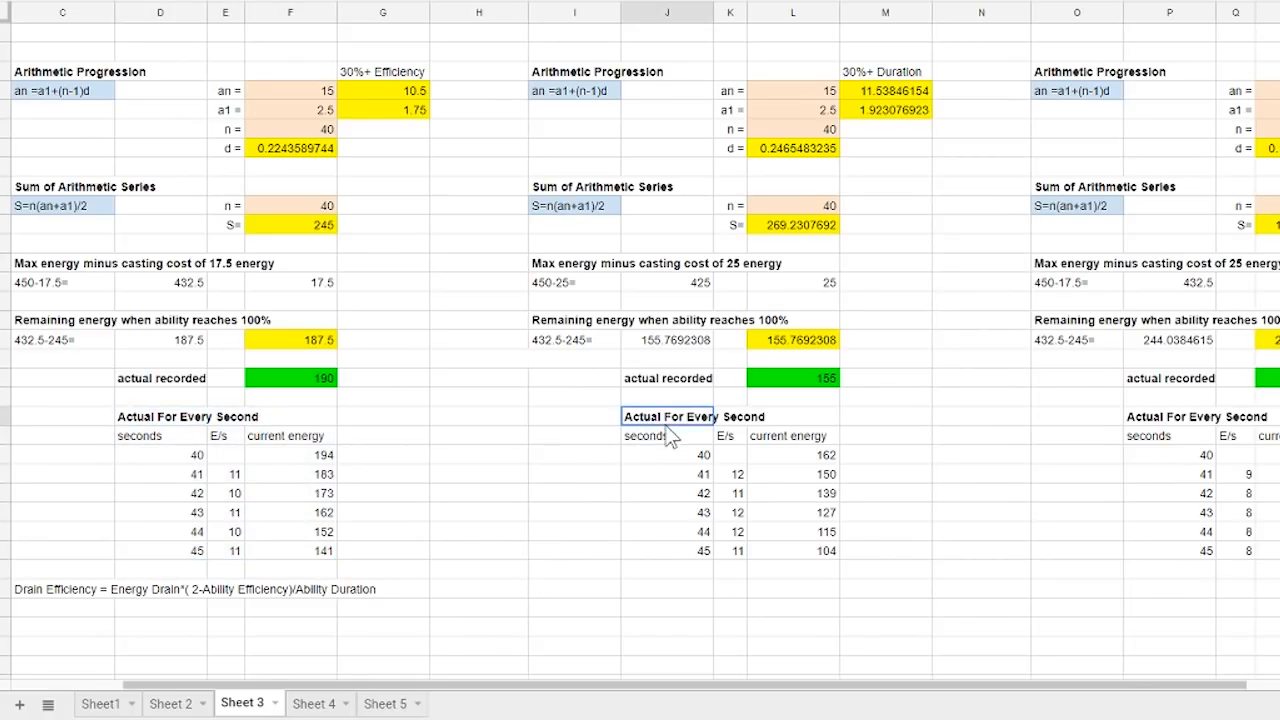
click(1170, 416)
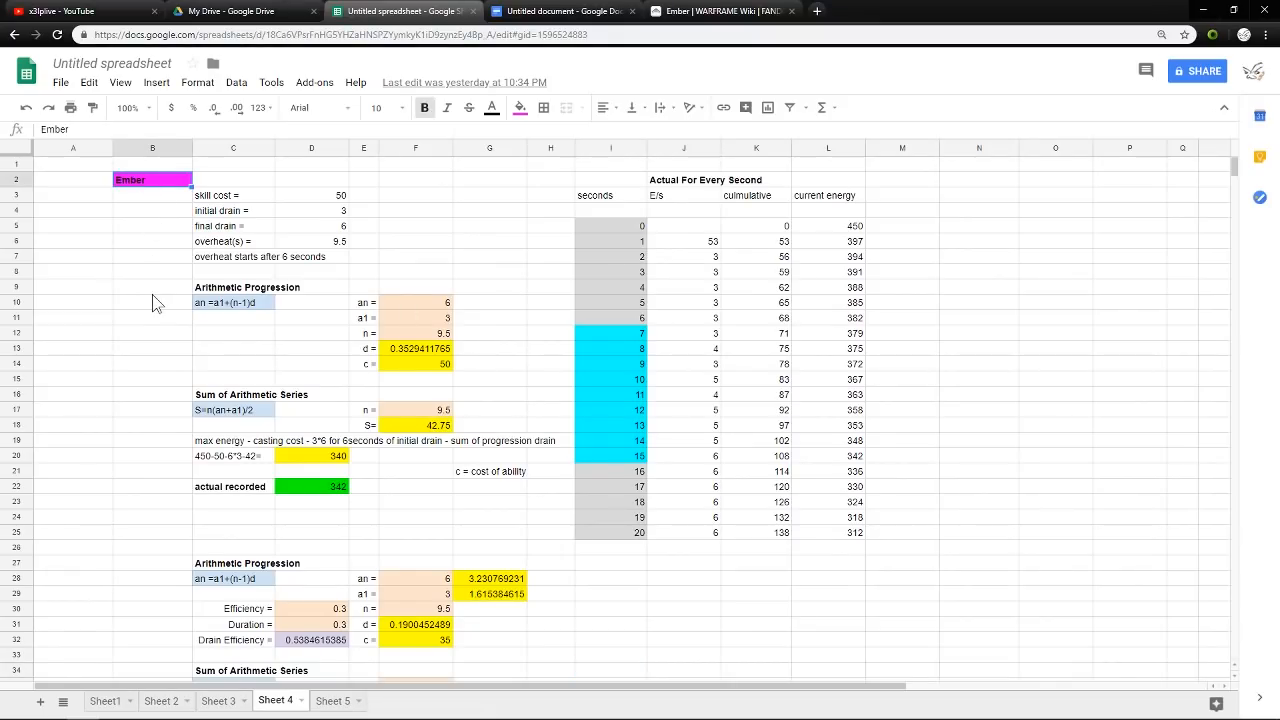
mouse_move(598, 248)
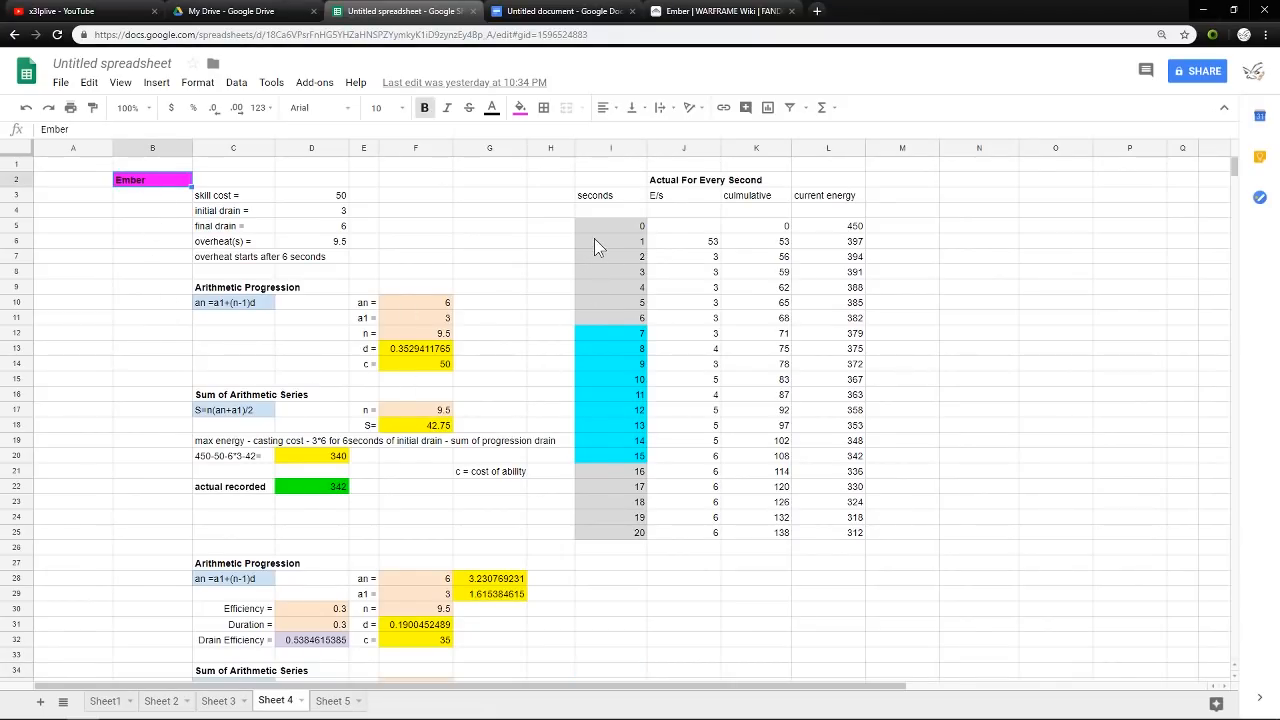
Review the seconds column, overheat rows, energy formula note and actual recorded energy, then the efficiency section below.
click(610, 224)
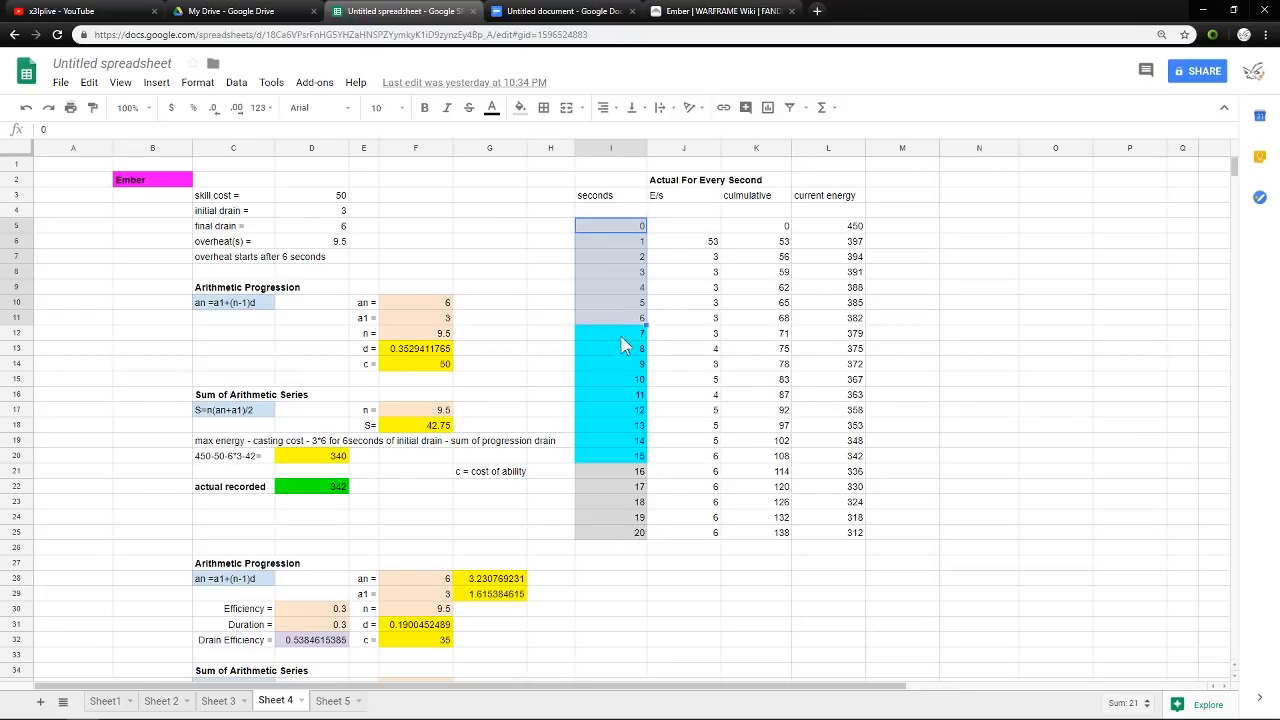
click(612, 332)
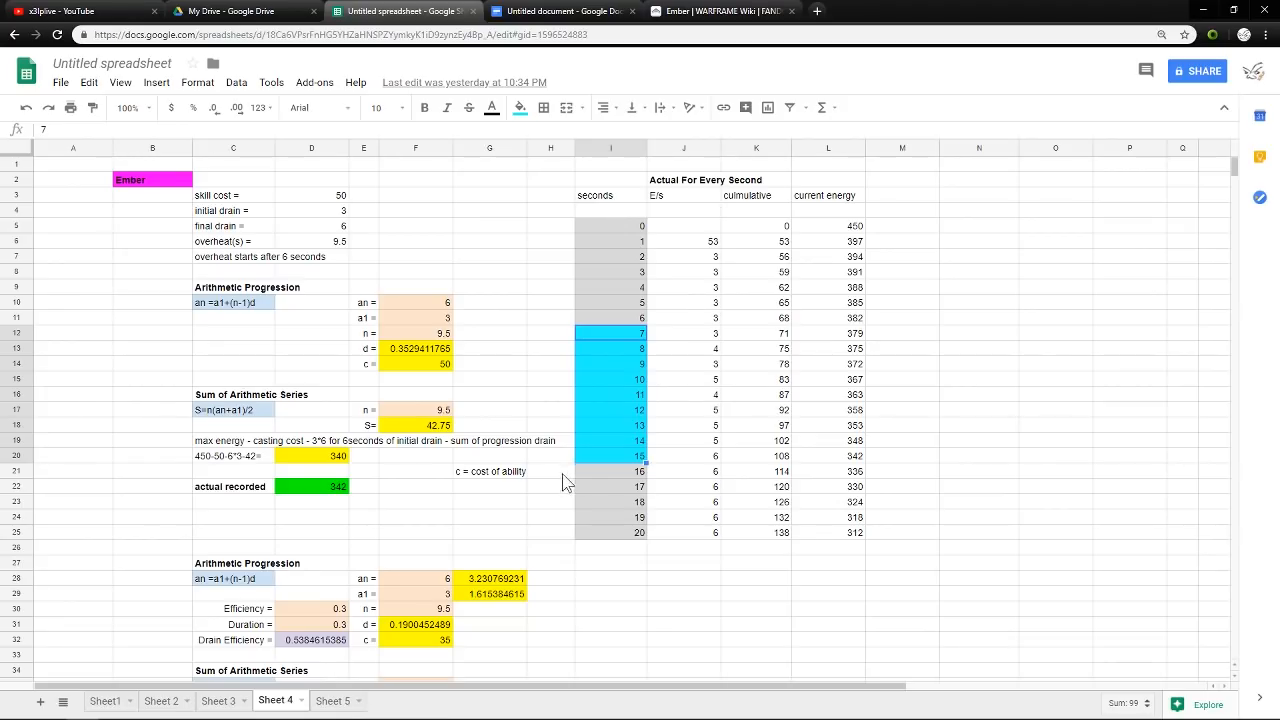
mouse_move(212, 450)
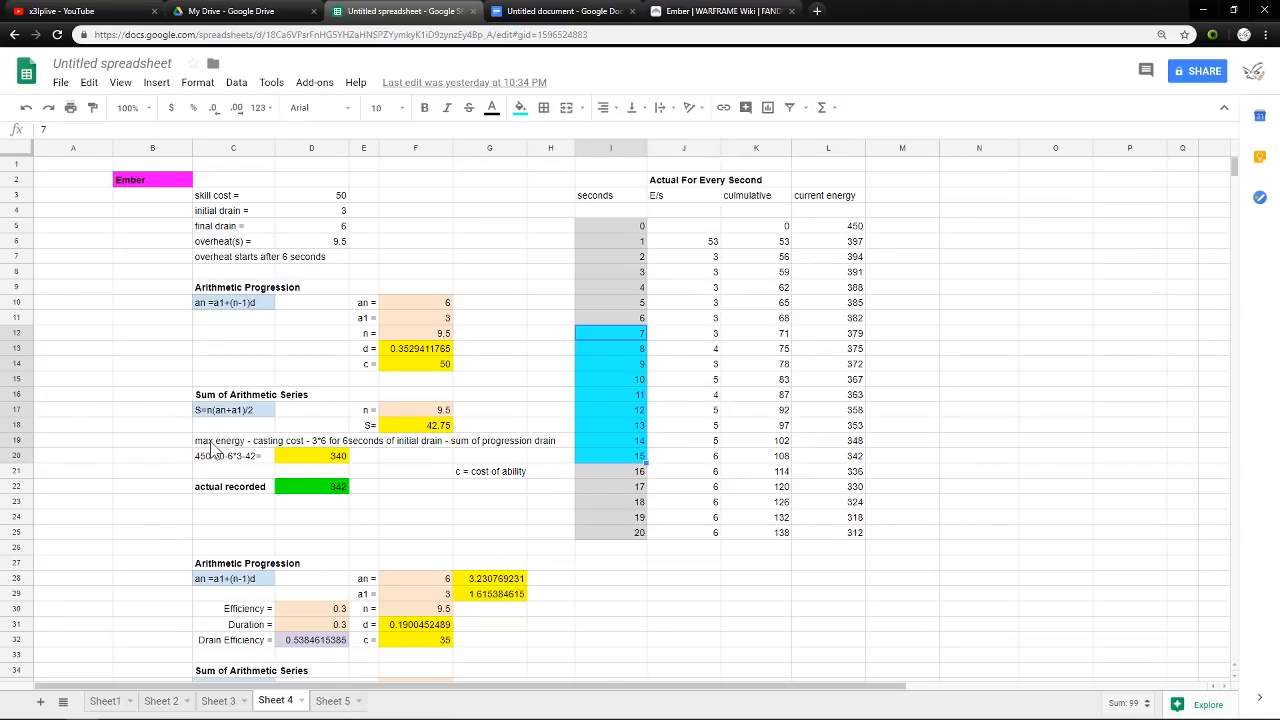
click(376, 440)
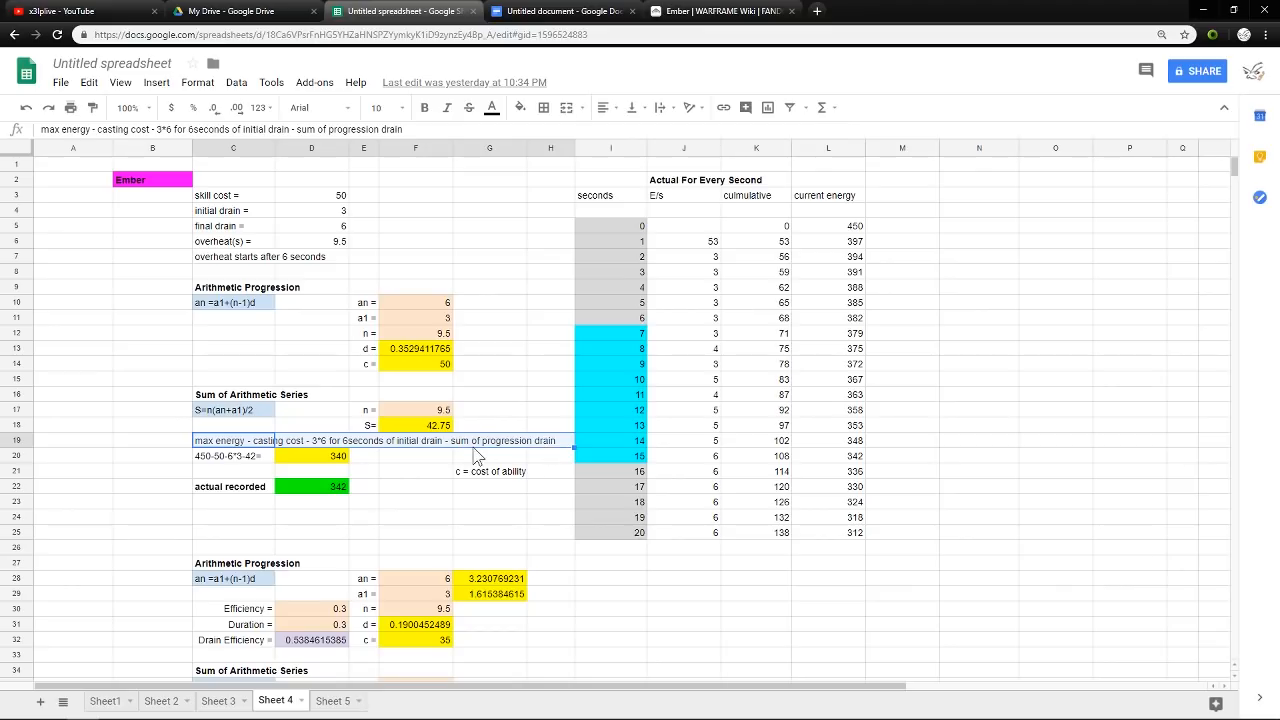
click(312, 488)
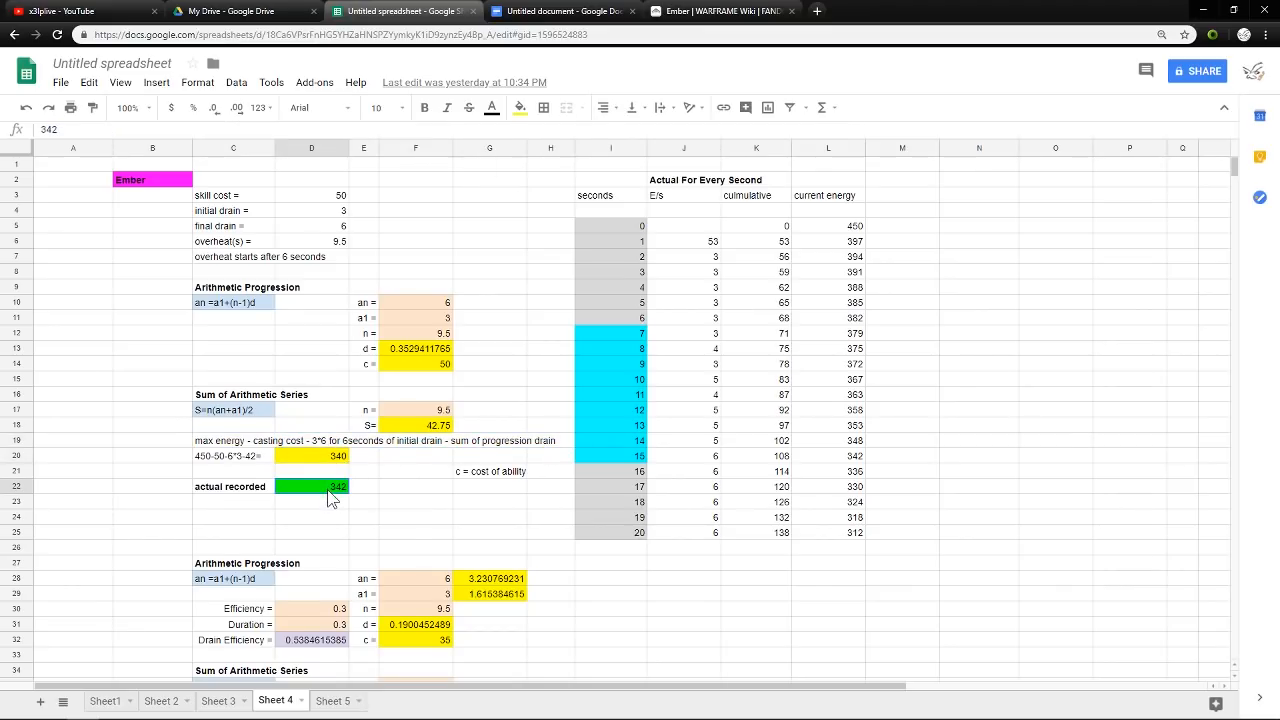
scroll(down, 3)
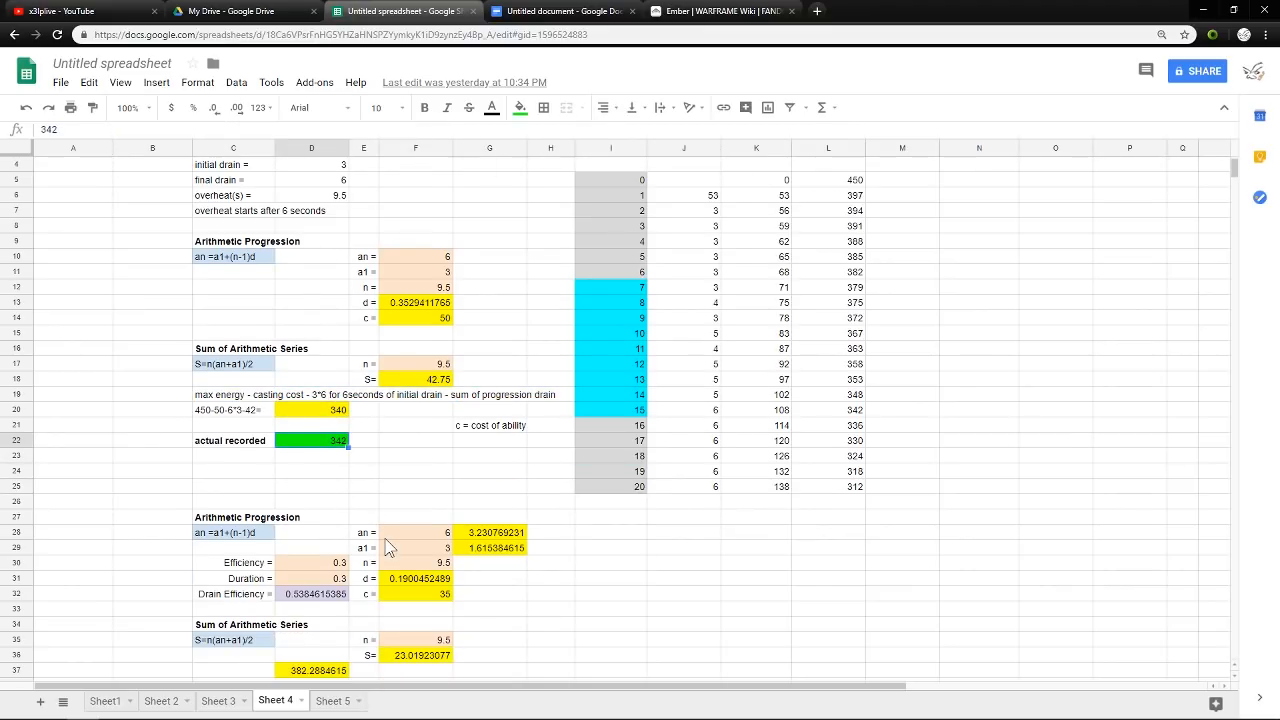
scroll(down, 3)
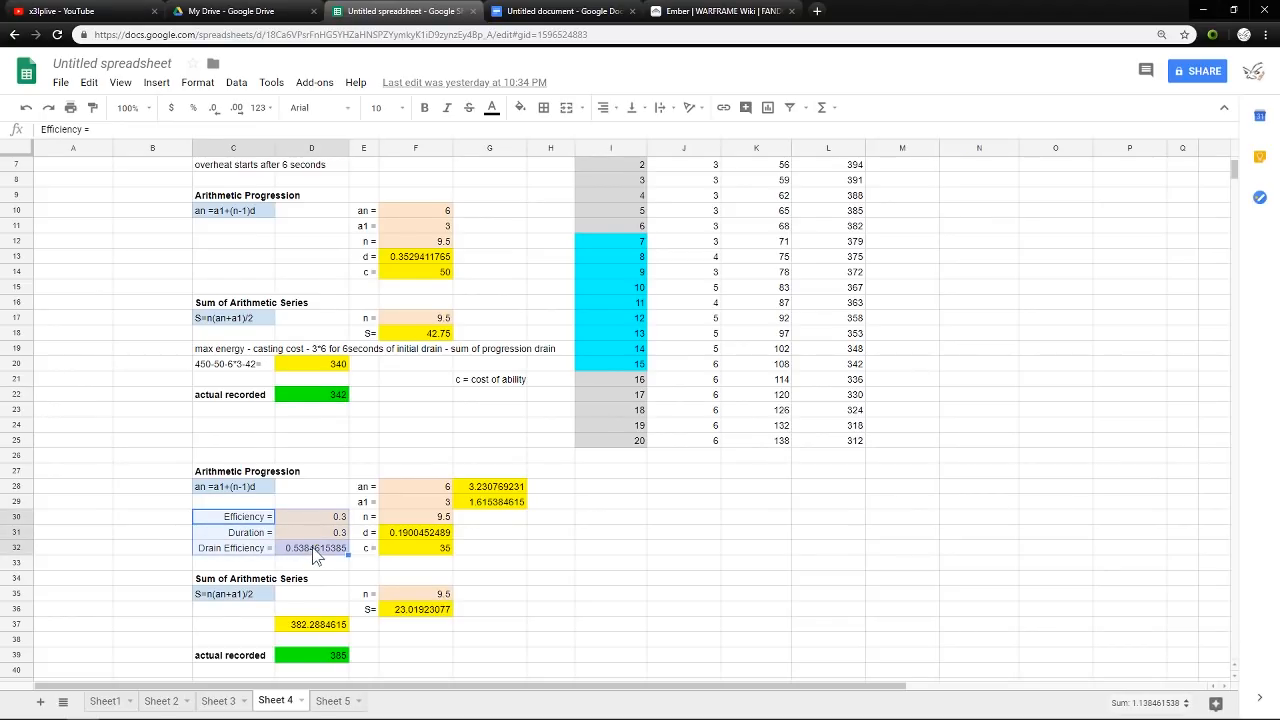
mouse_move(362, 584)
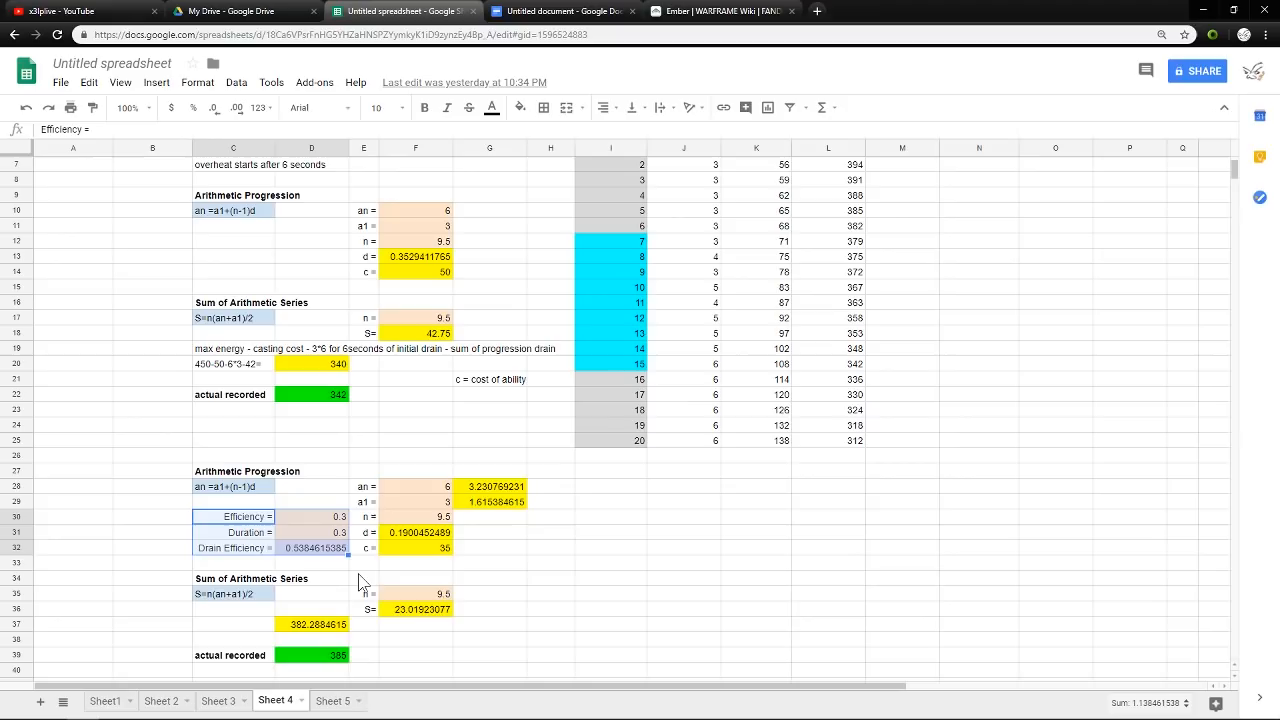
mouse_move(416, 578)
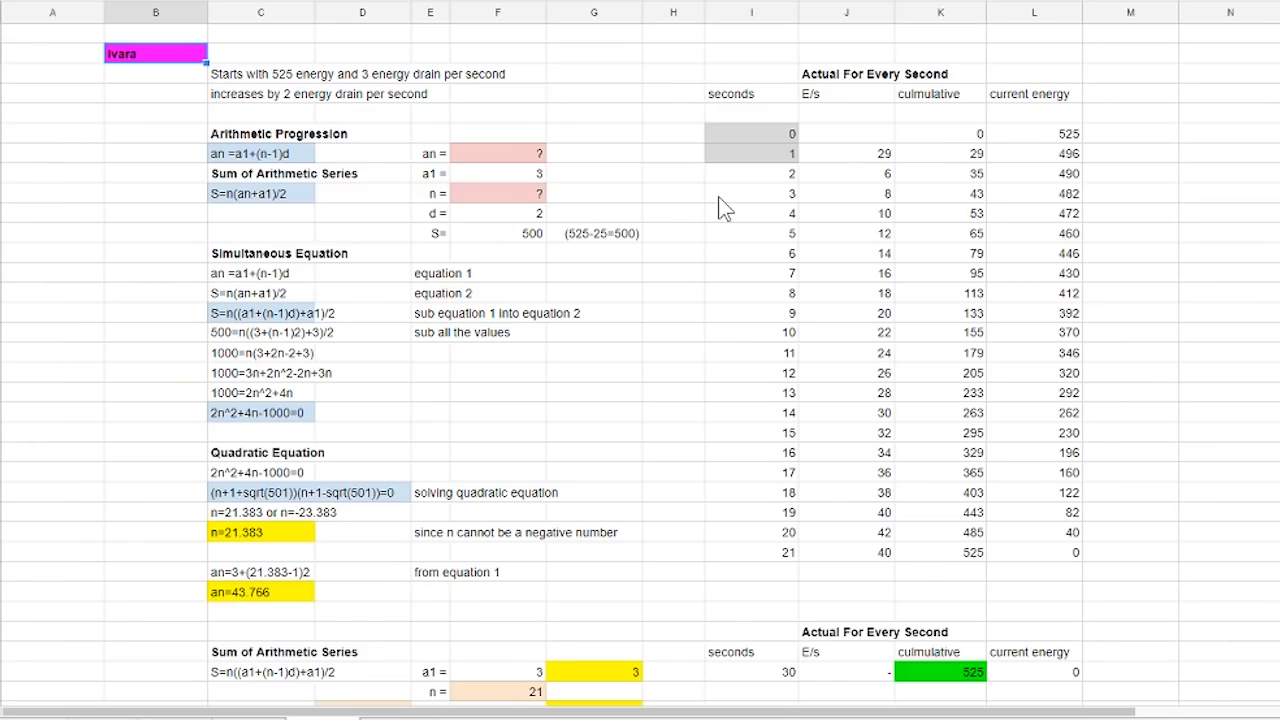
click(432, 192)
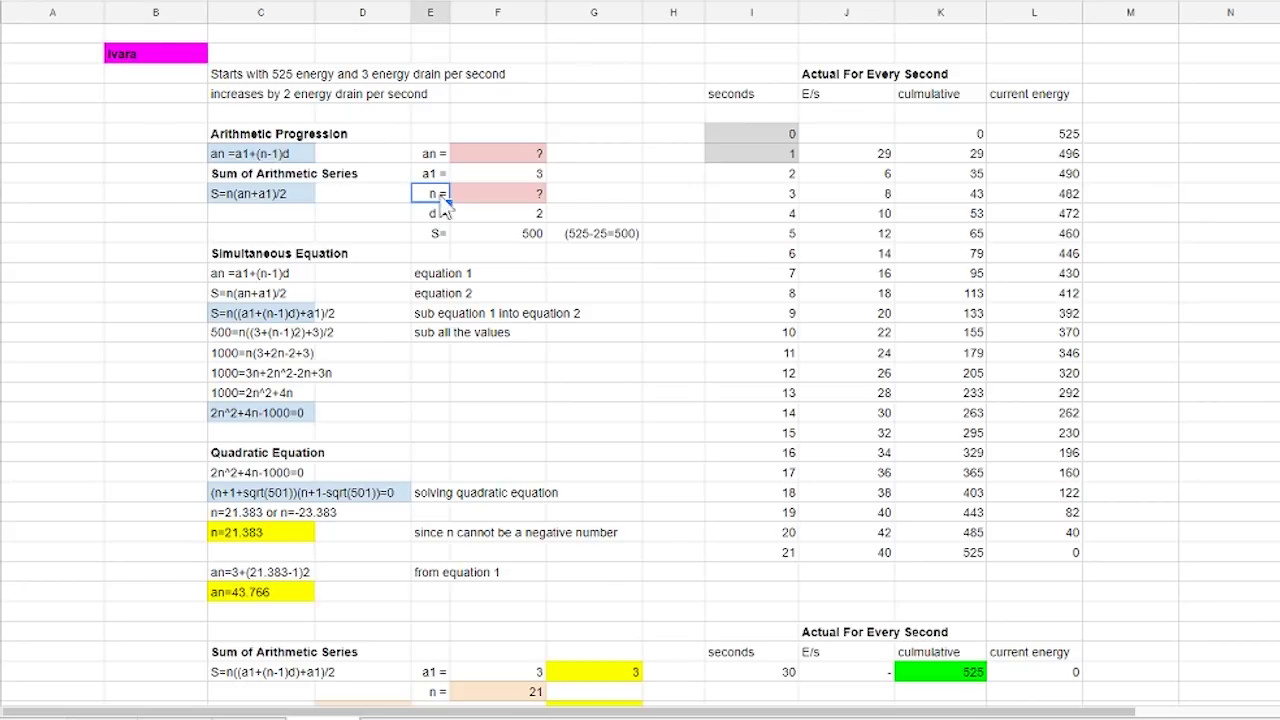
mouse_move(516, 210)
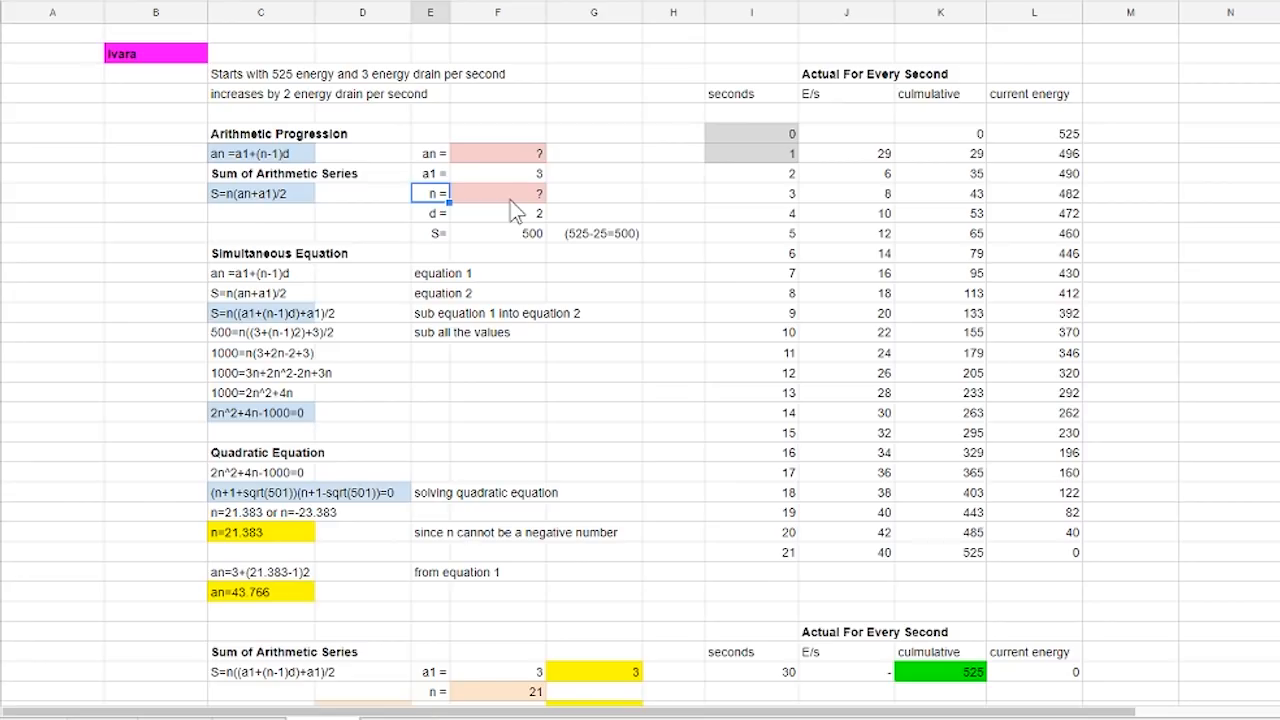
click(432, 152)
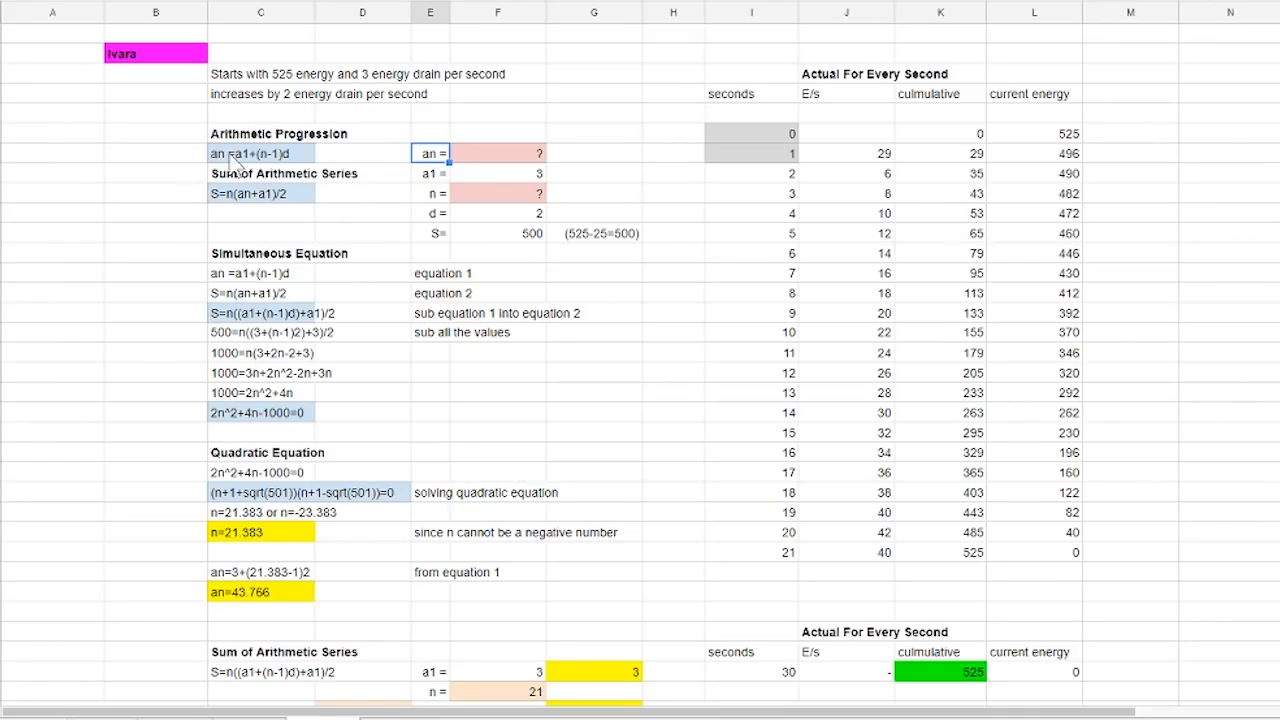
mouse_move(896, 48)
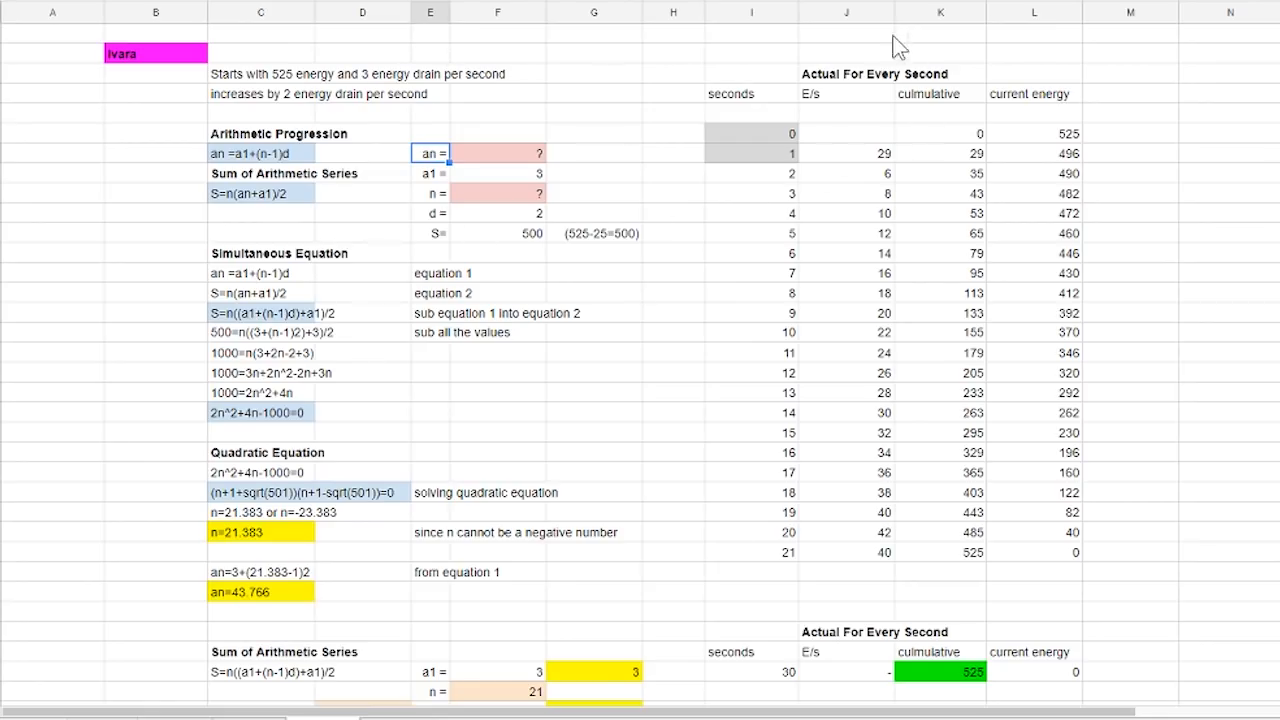
mouse_move(720, 264)
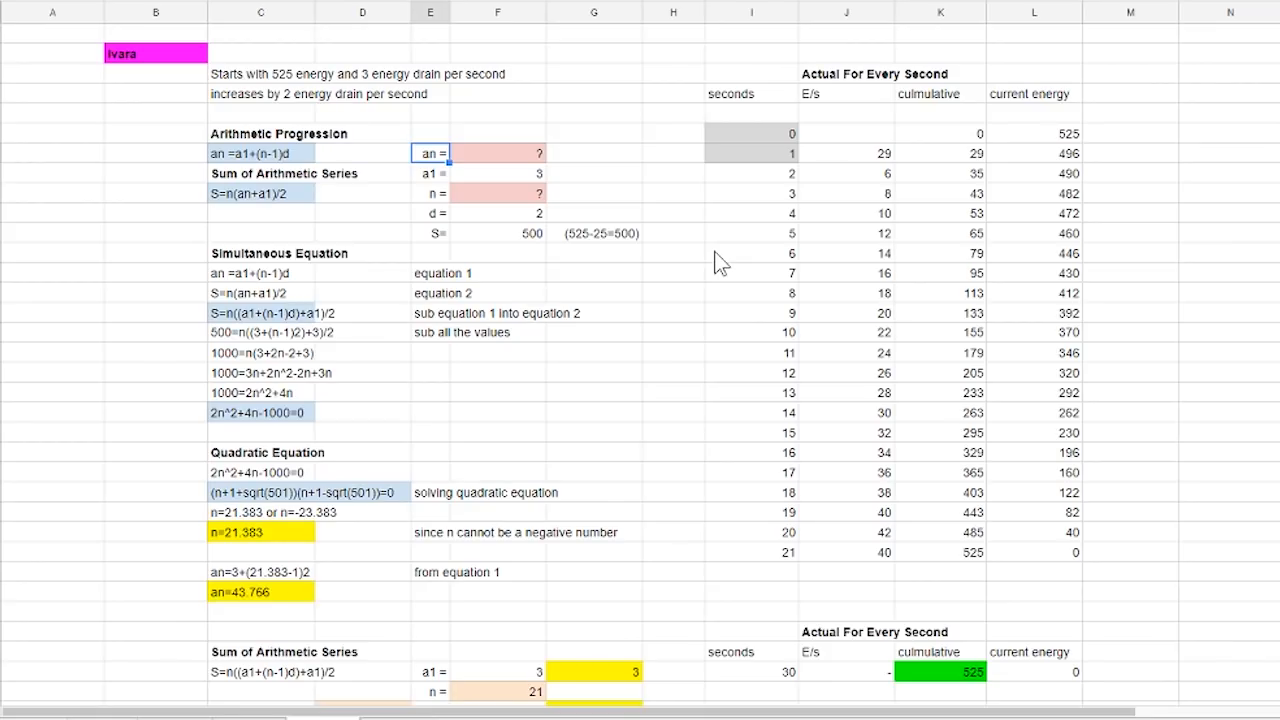
click(260, 252)
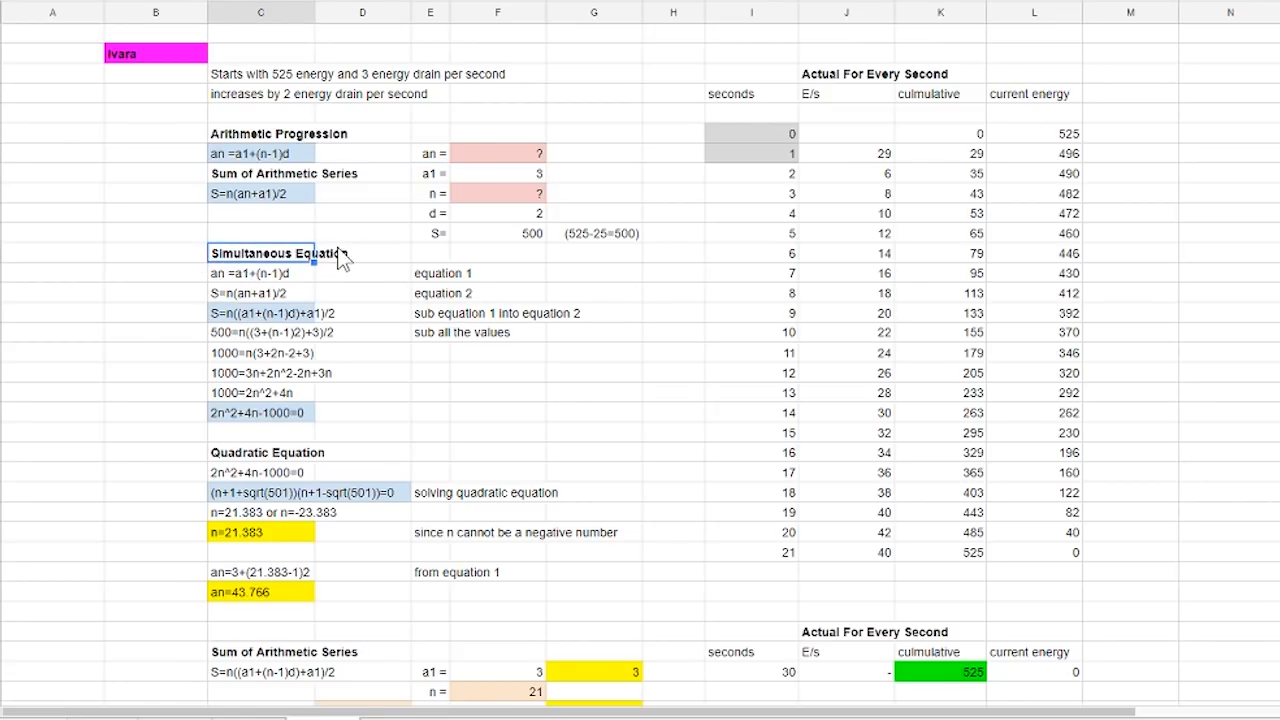
click(362, 272)
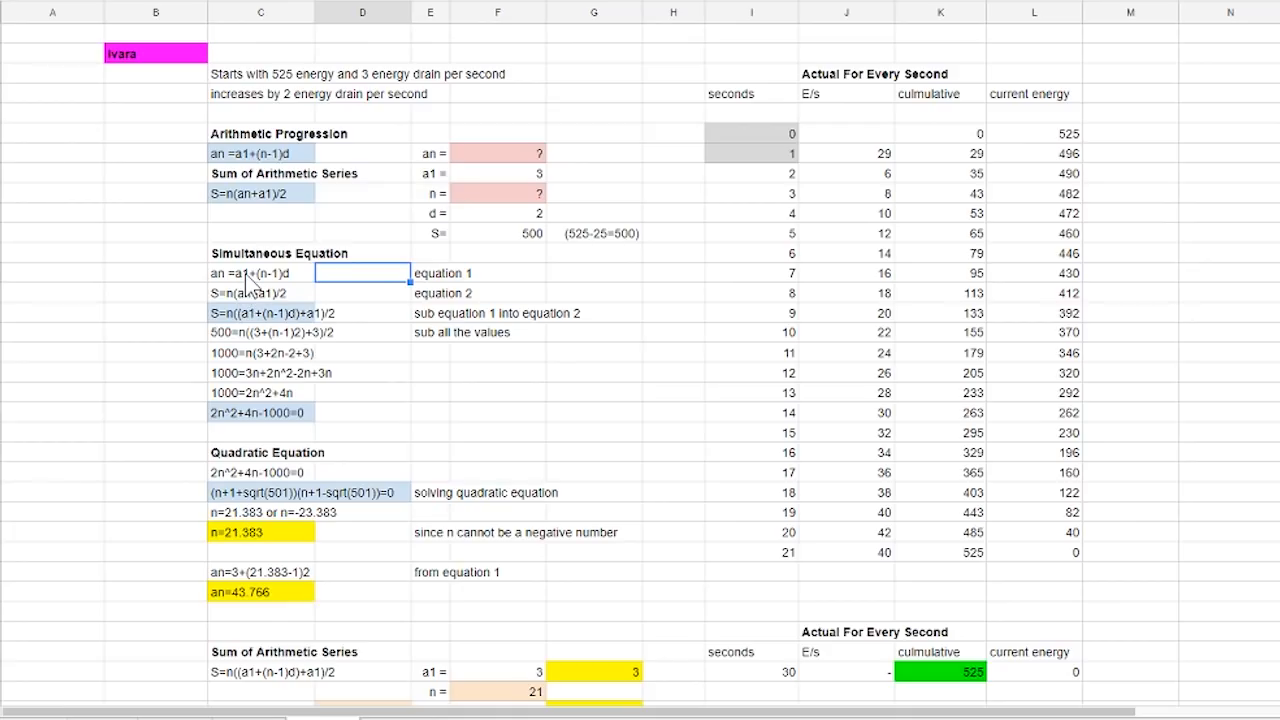
click(260, 292)
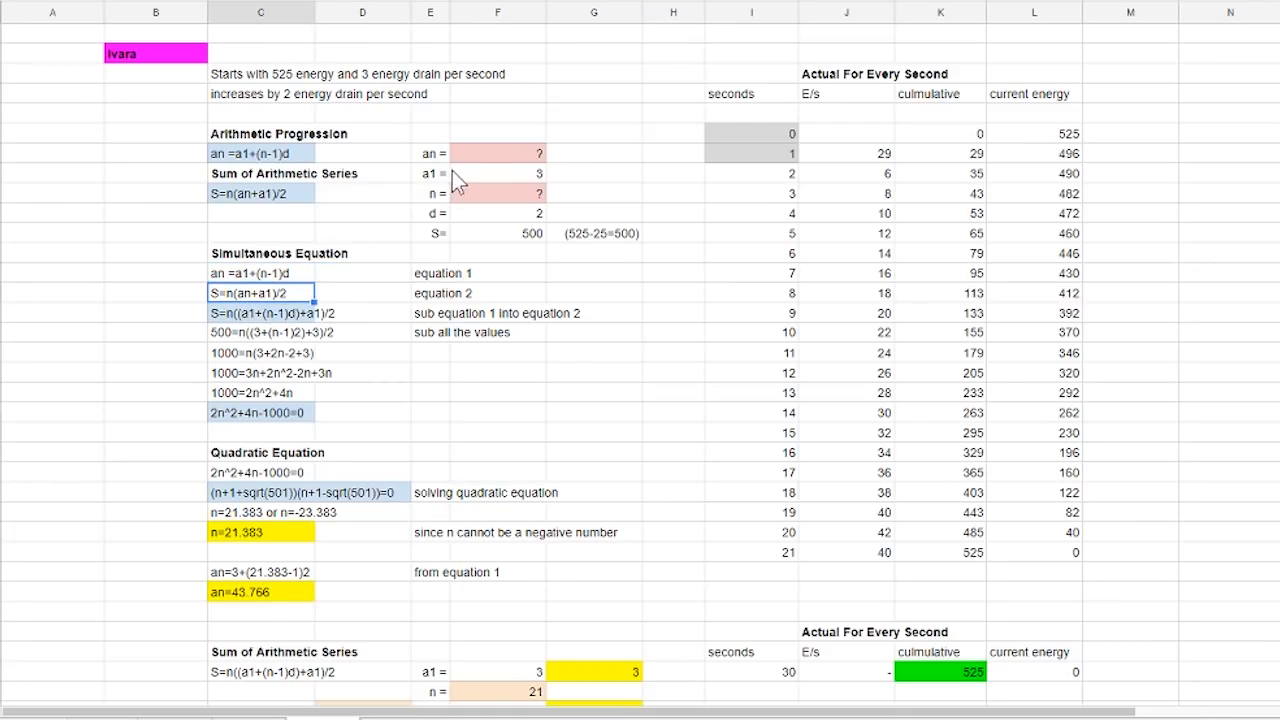
click(498, 192)
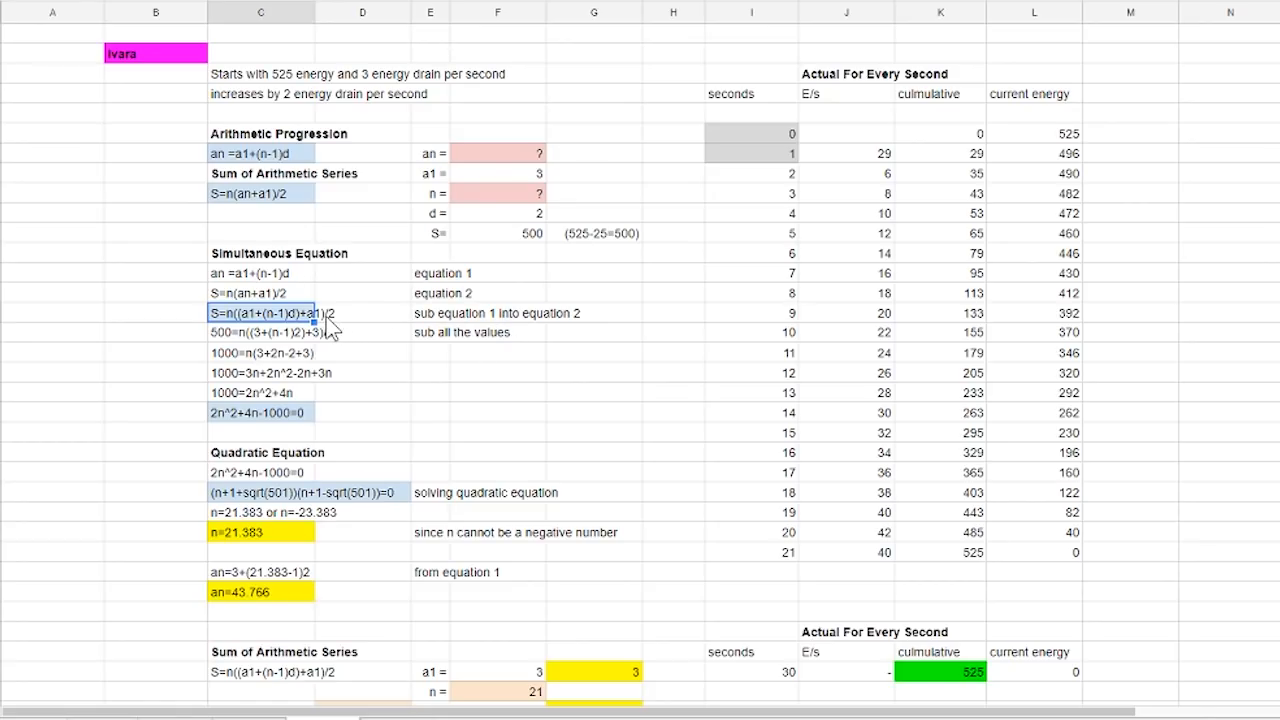
mouse_move(264, 344)
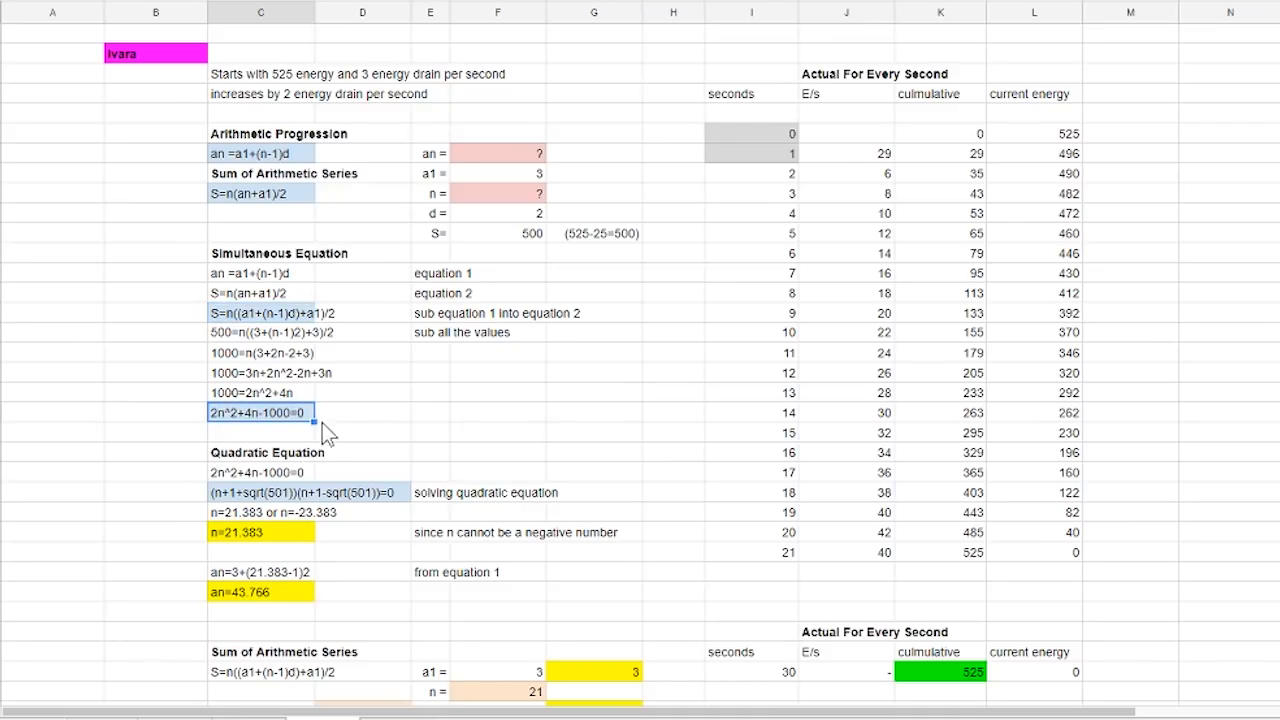
scroll(down, 3)
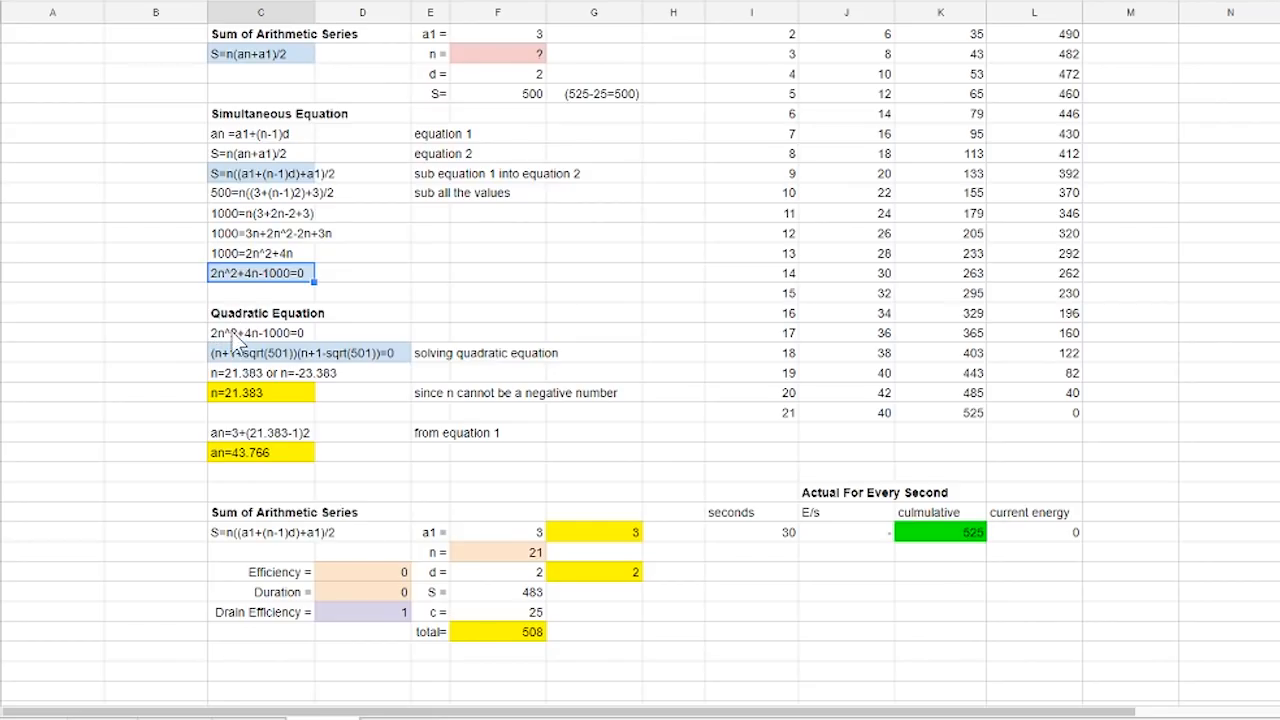
mouse_move(224, 384)
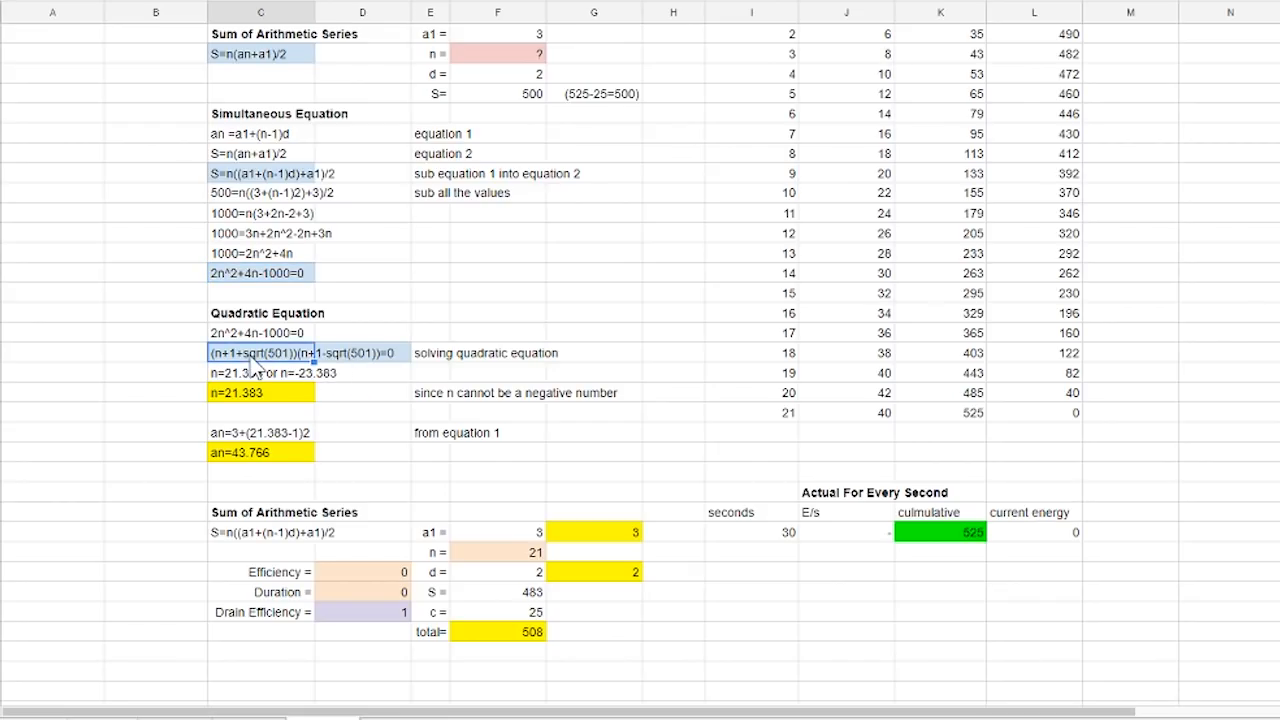
mouse_move(328, 384)
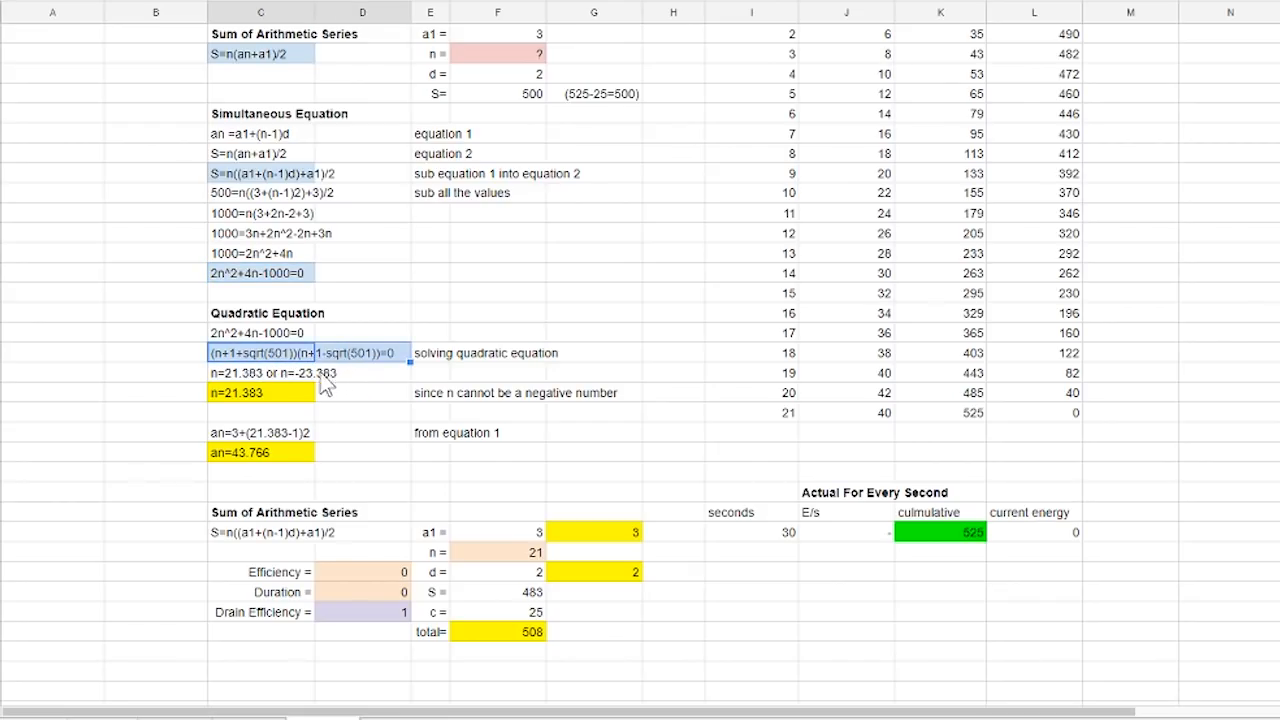
click(156, 352)
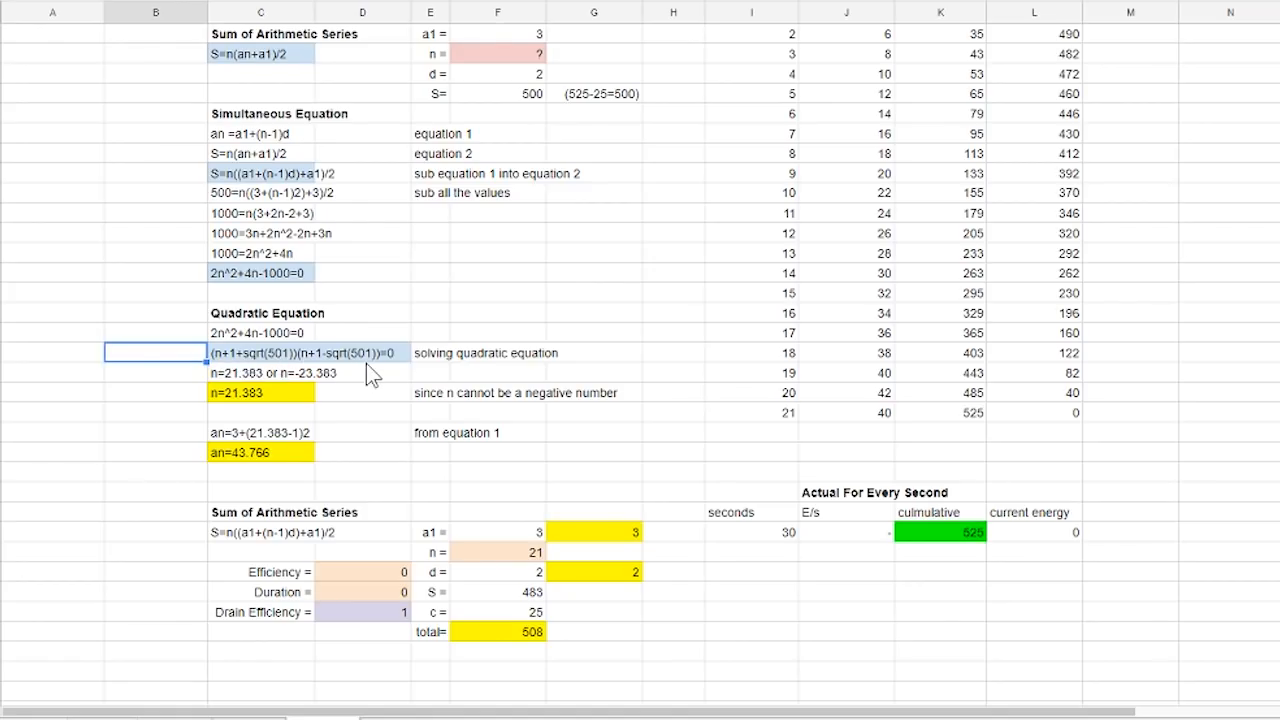
mouse_move(344, 376)
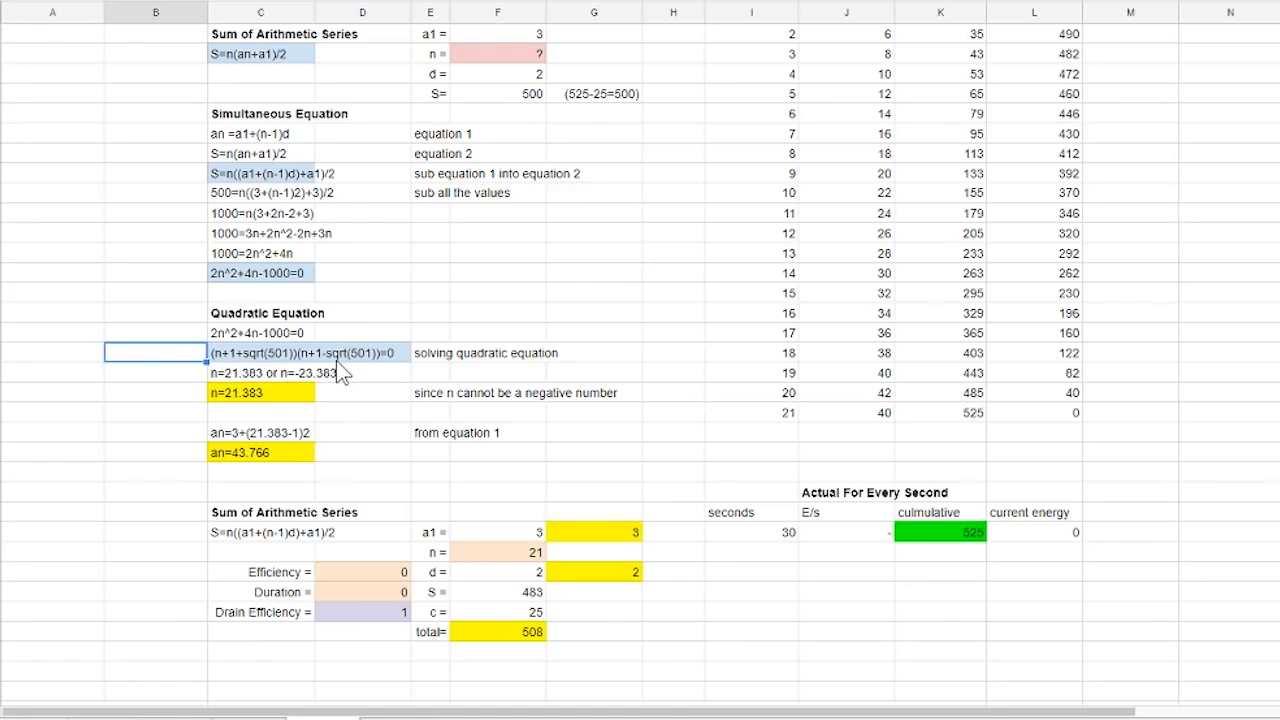
mouse_move(384, 374)
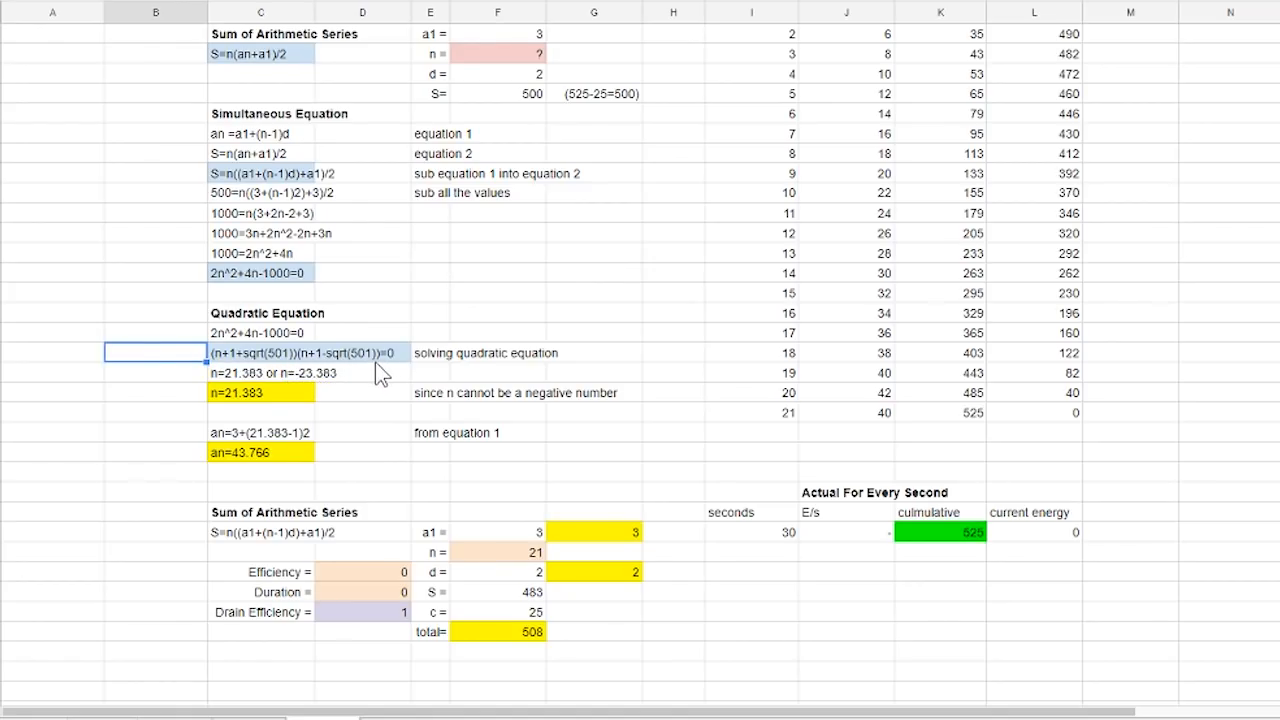
mouse_move(360, 384)
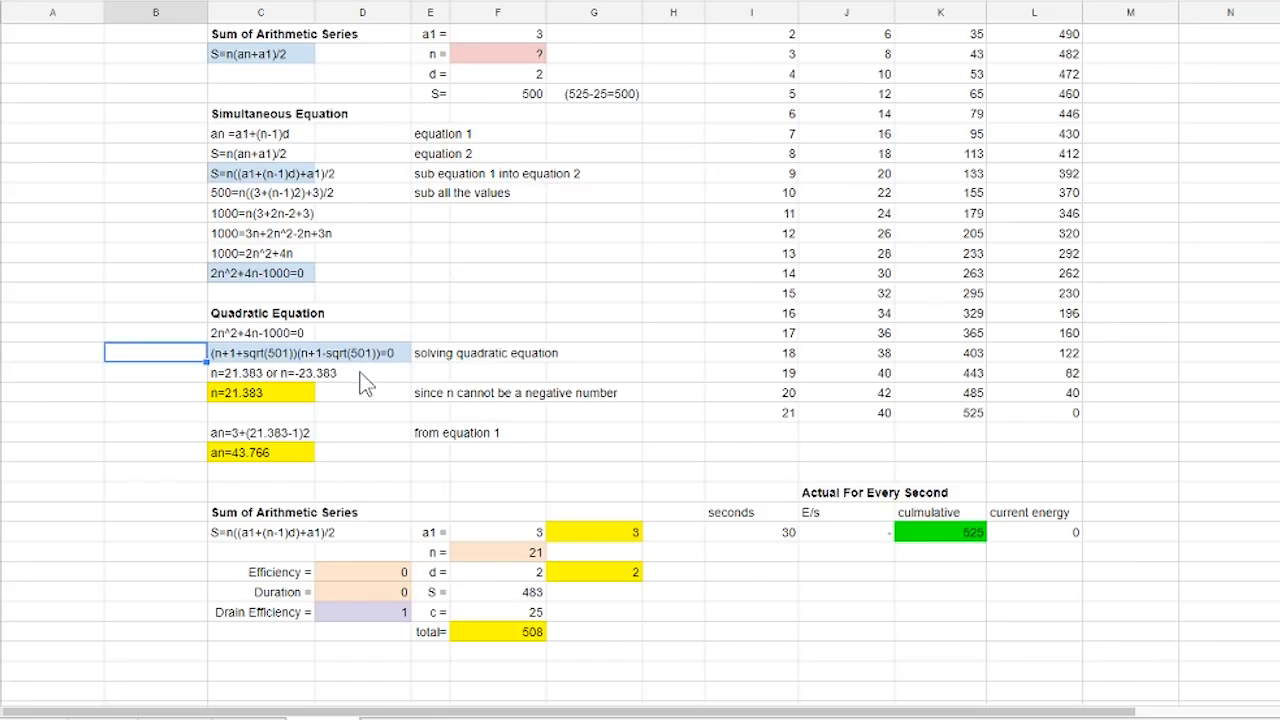
mouse_move(304, 390)
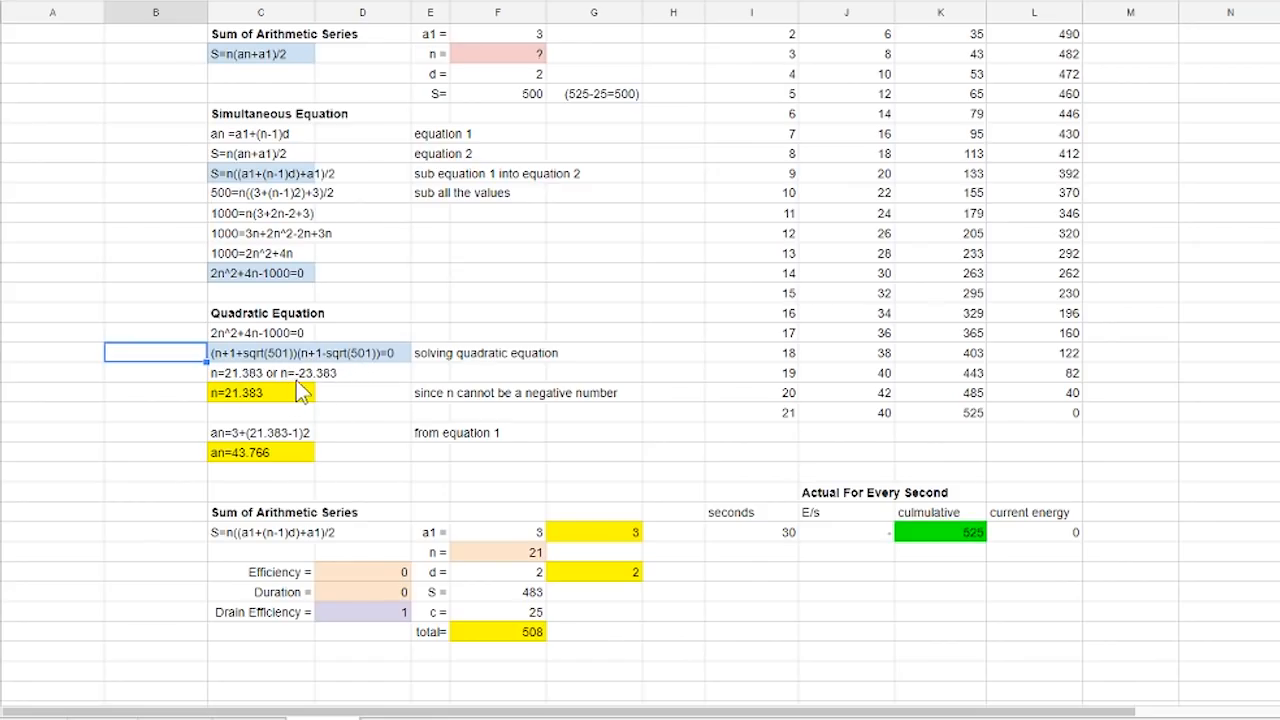
mouse_move(320, 392)
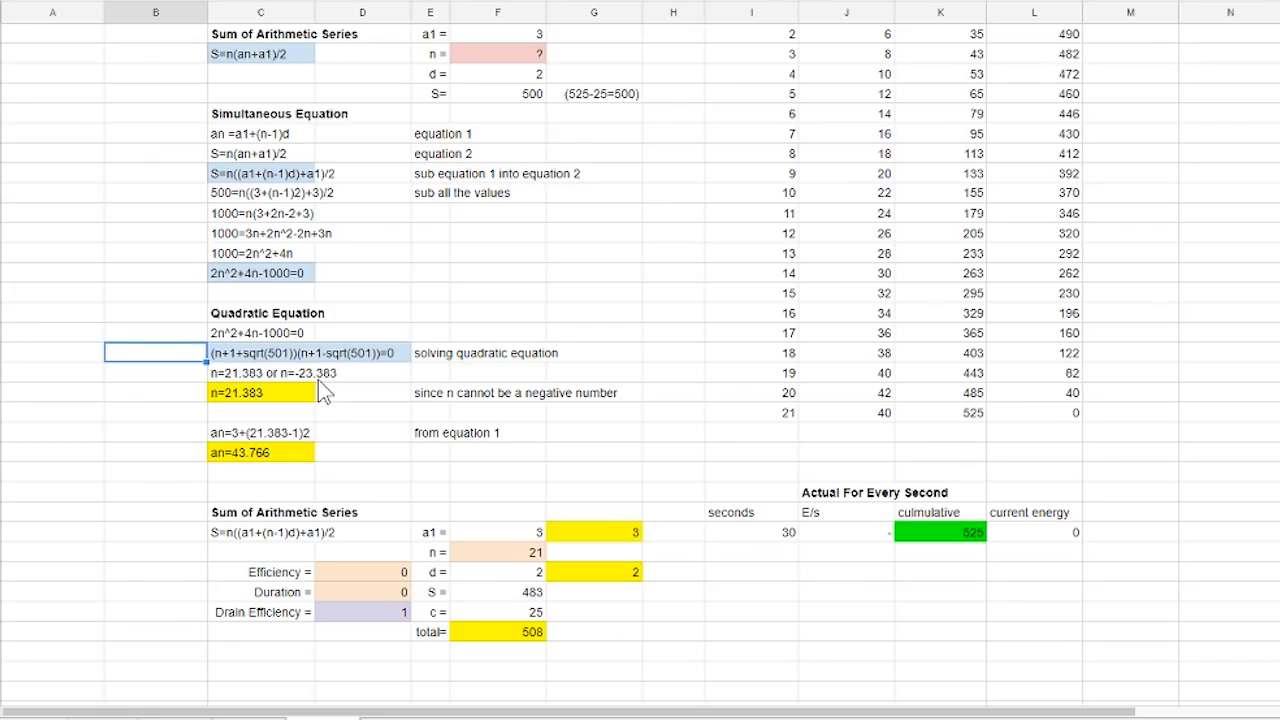
mouse_move(290, 408)
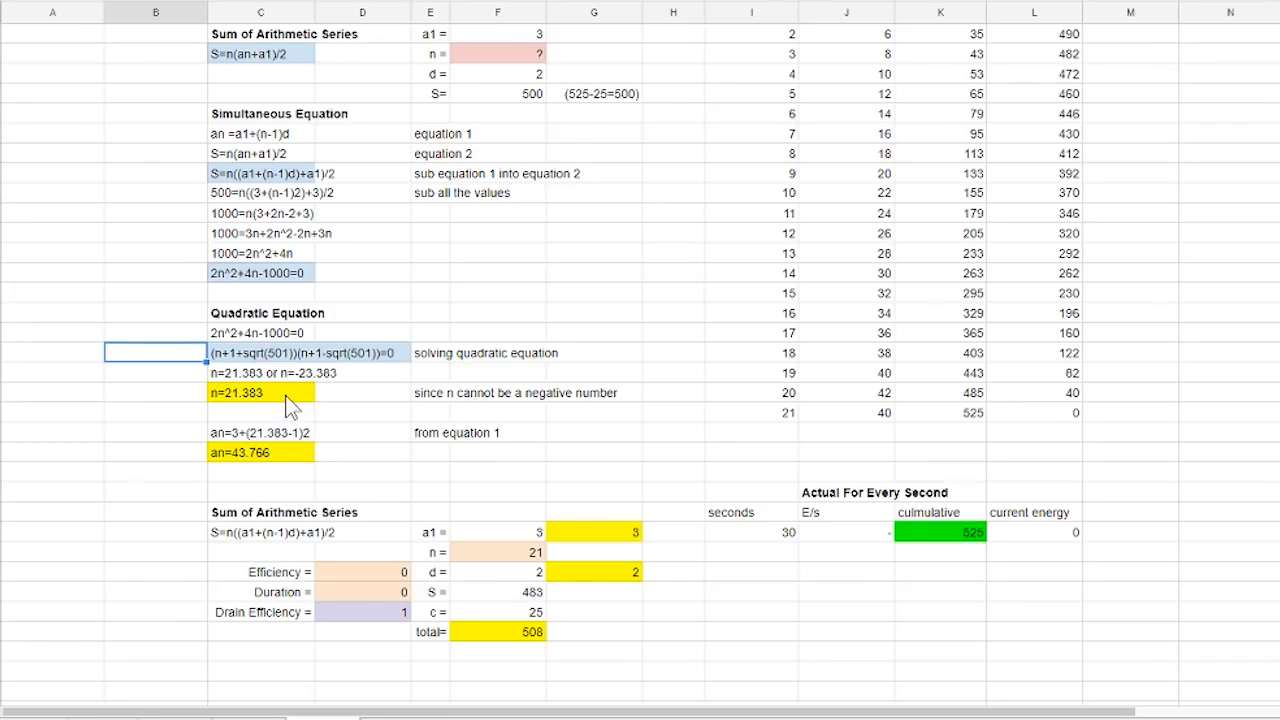
mouse_move(400, 418)
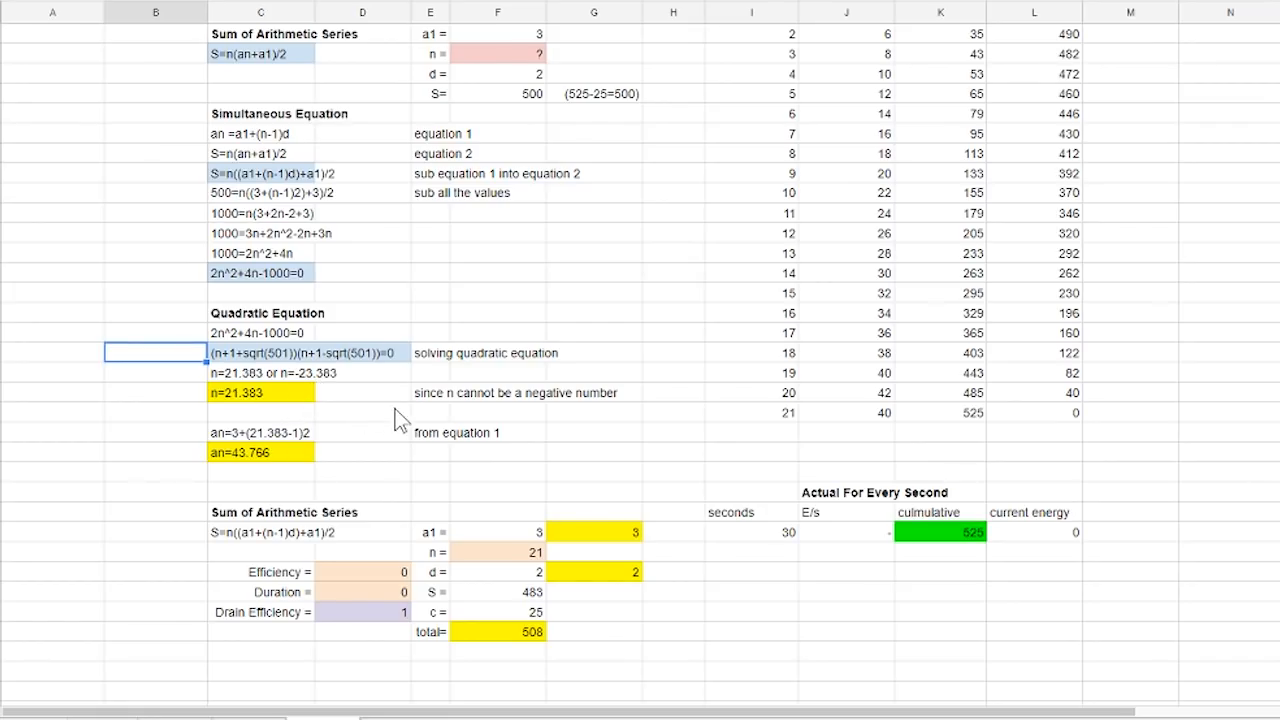
mouse_move(260, 412)
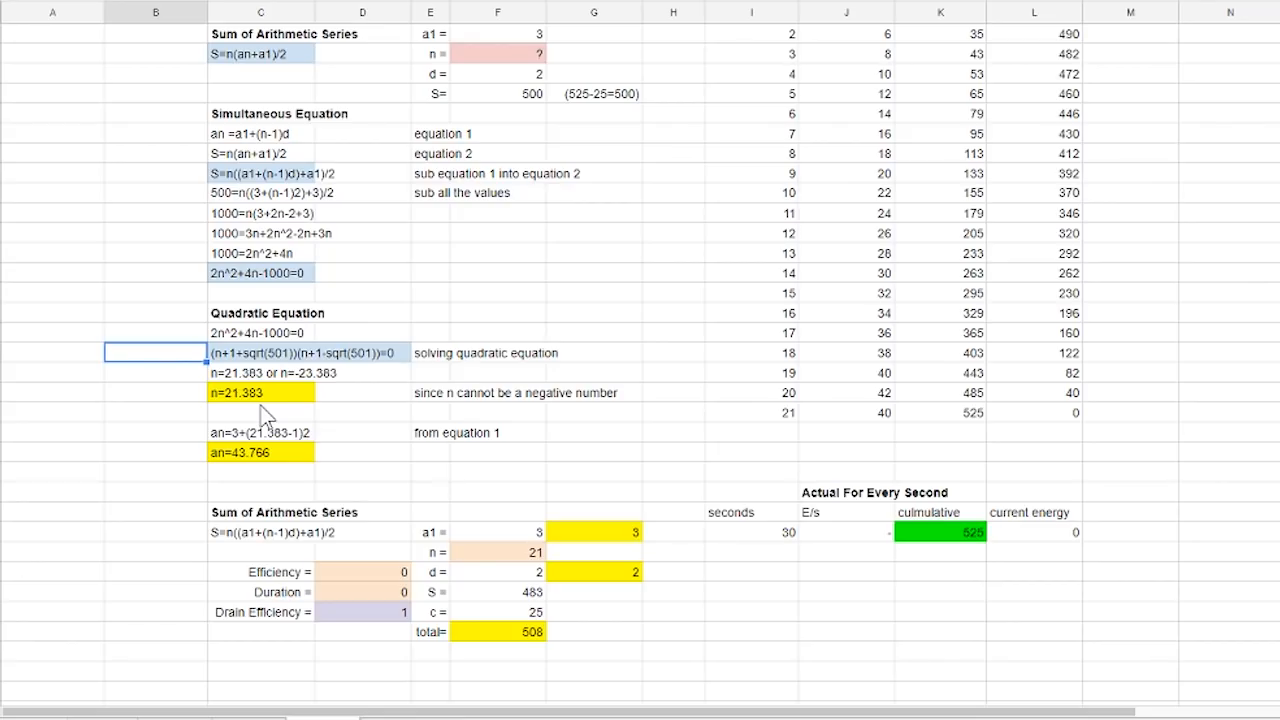
mouse_move(358, 468)
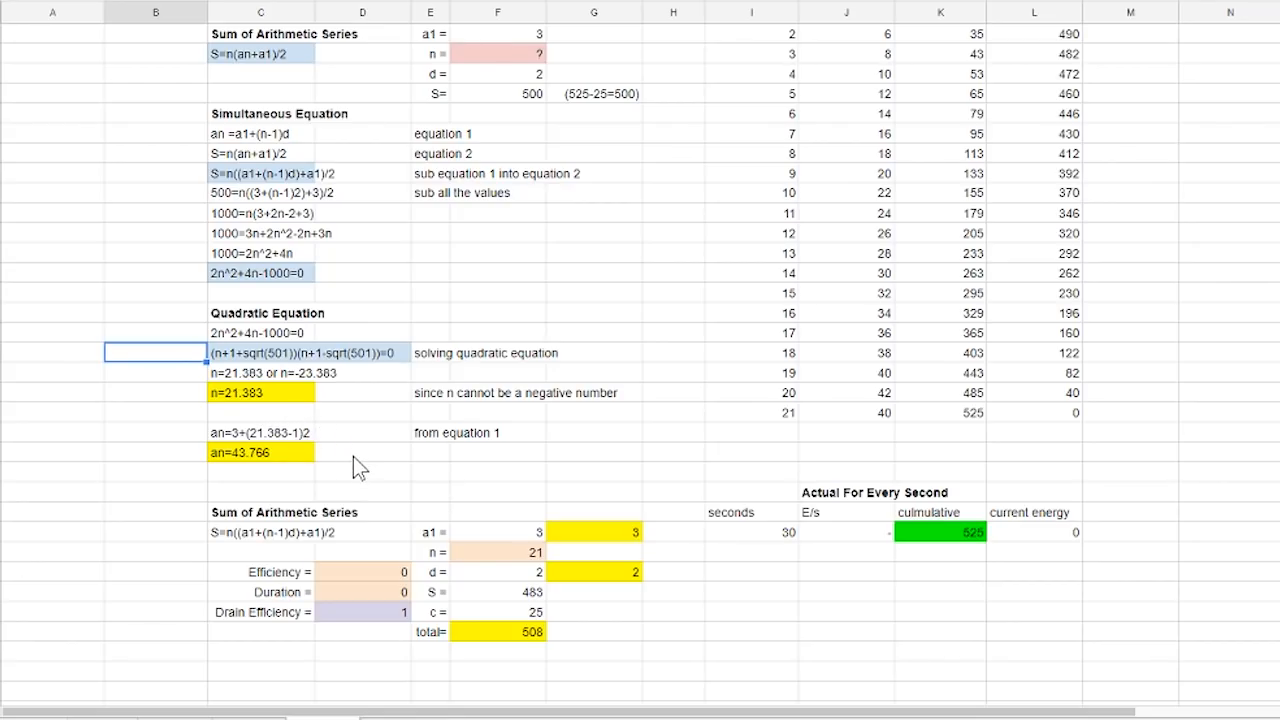
mouse_move(258, 468)
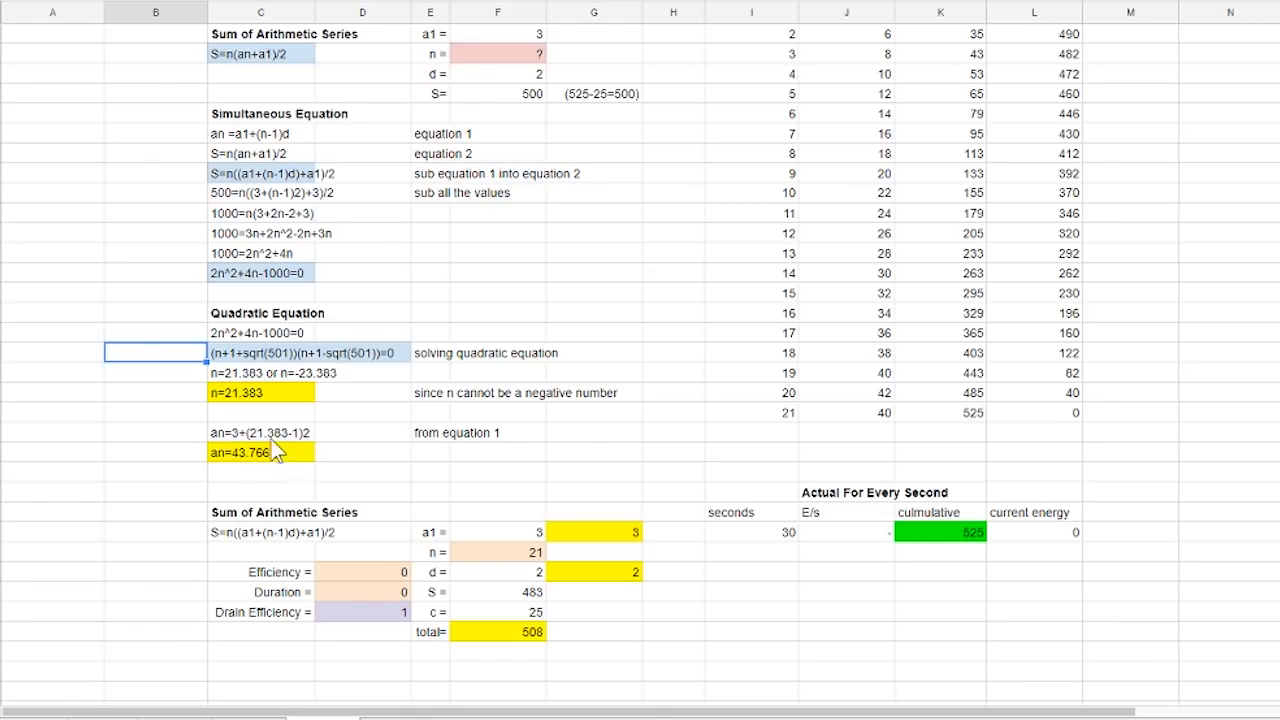
click(260, 432)
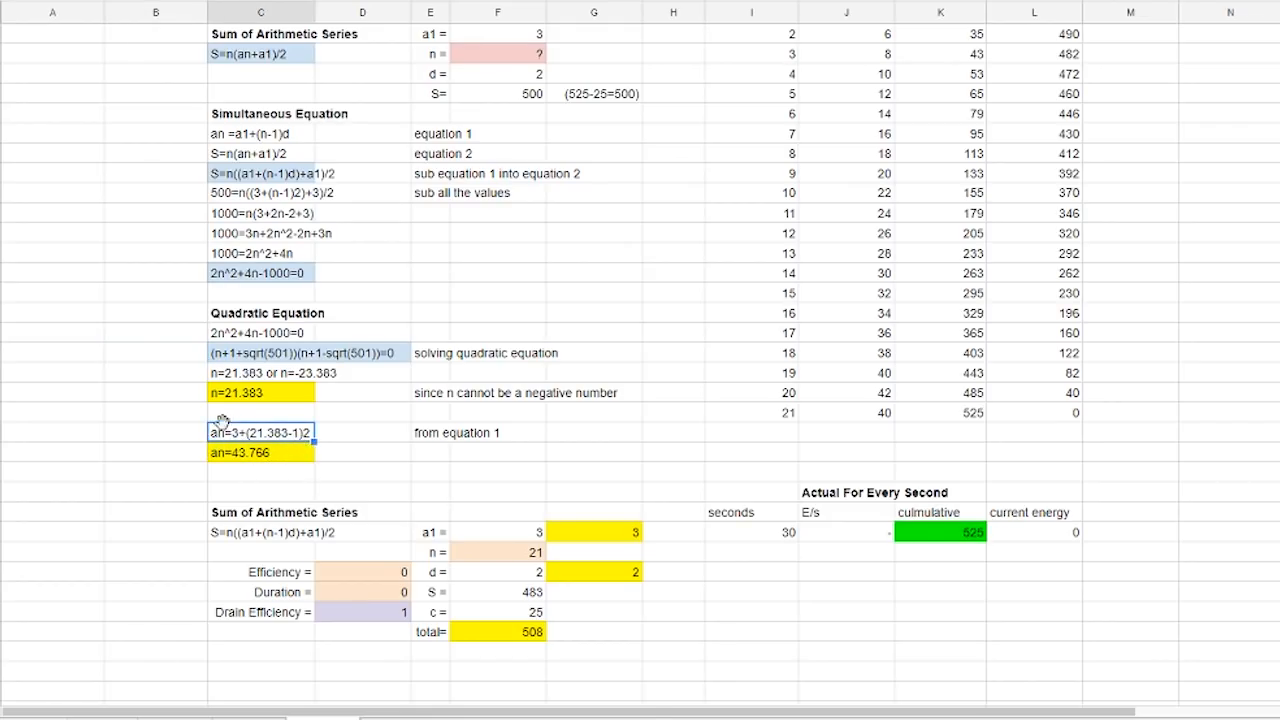
mouse_move(320, 460)
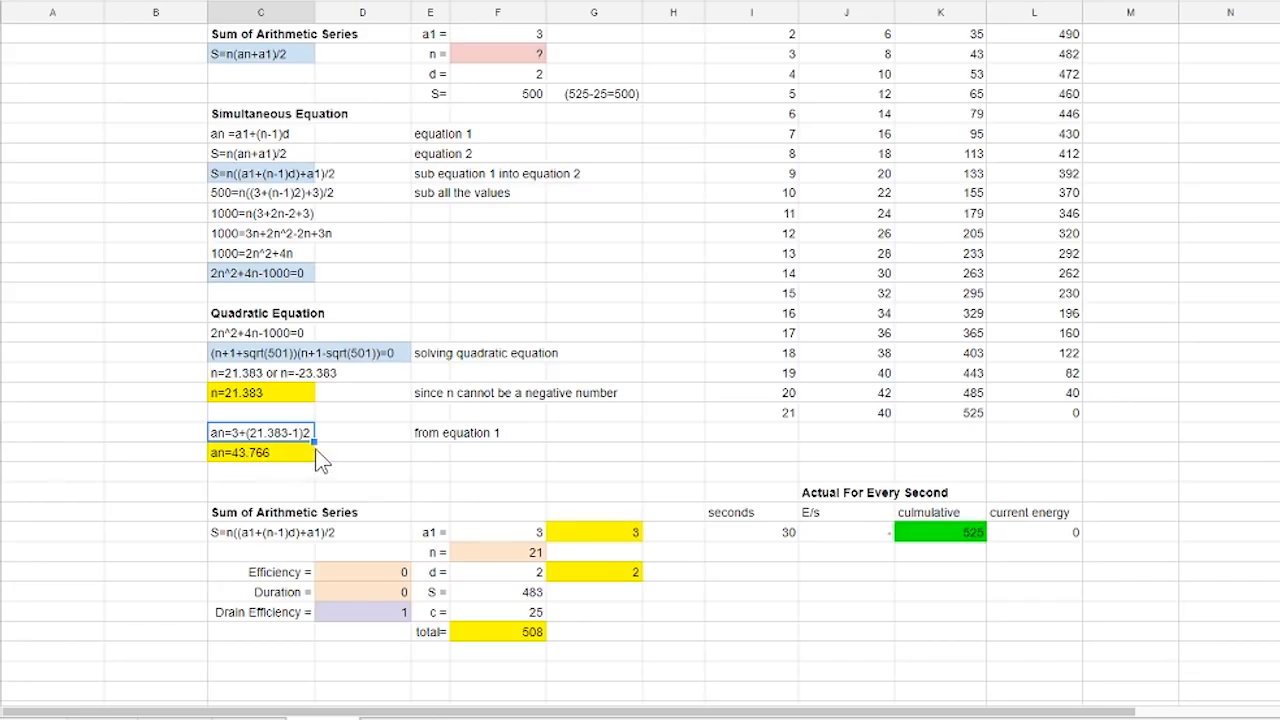
mouse_move(330, 458)
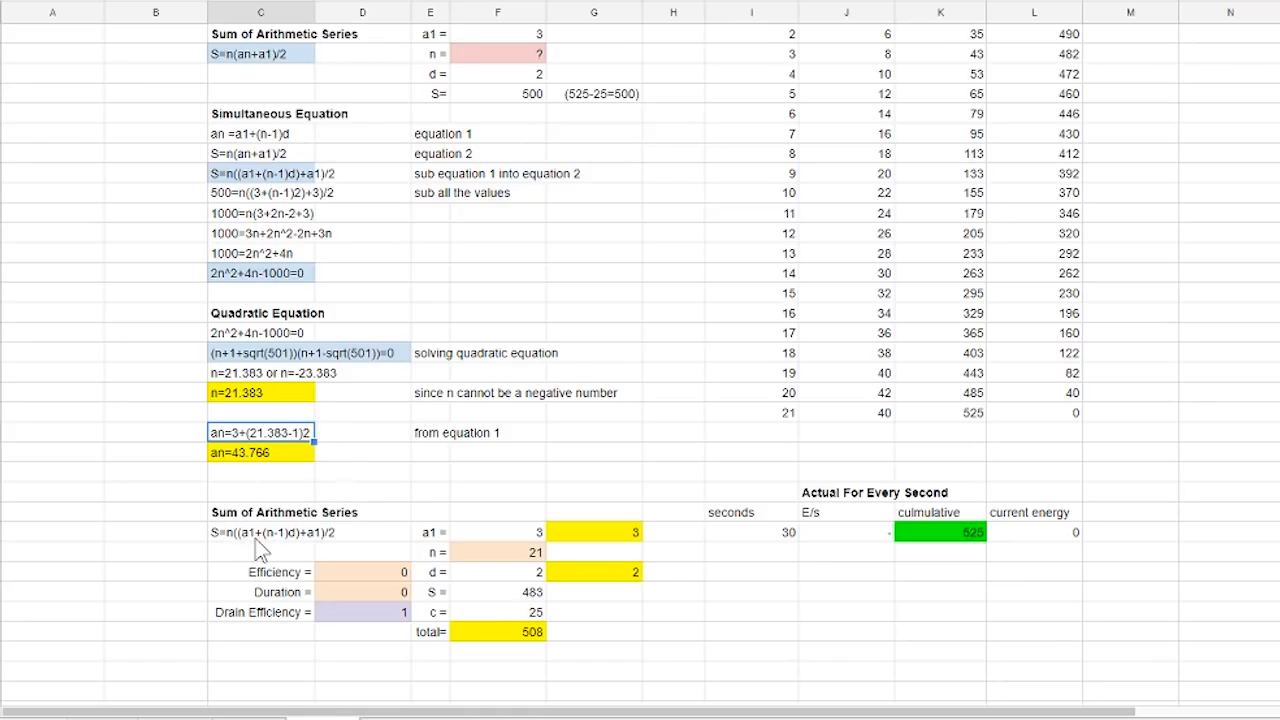
Set Efficiency and Duration to 0.3 and n to 31 in the calculator, updating the totals.
scroll(down, 3)
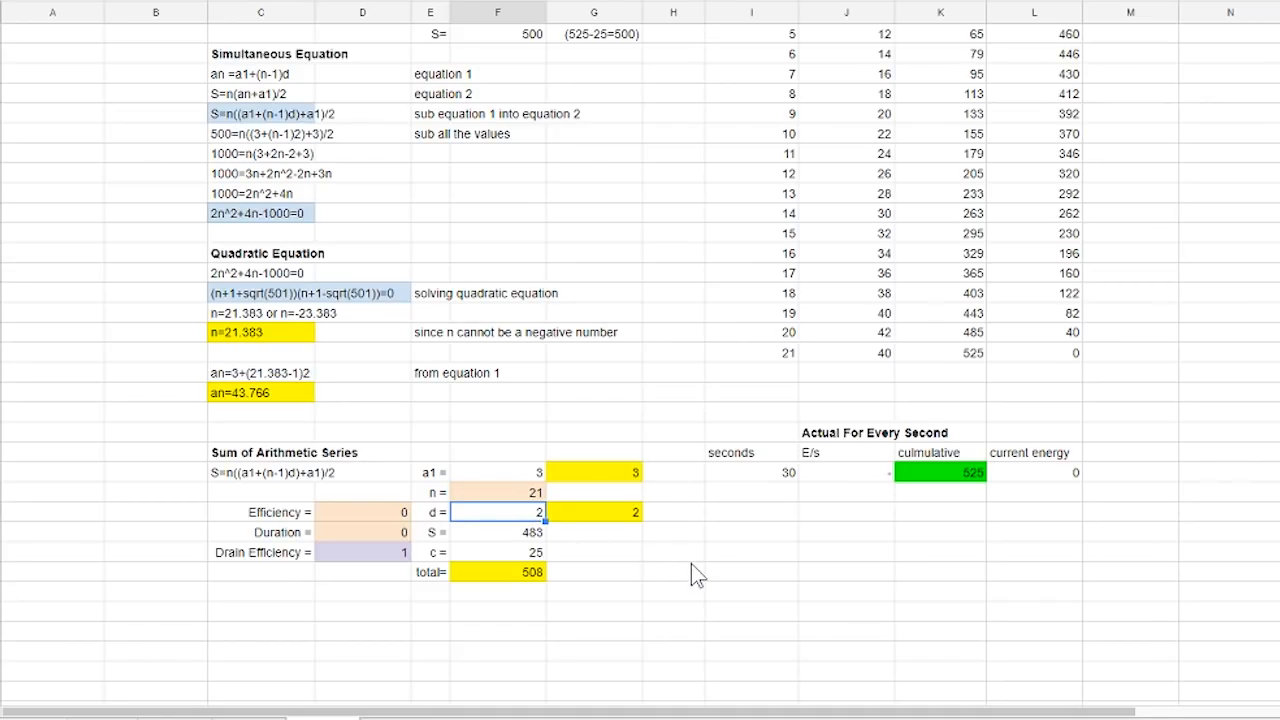
click(594, 492)
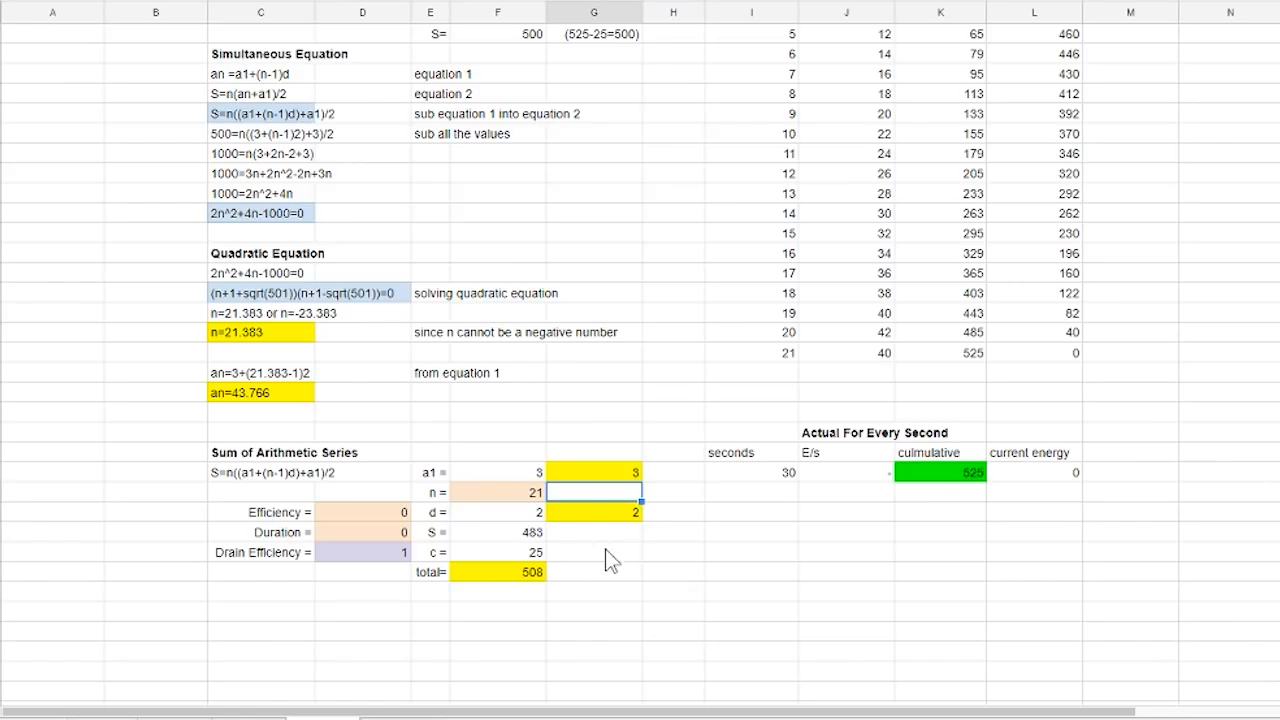
click(496, 492)
text(22)
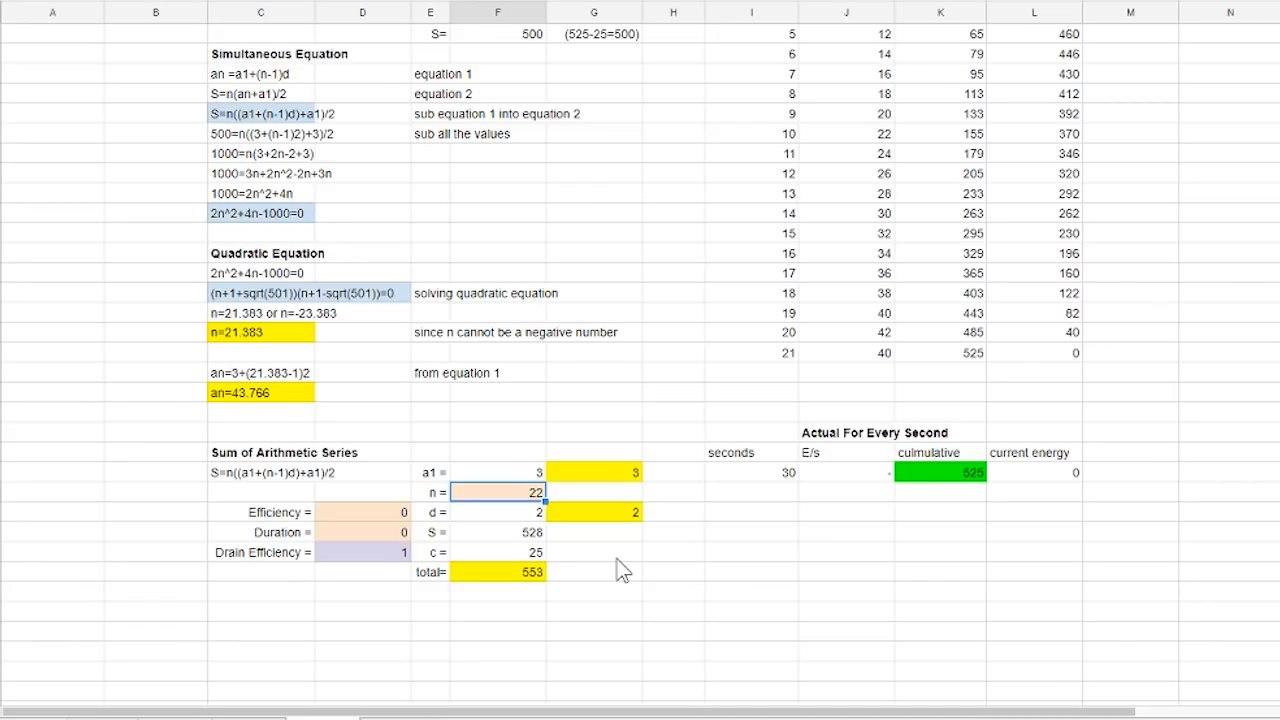
mouse_move(378, 540)
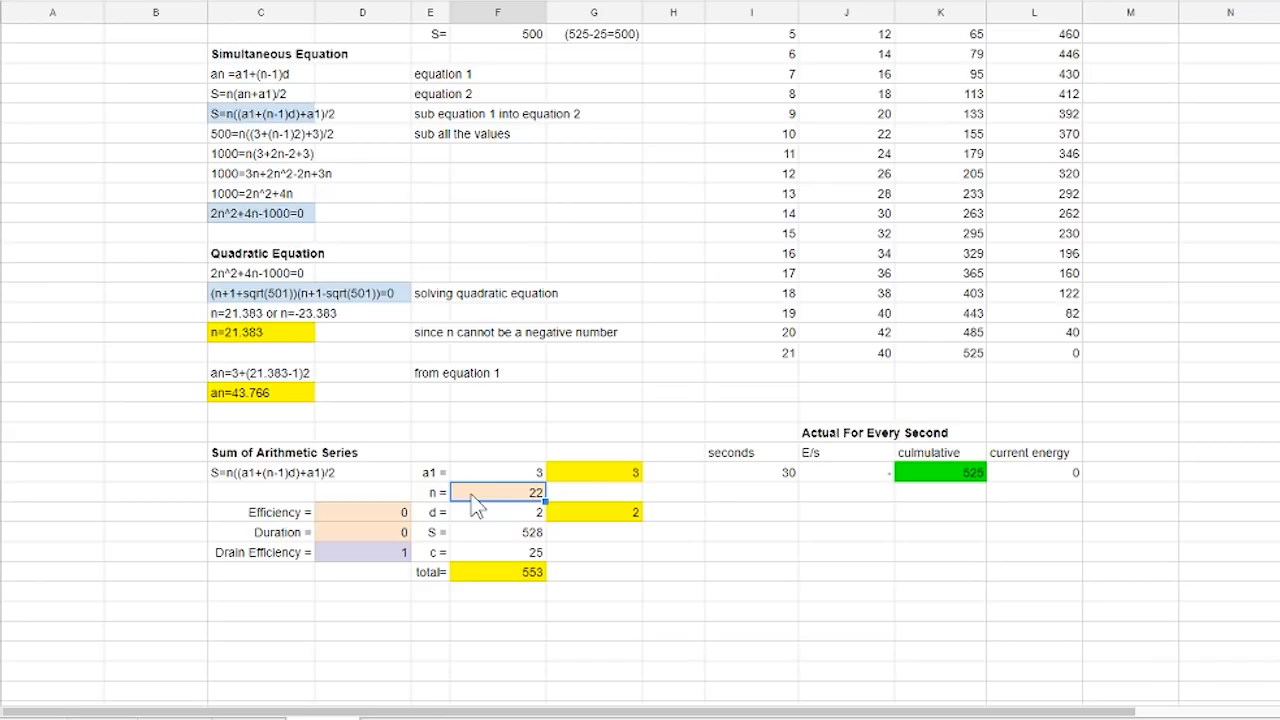
mouse_move(456, 568)
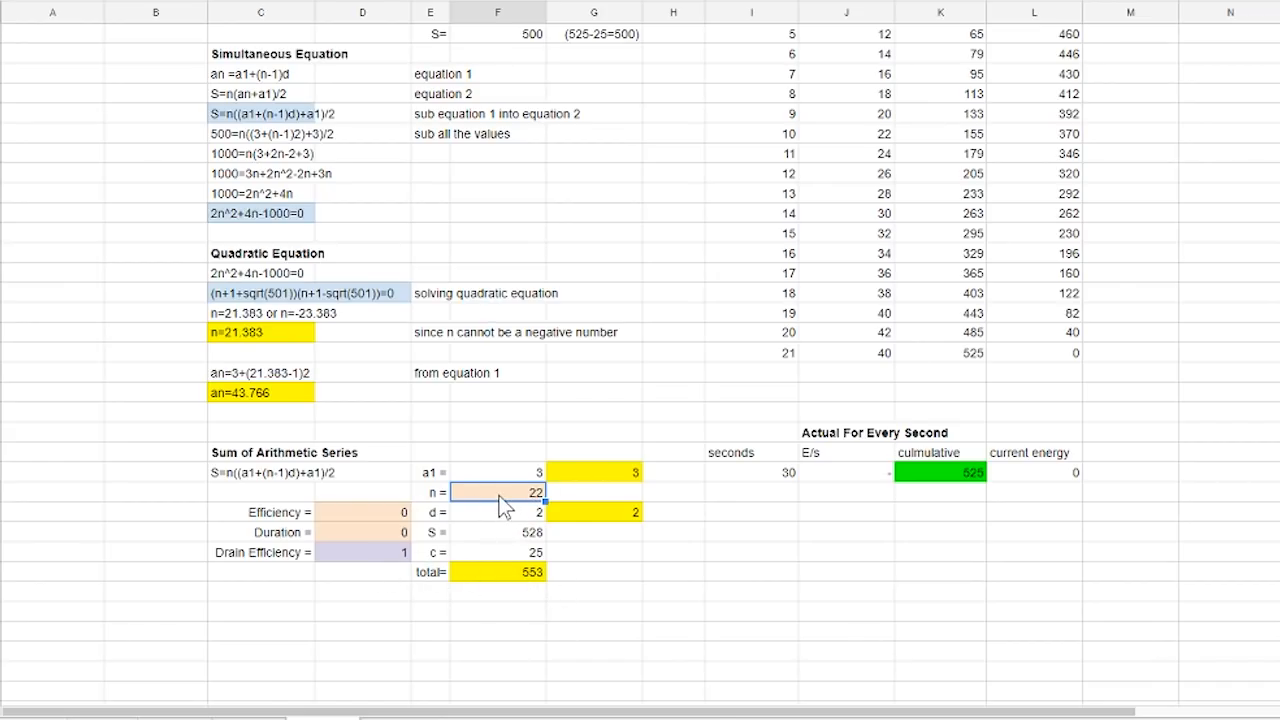
mouse_move(640, 590)
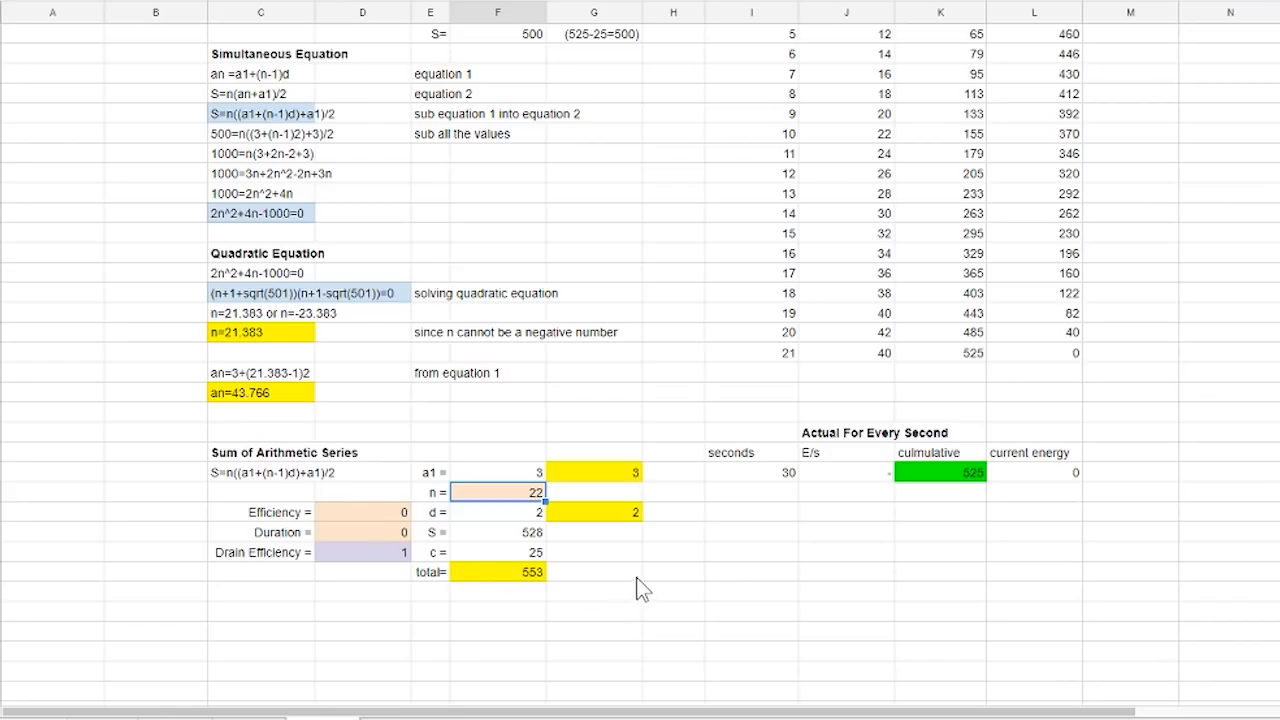
mouse_move(510, 504)
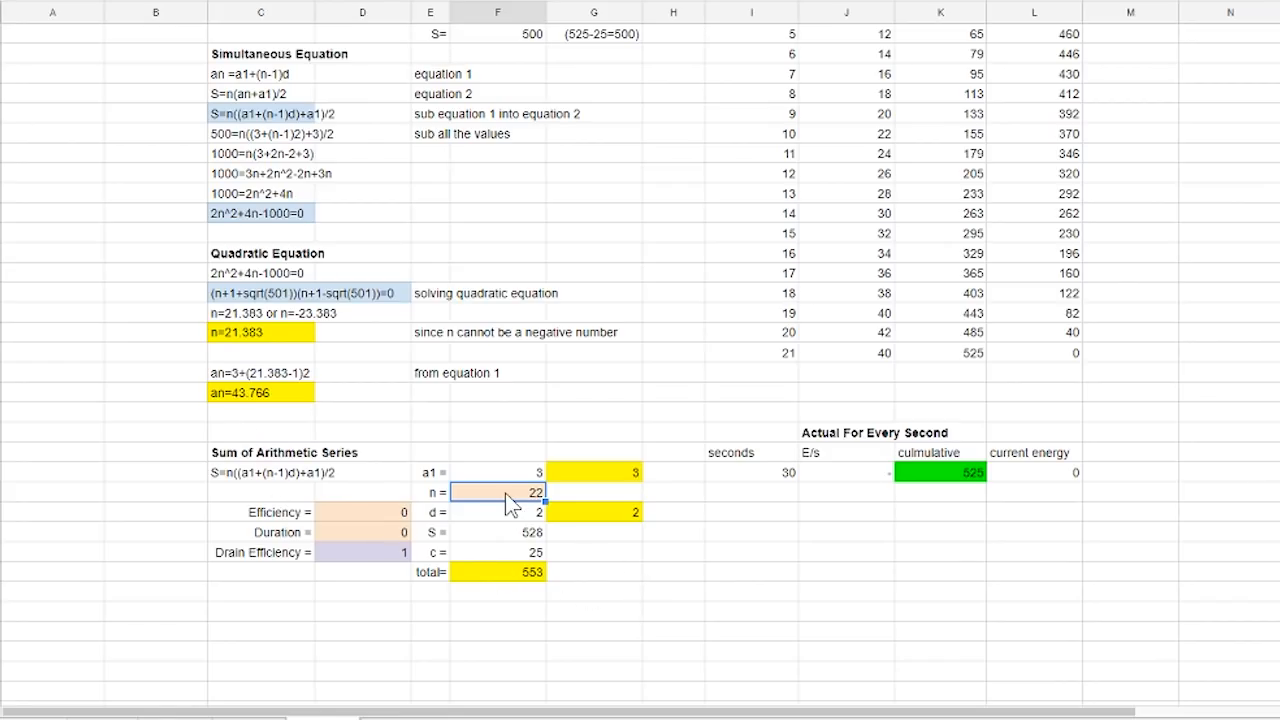
click(362, 512)
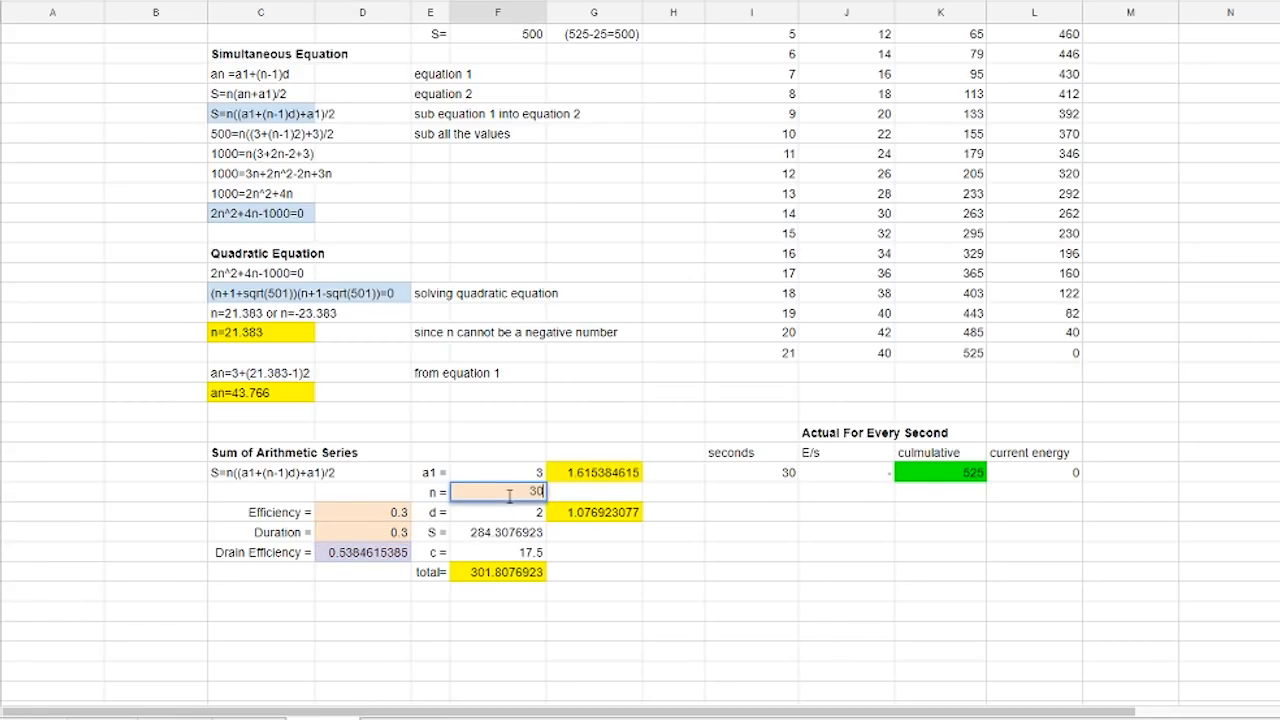
key(Return)
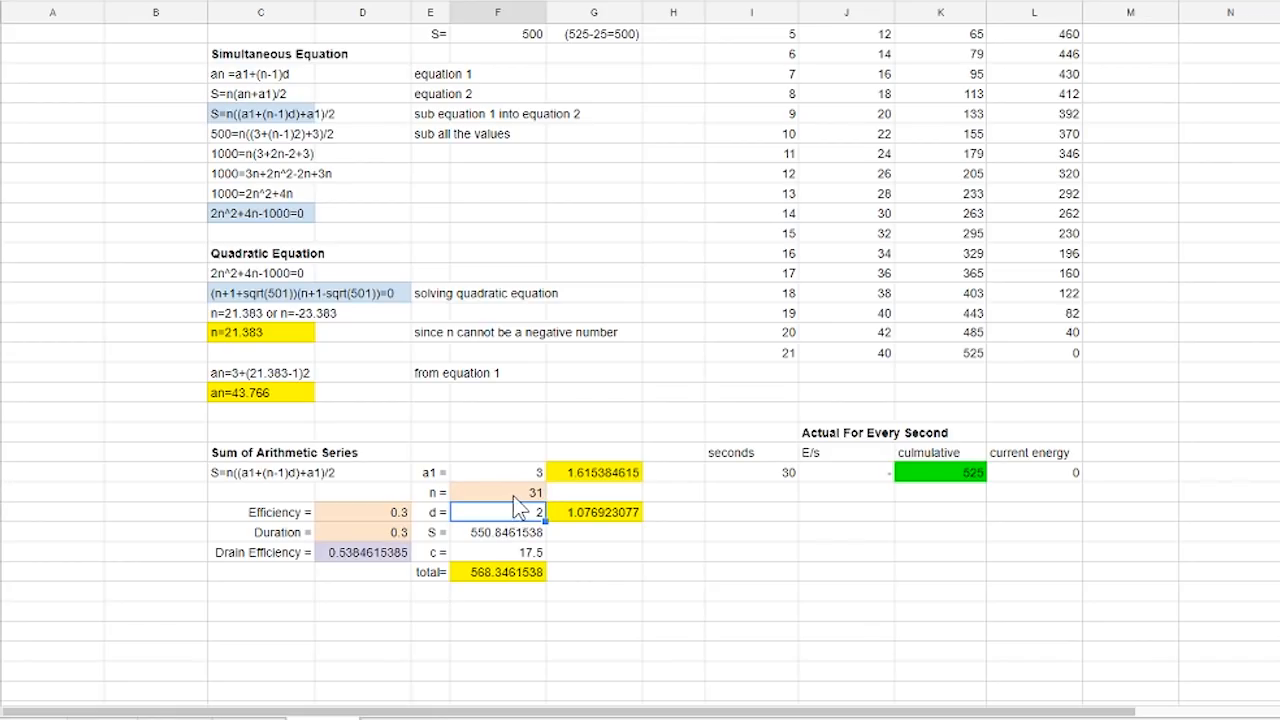
click(672, 552)
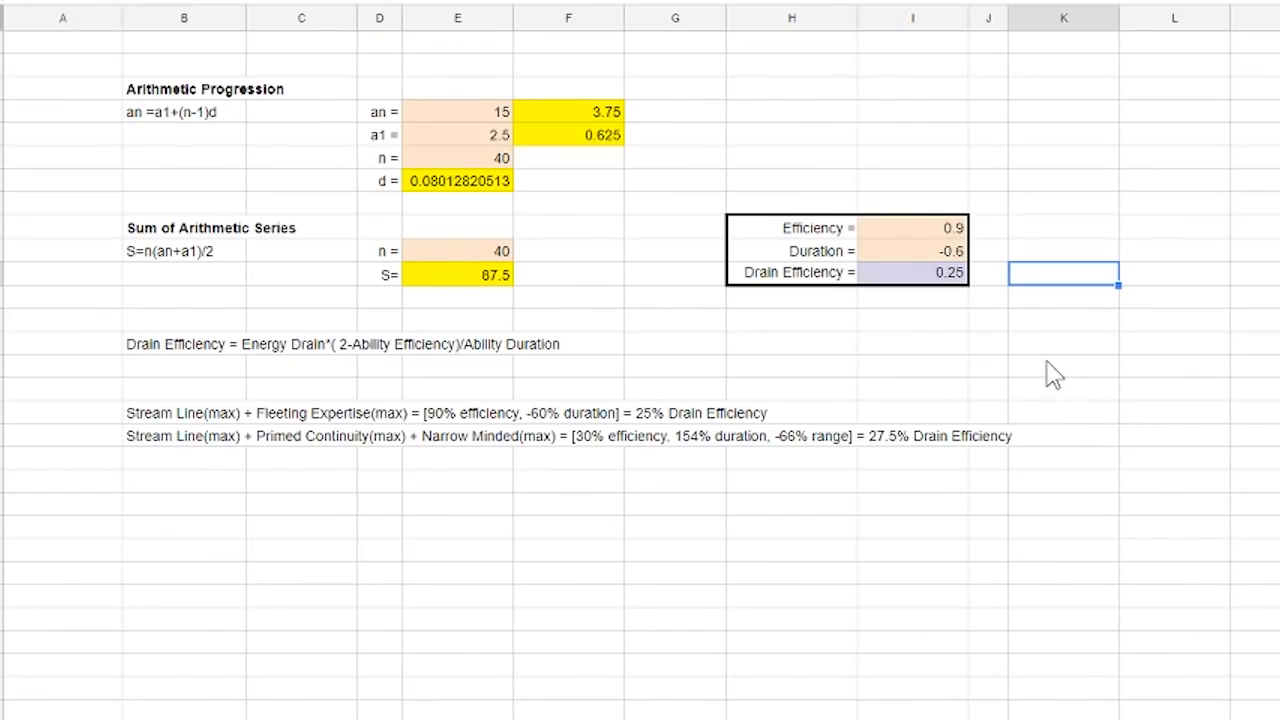
mouse_move(954, 344)
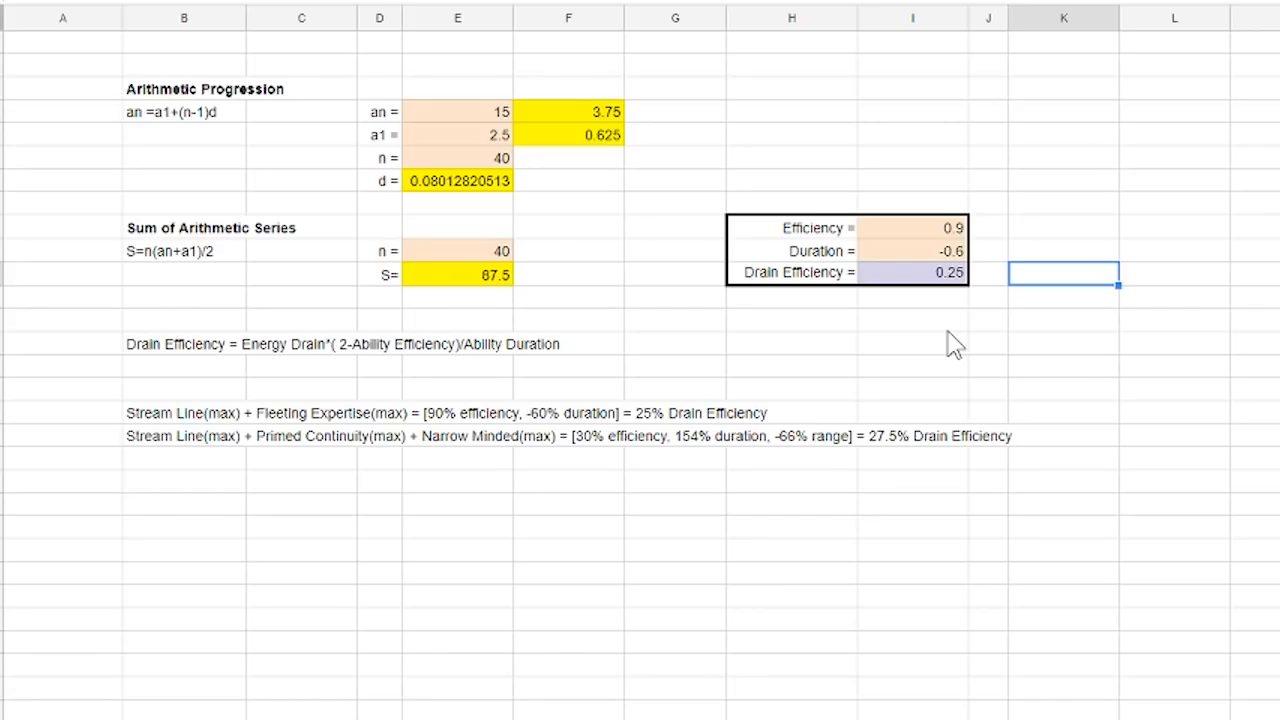
mouse_move(912, 336)
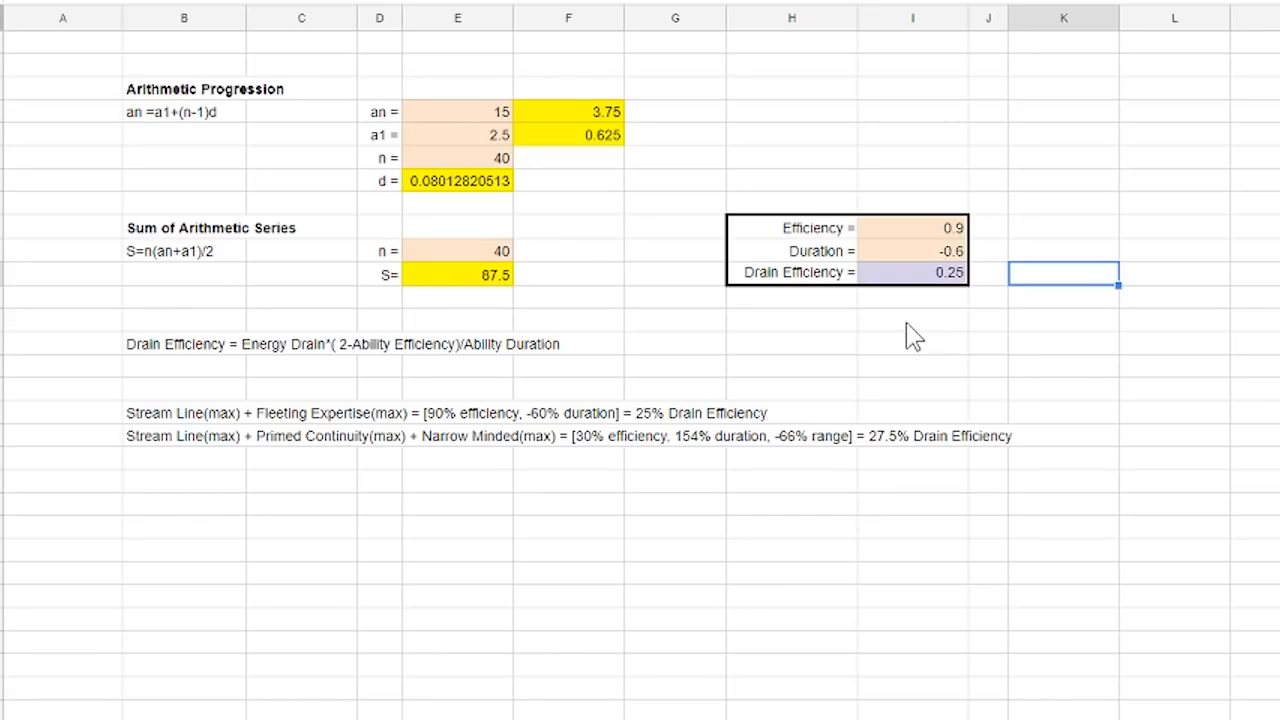
mouse_move(778, 356)
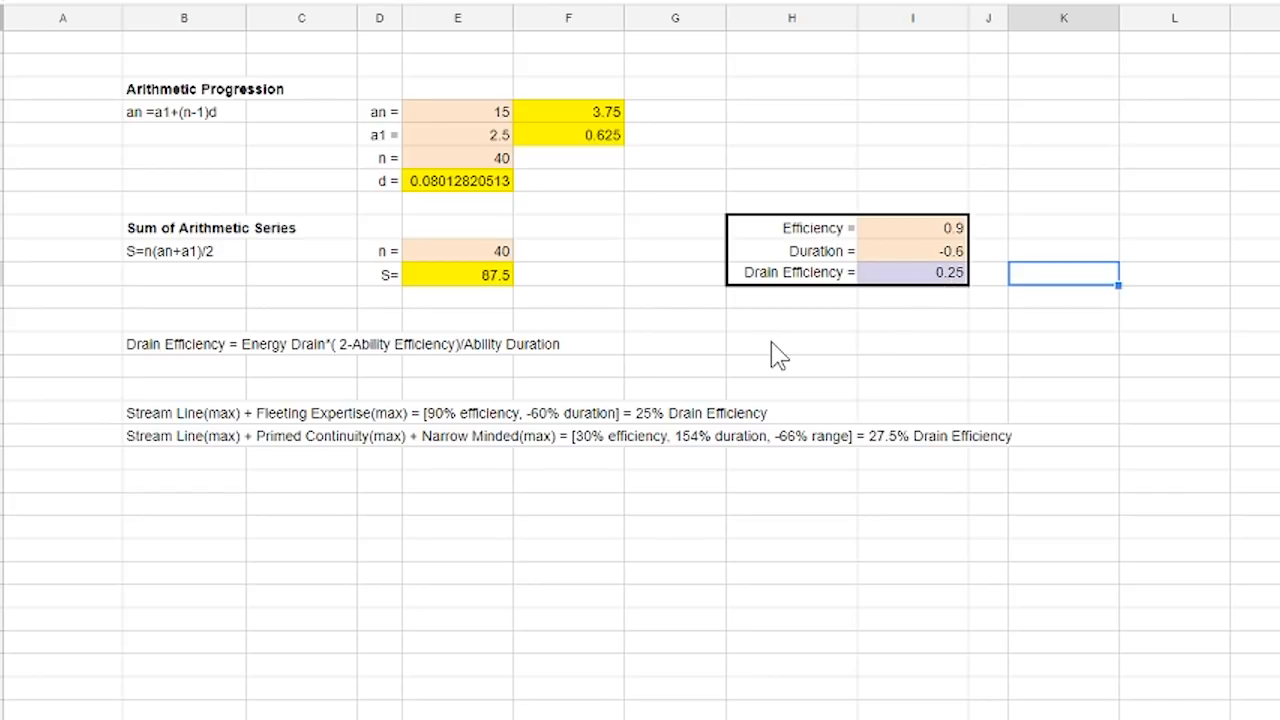
Remove 'Efficiency' from both mod combination lines so they end in '25% Drain' and '27.5% Drain'.
click(184, 412)
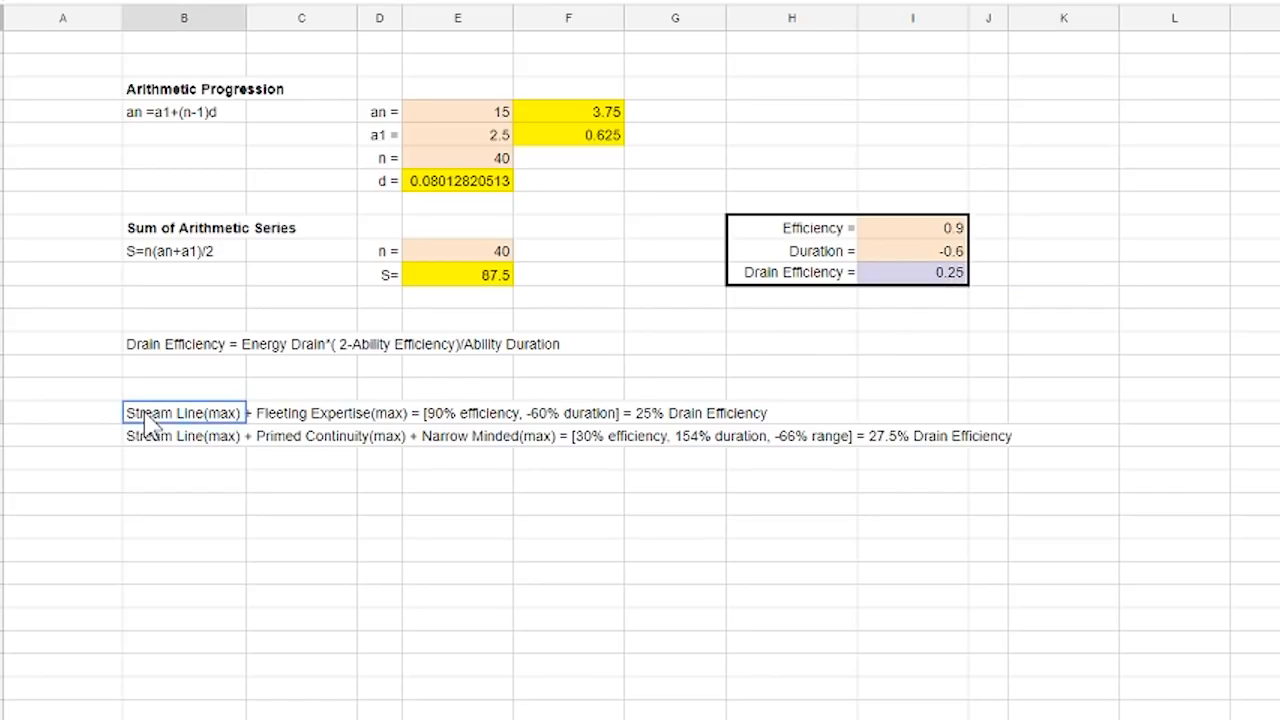
mouse_move(456, 428)
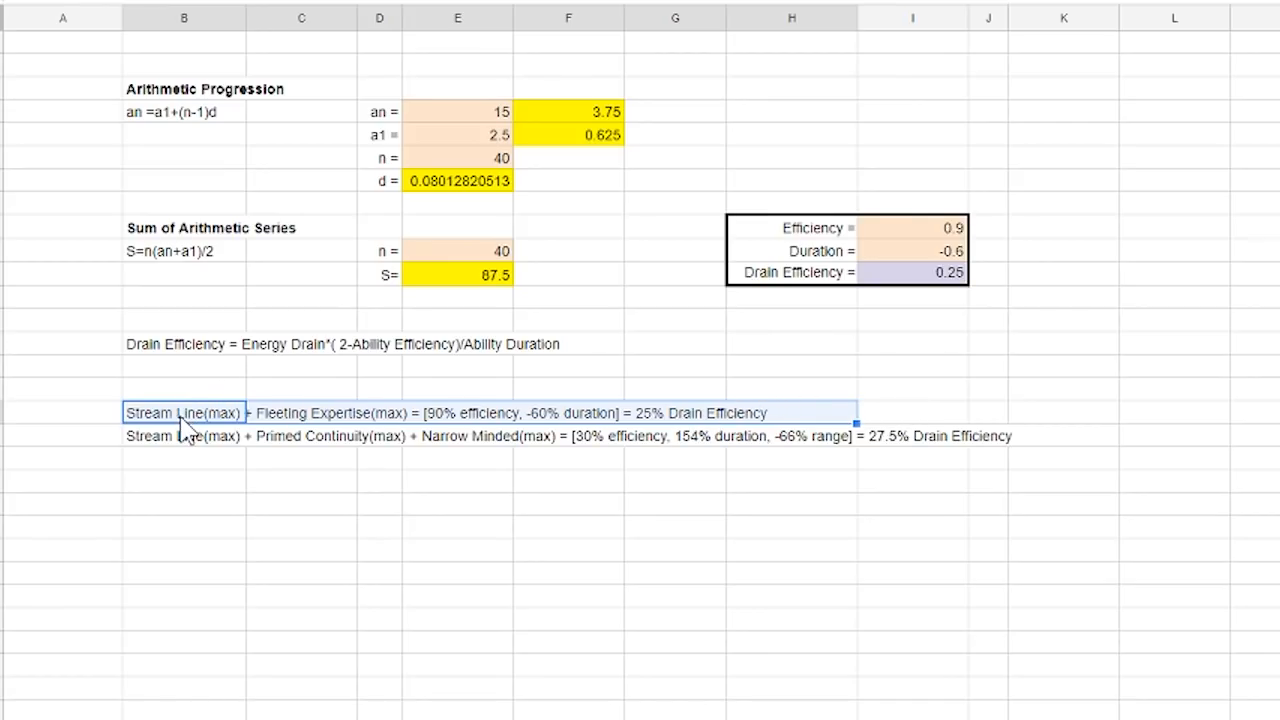
double_click(732, 412)
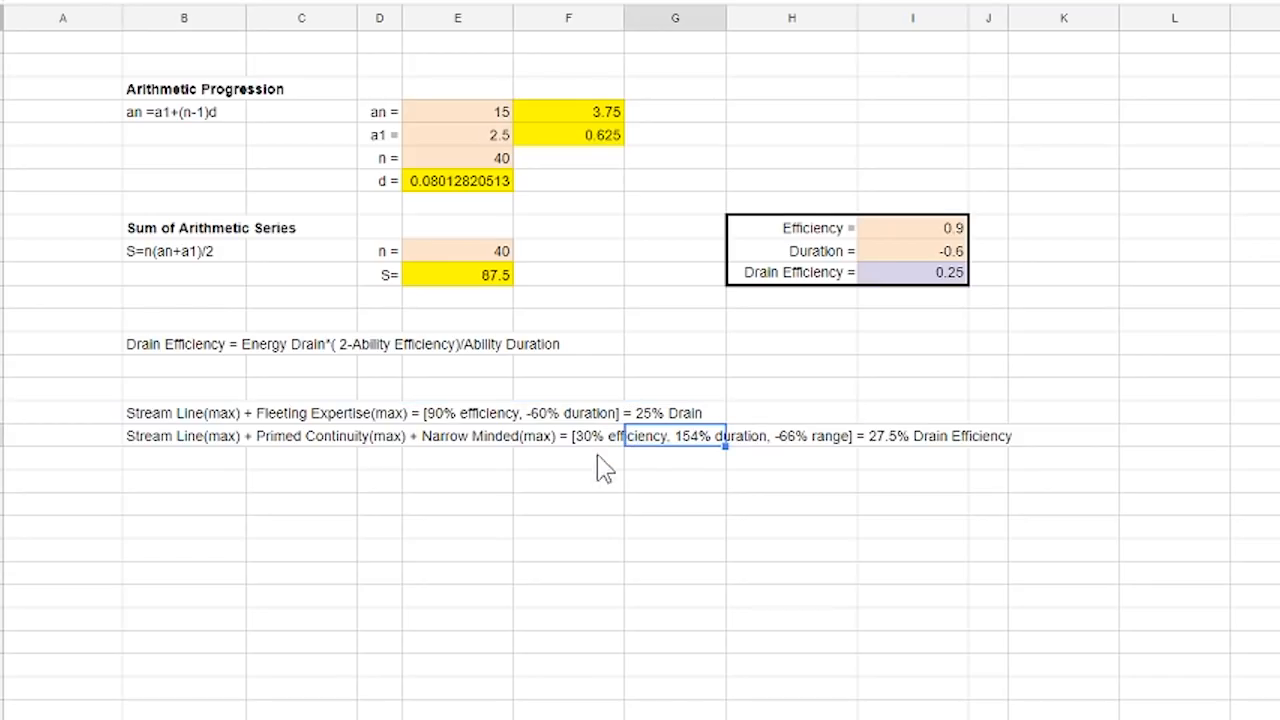
click(380, 504)
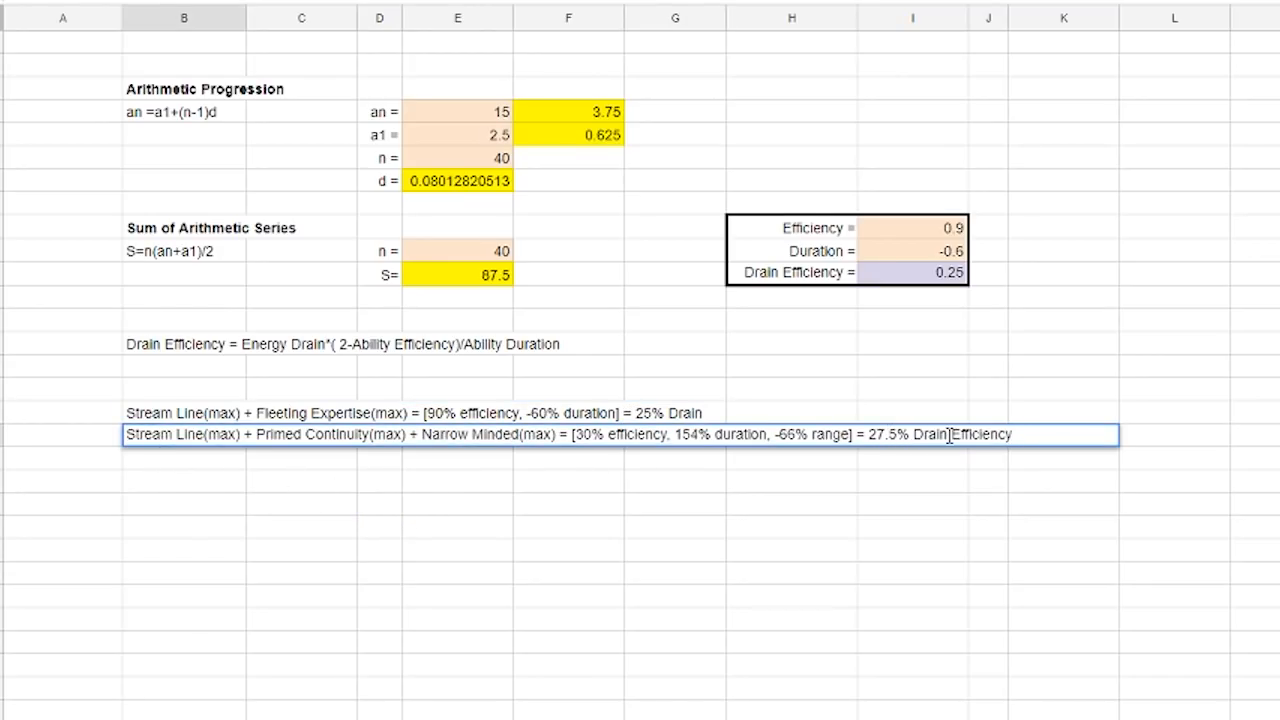
double_click(980, 434)
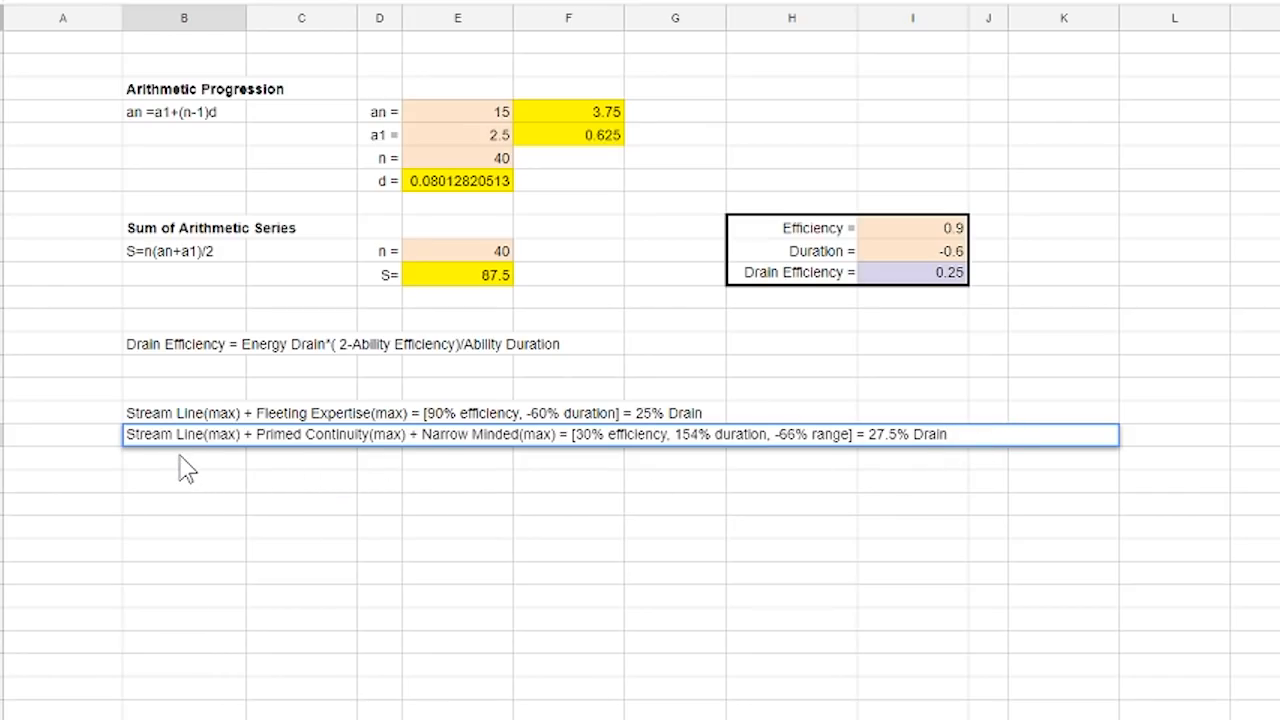
mouse_move(534, 468)
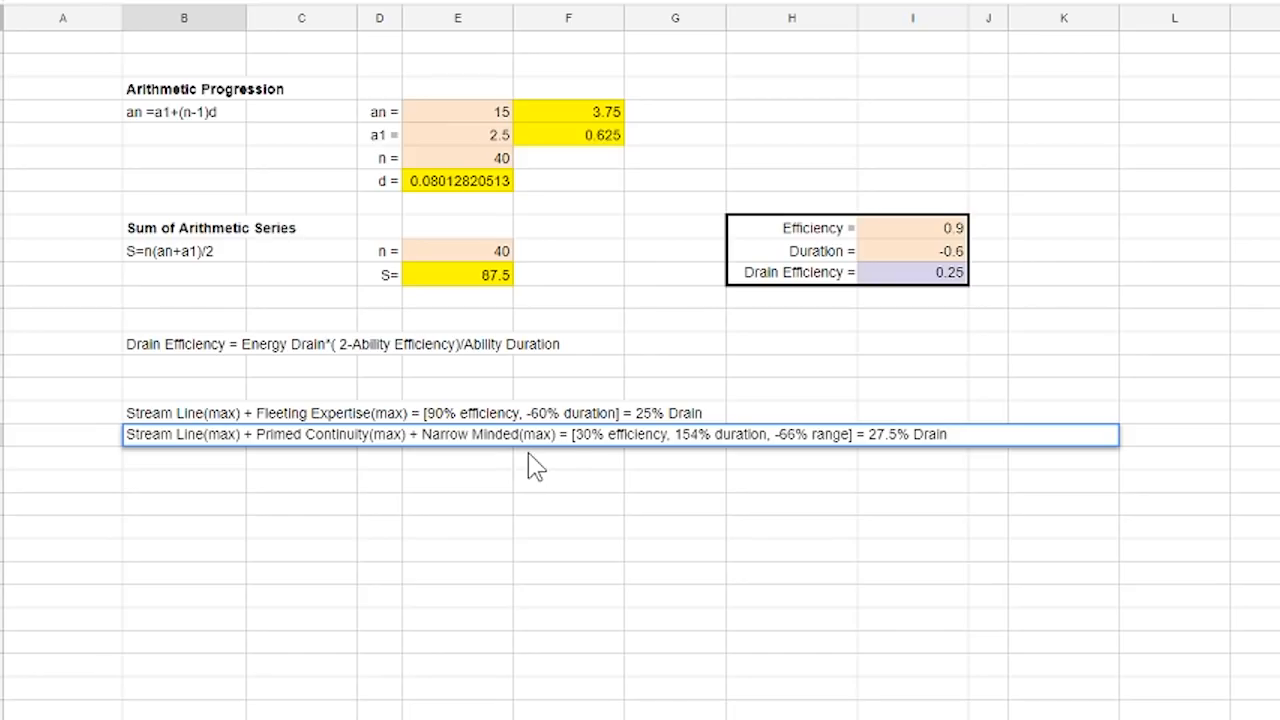
mouse_move(910, 462)
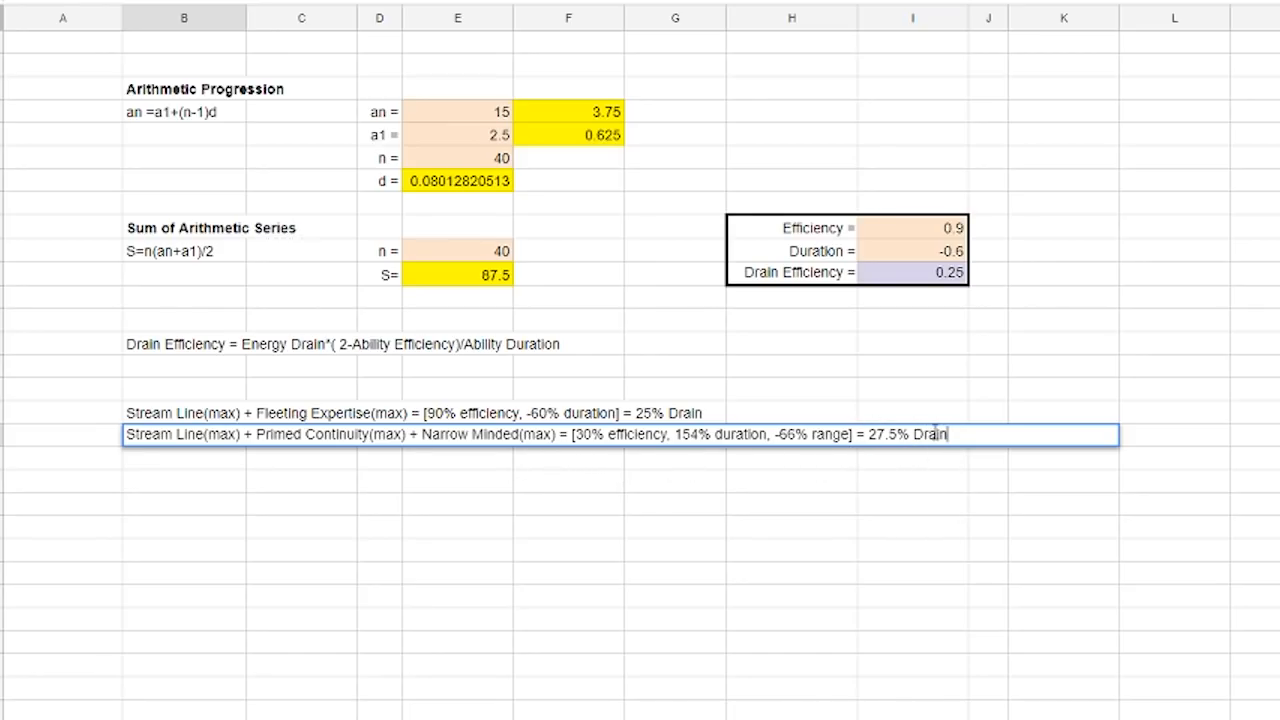
mouse_move(222, 476)
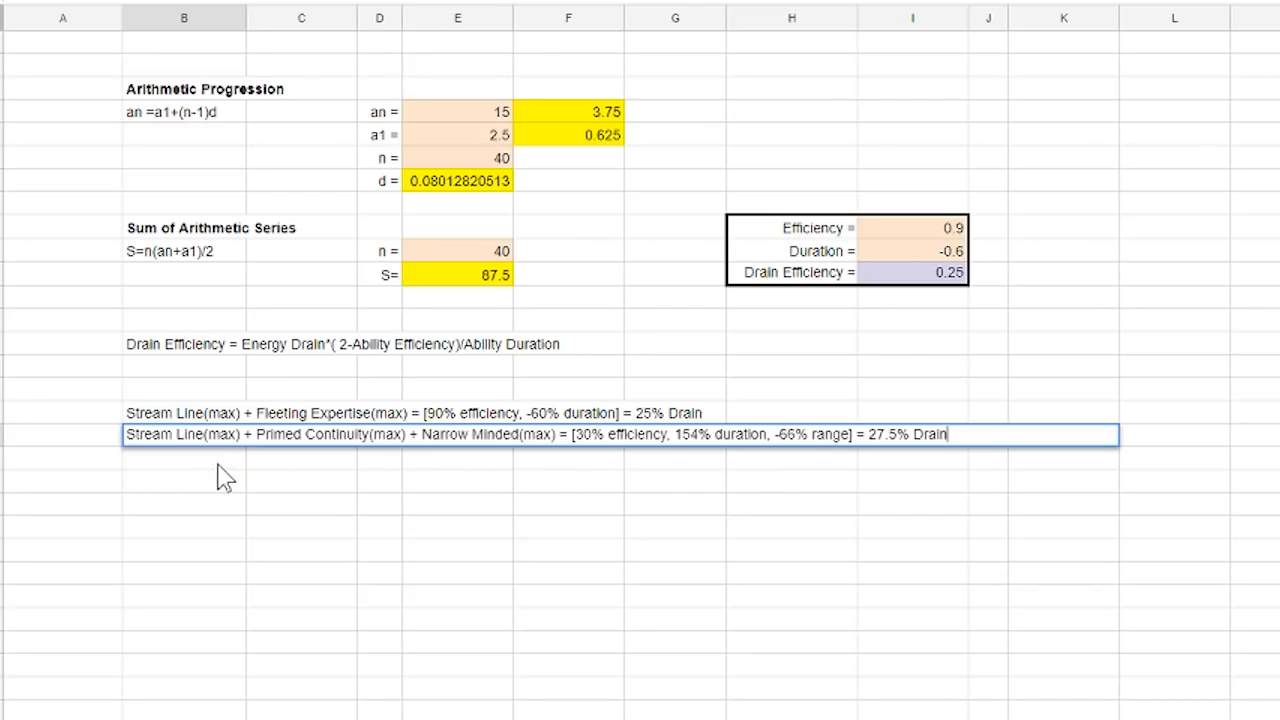
mouse_move(508, 402)
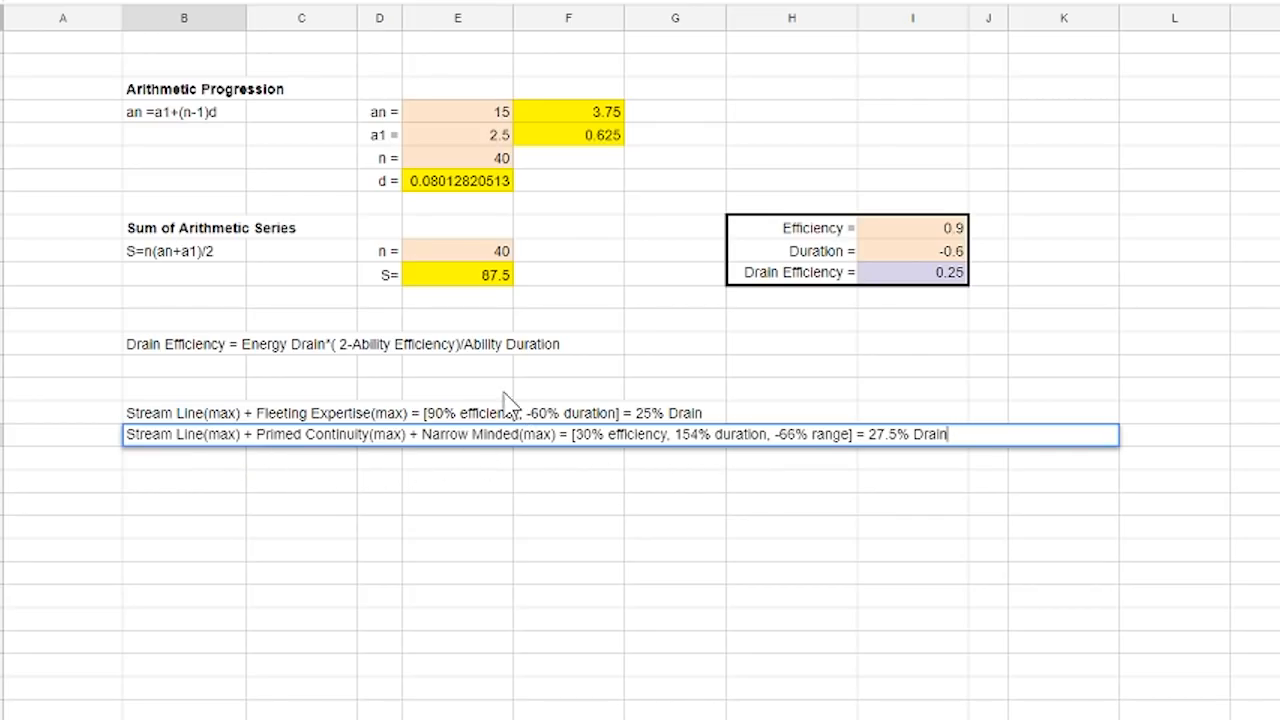
mouse_move(140, 362)
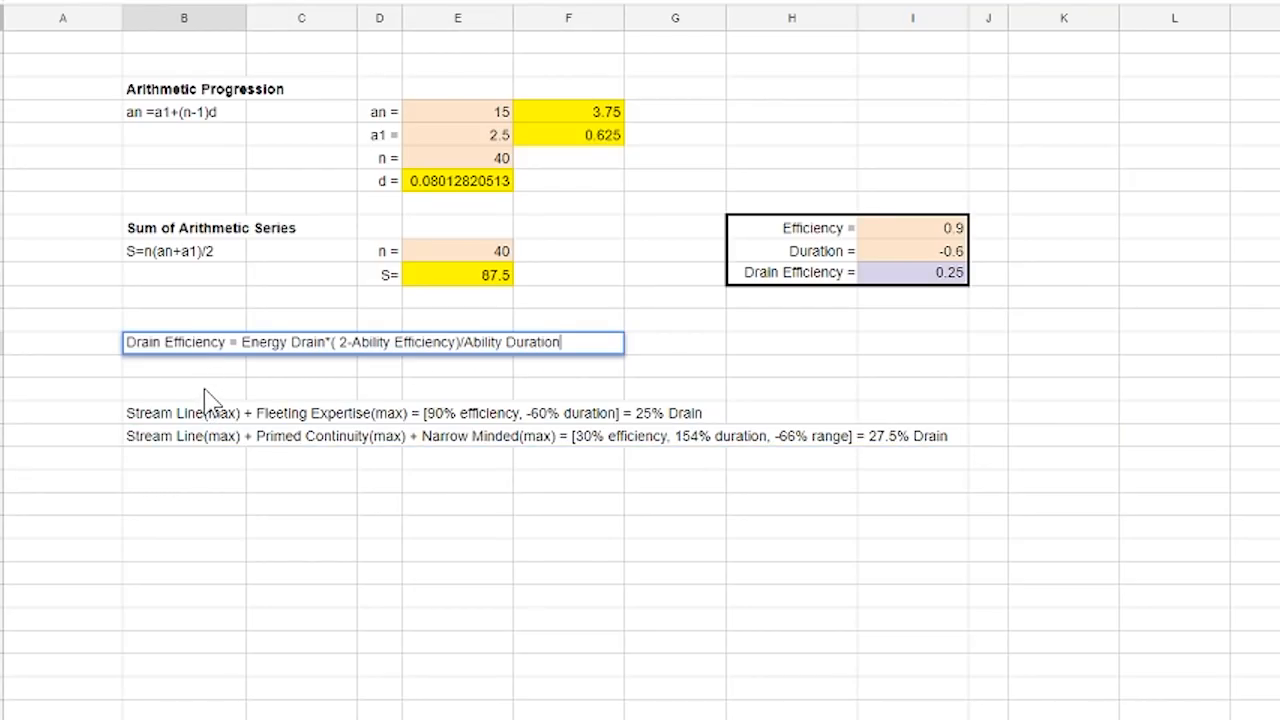
mouse_move(418, 376)
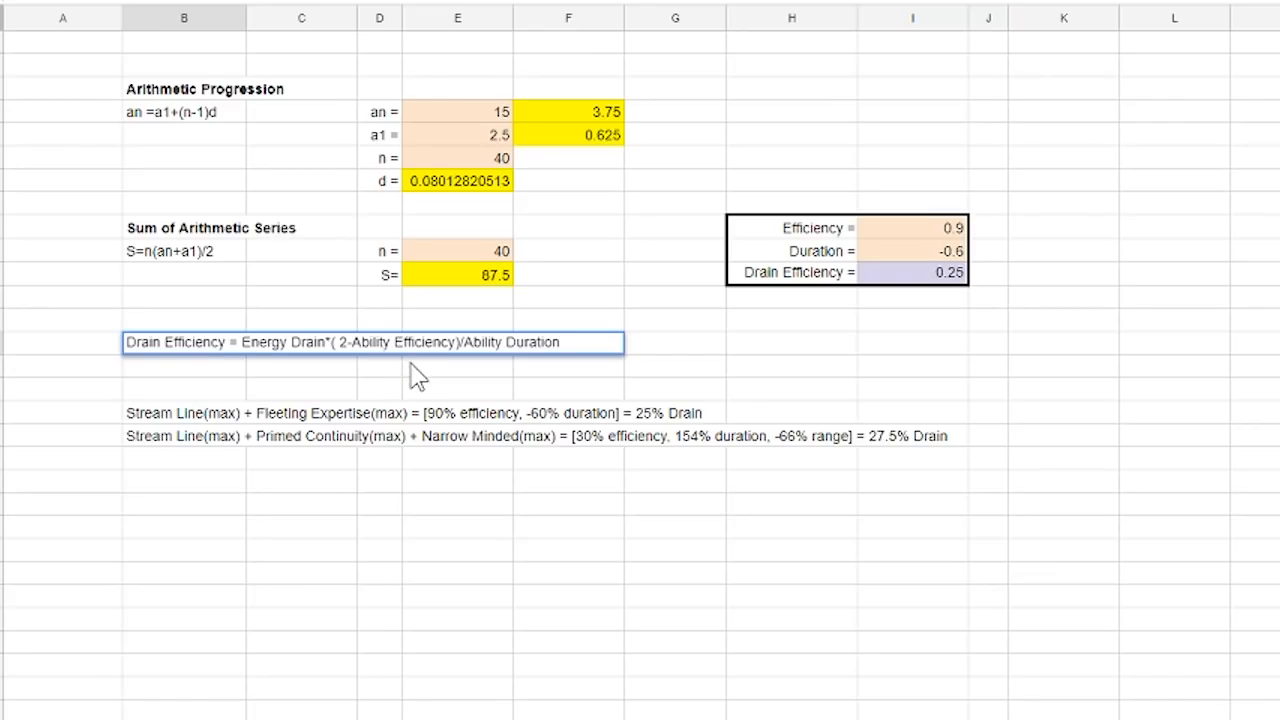
mouse_move(504, 376)
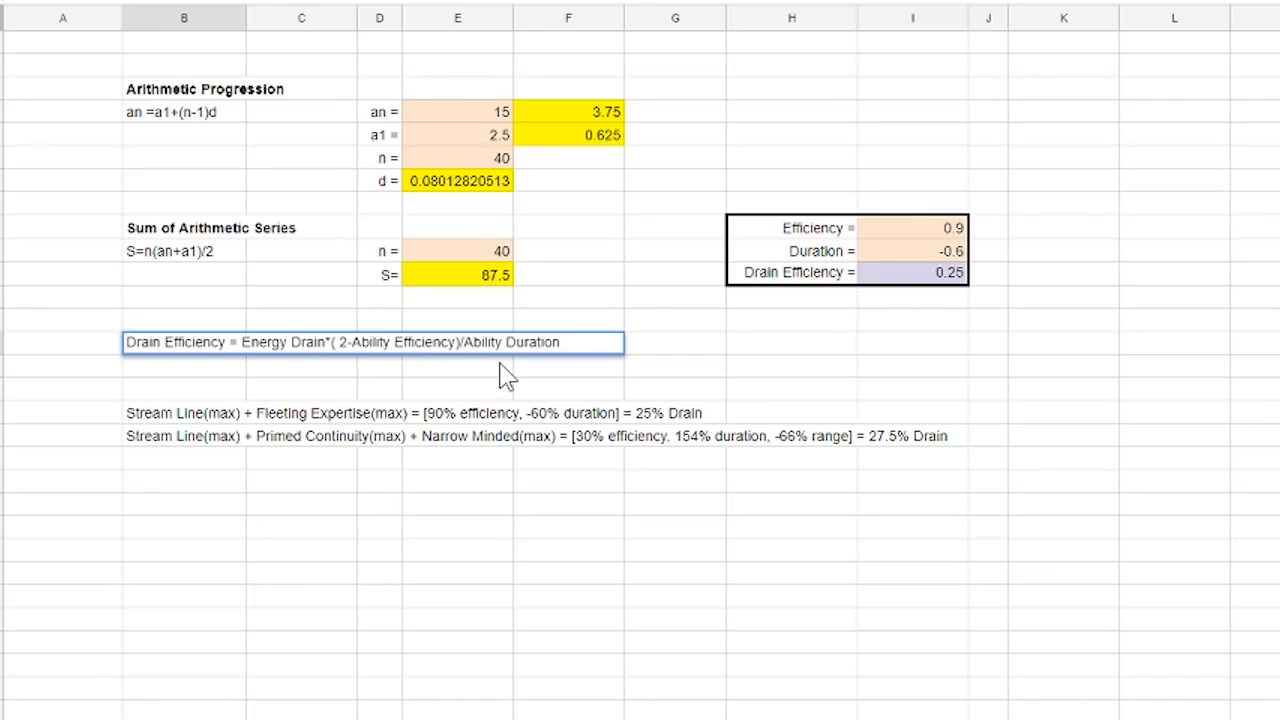
mouse_move(400, 384)
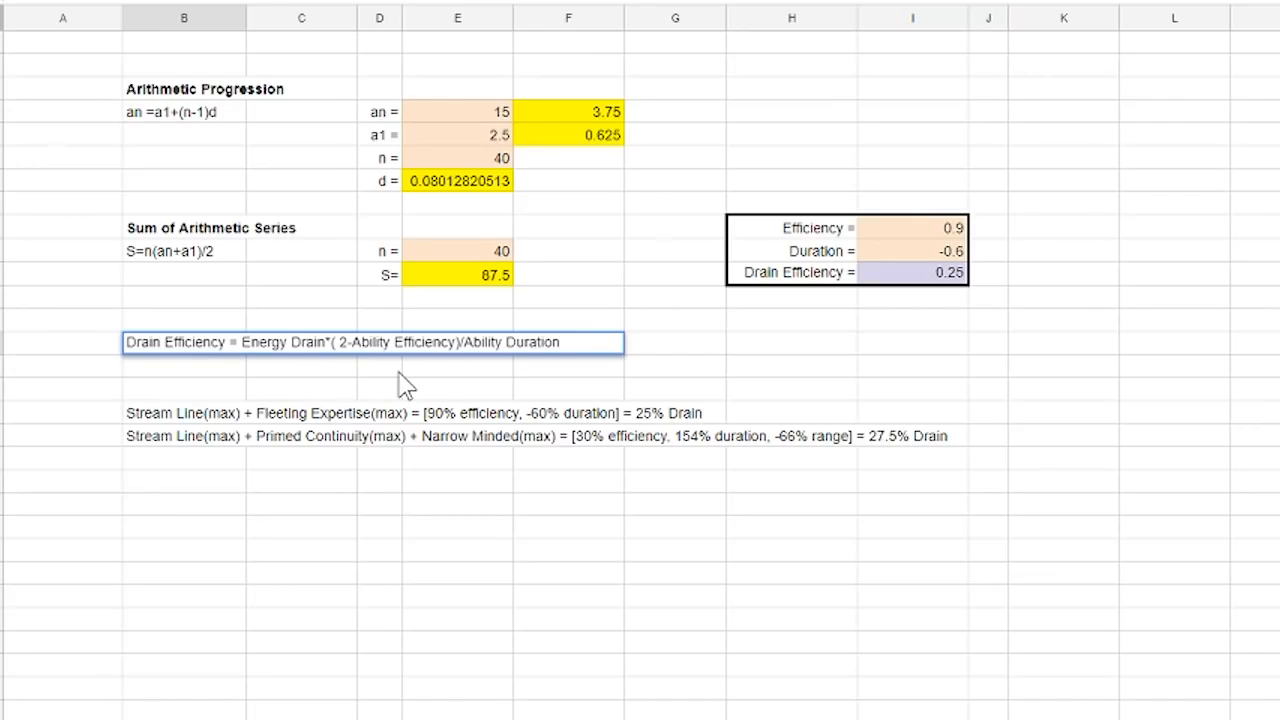
mouse_move(410, 376)
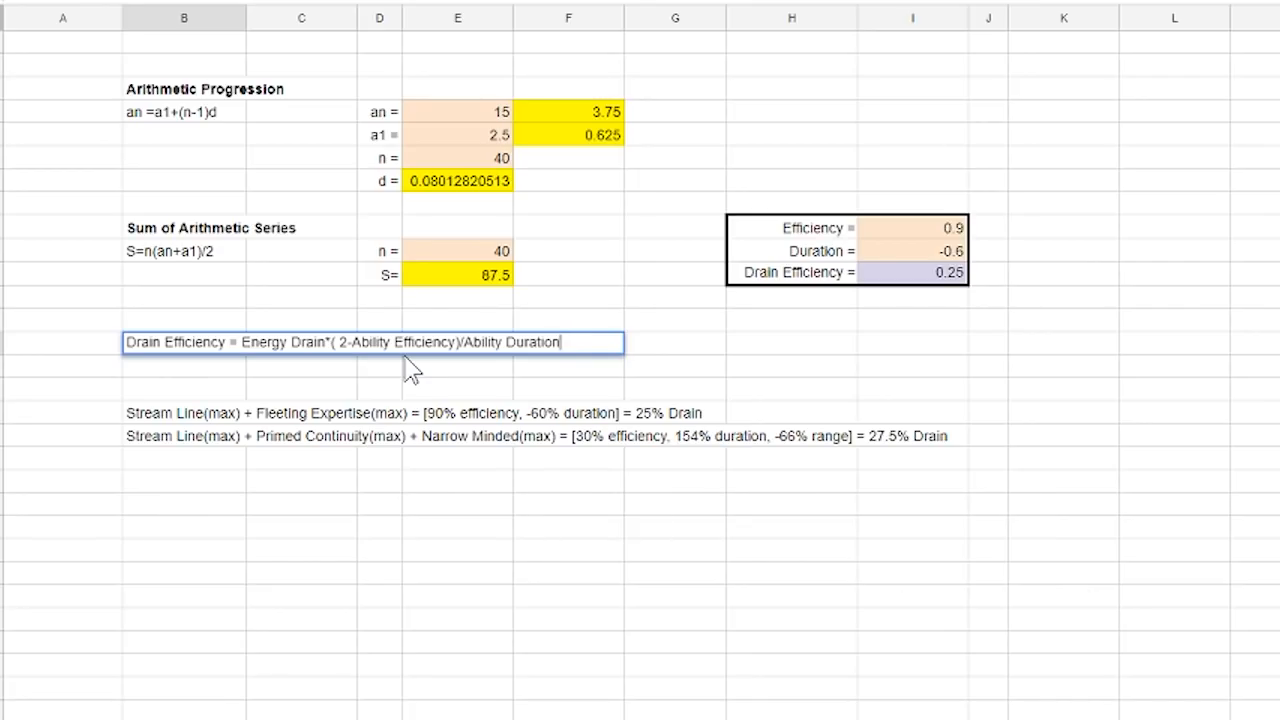
mouse_move(110, 384)
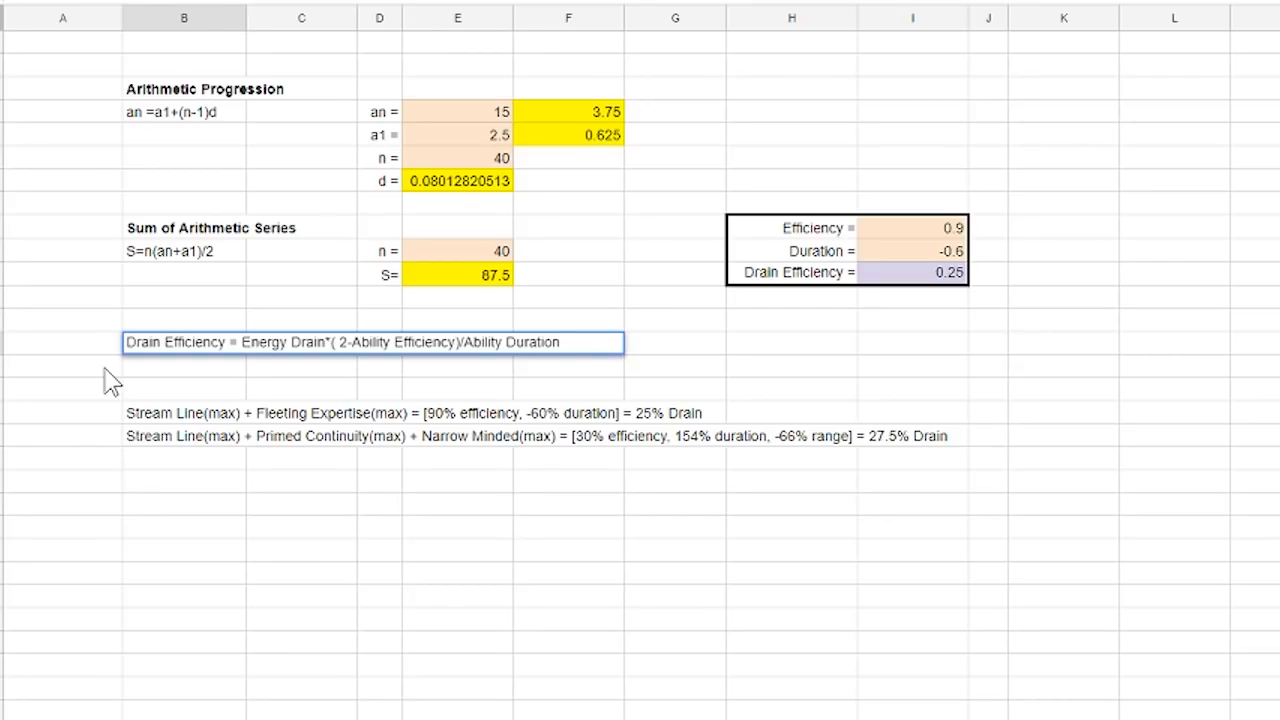
mouse_move(156, 378)
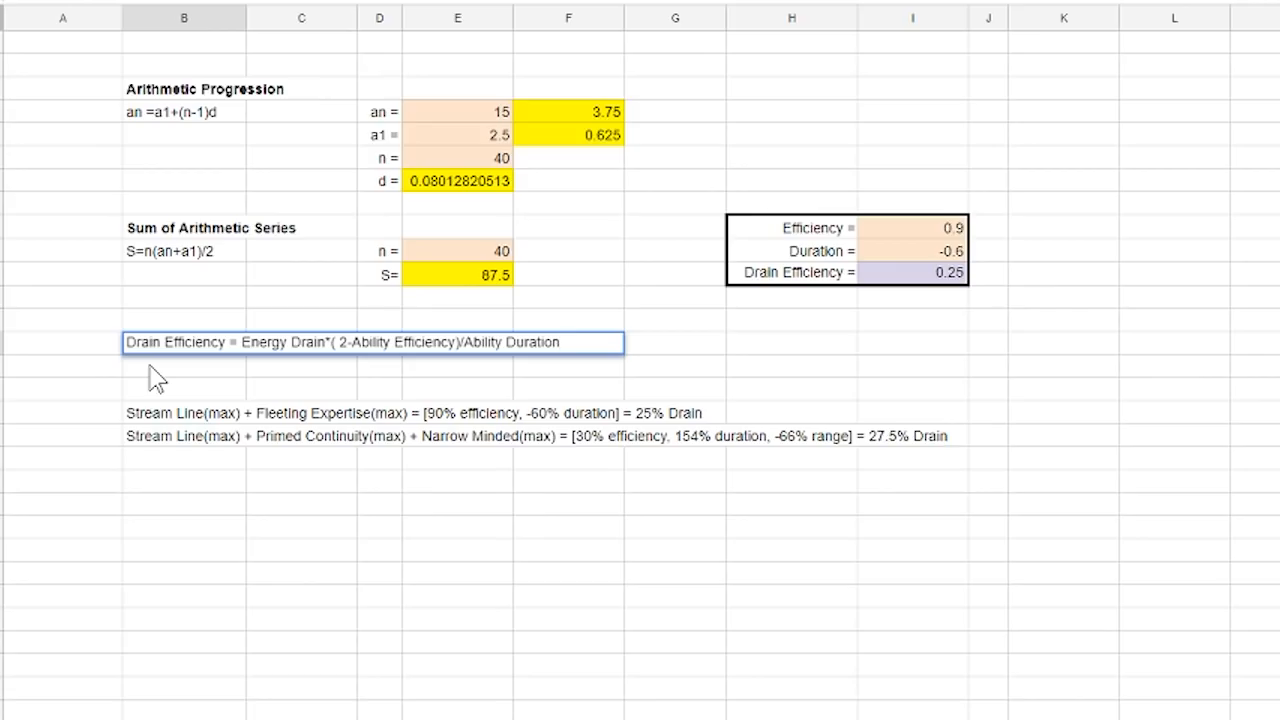